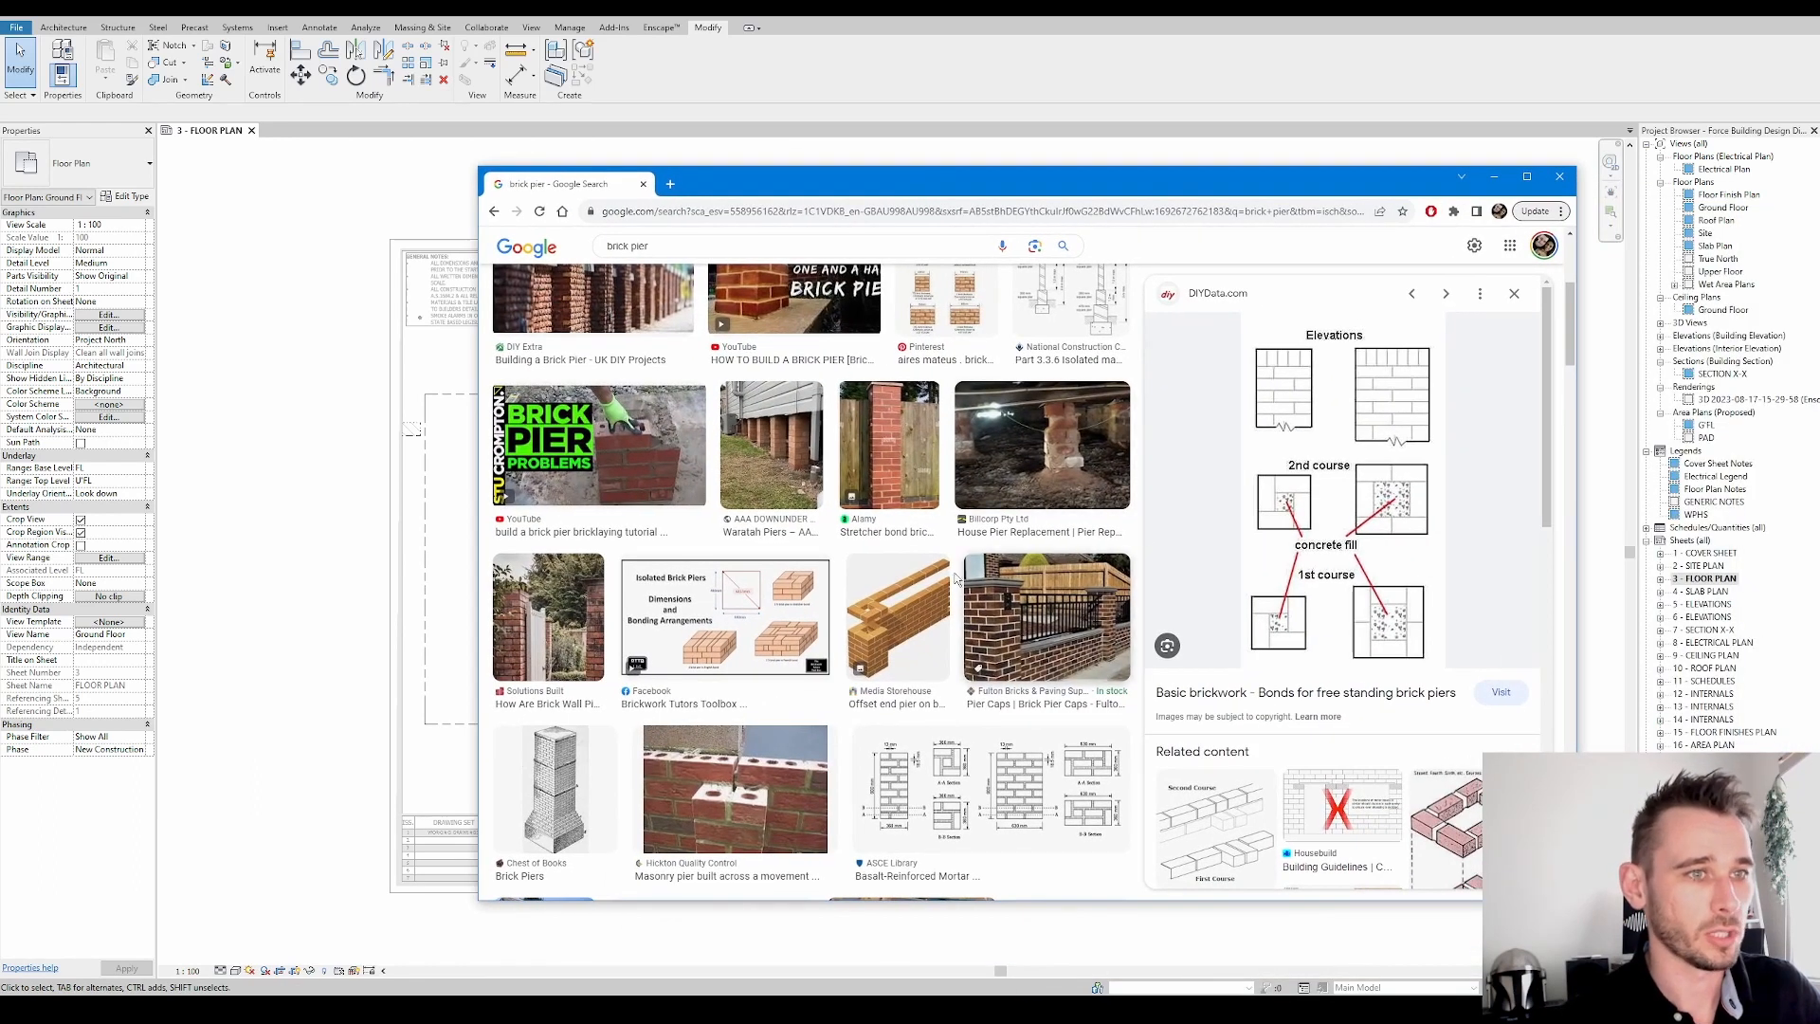
Scroll the brick pier image results and preview the Brick Pier Configurations diagram
scroll(down, 3)
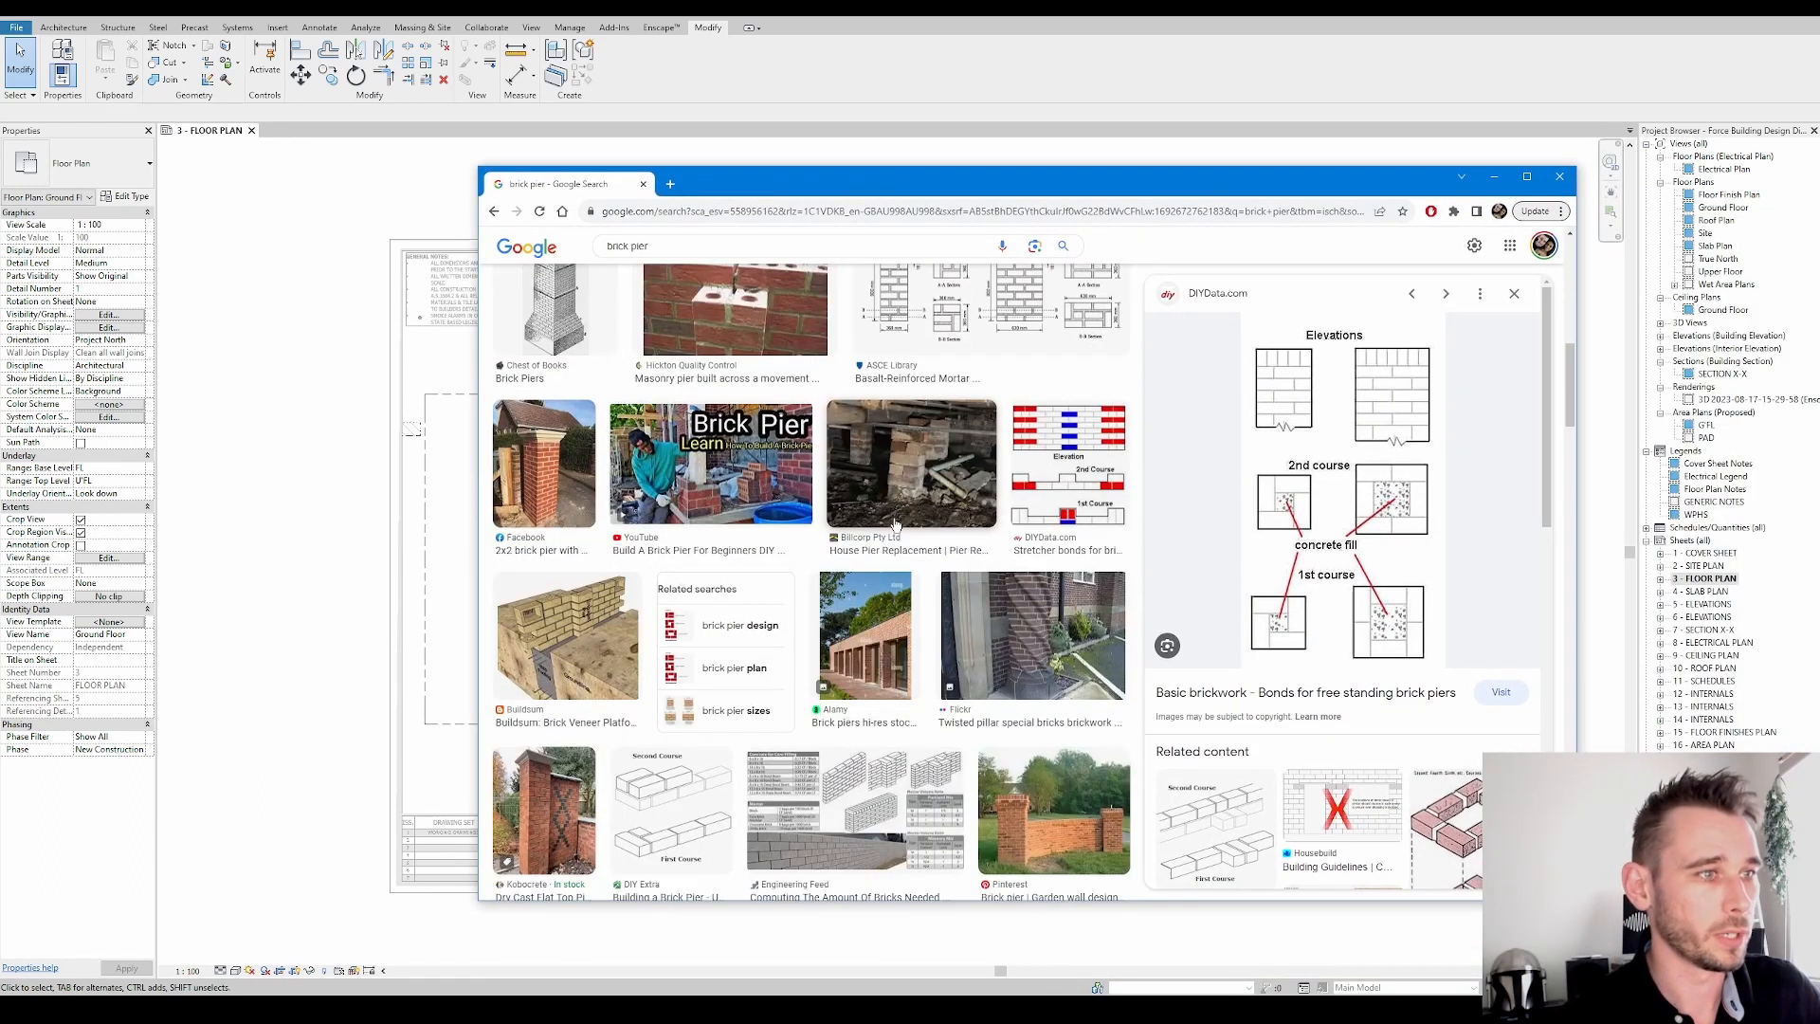
scroll(down, 3)
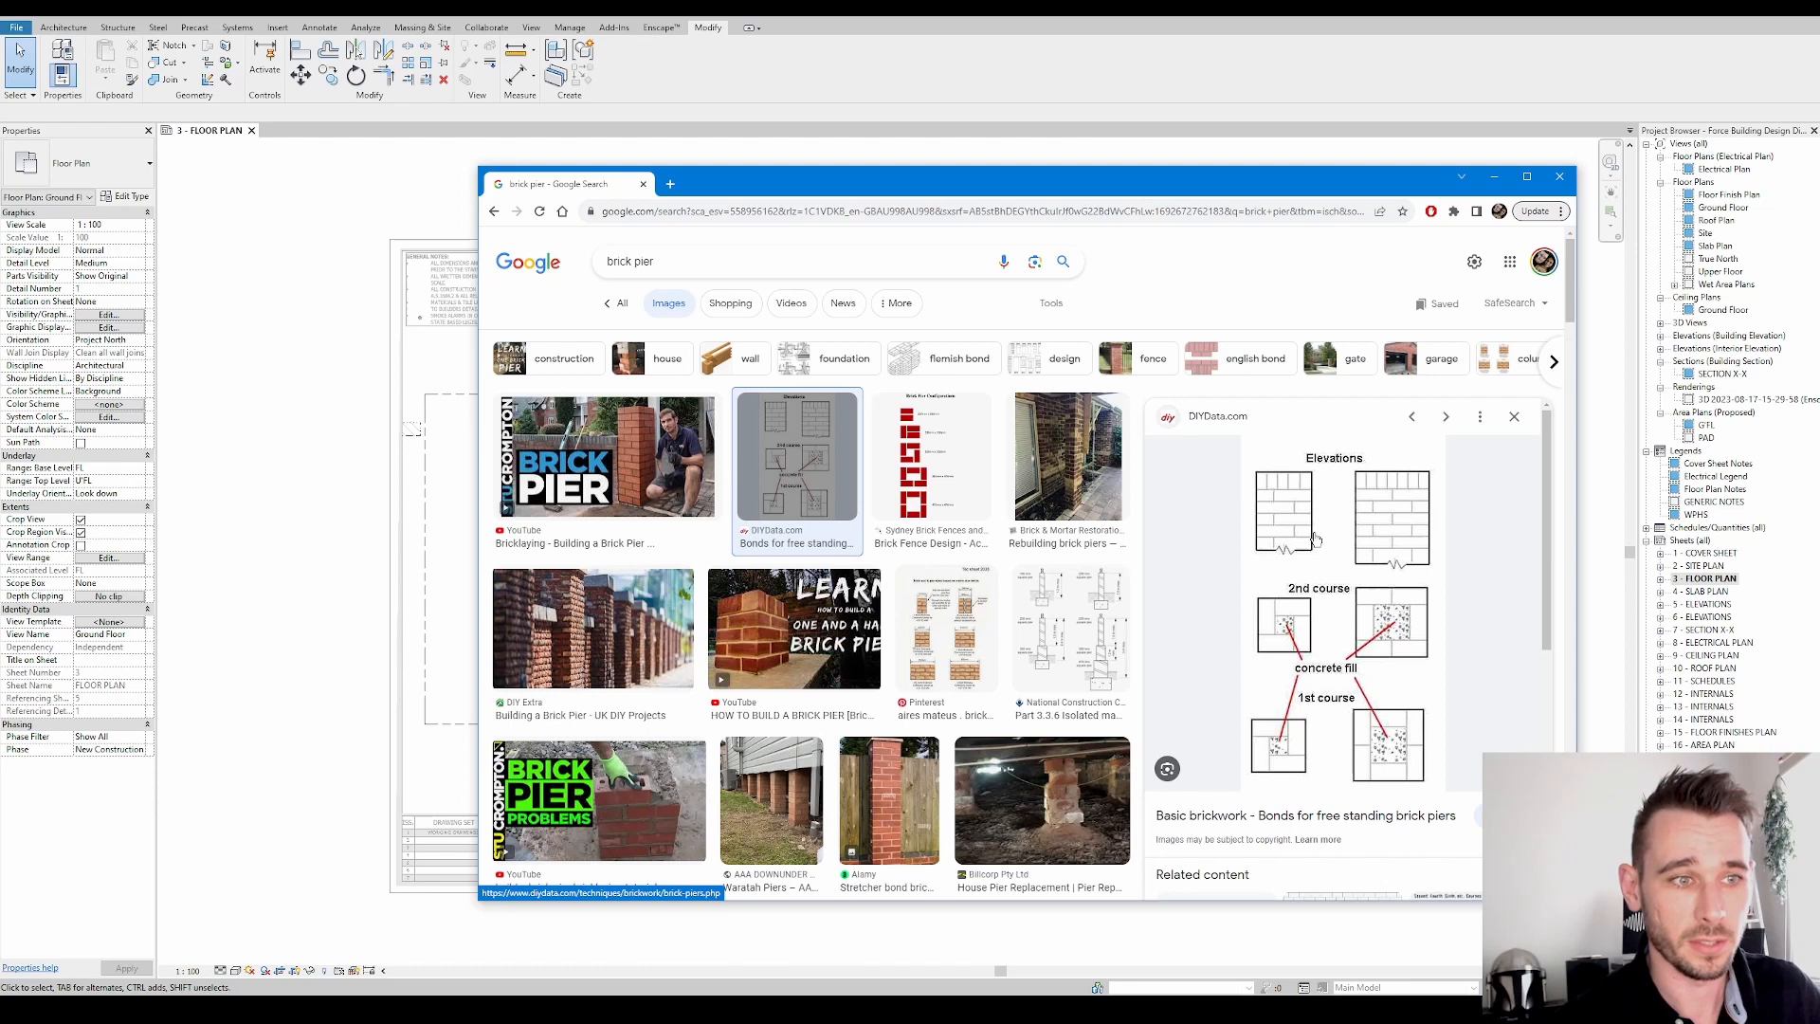
click(931, 455)
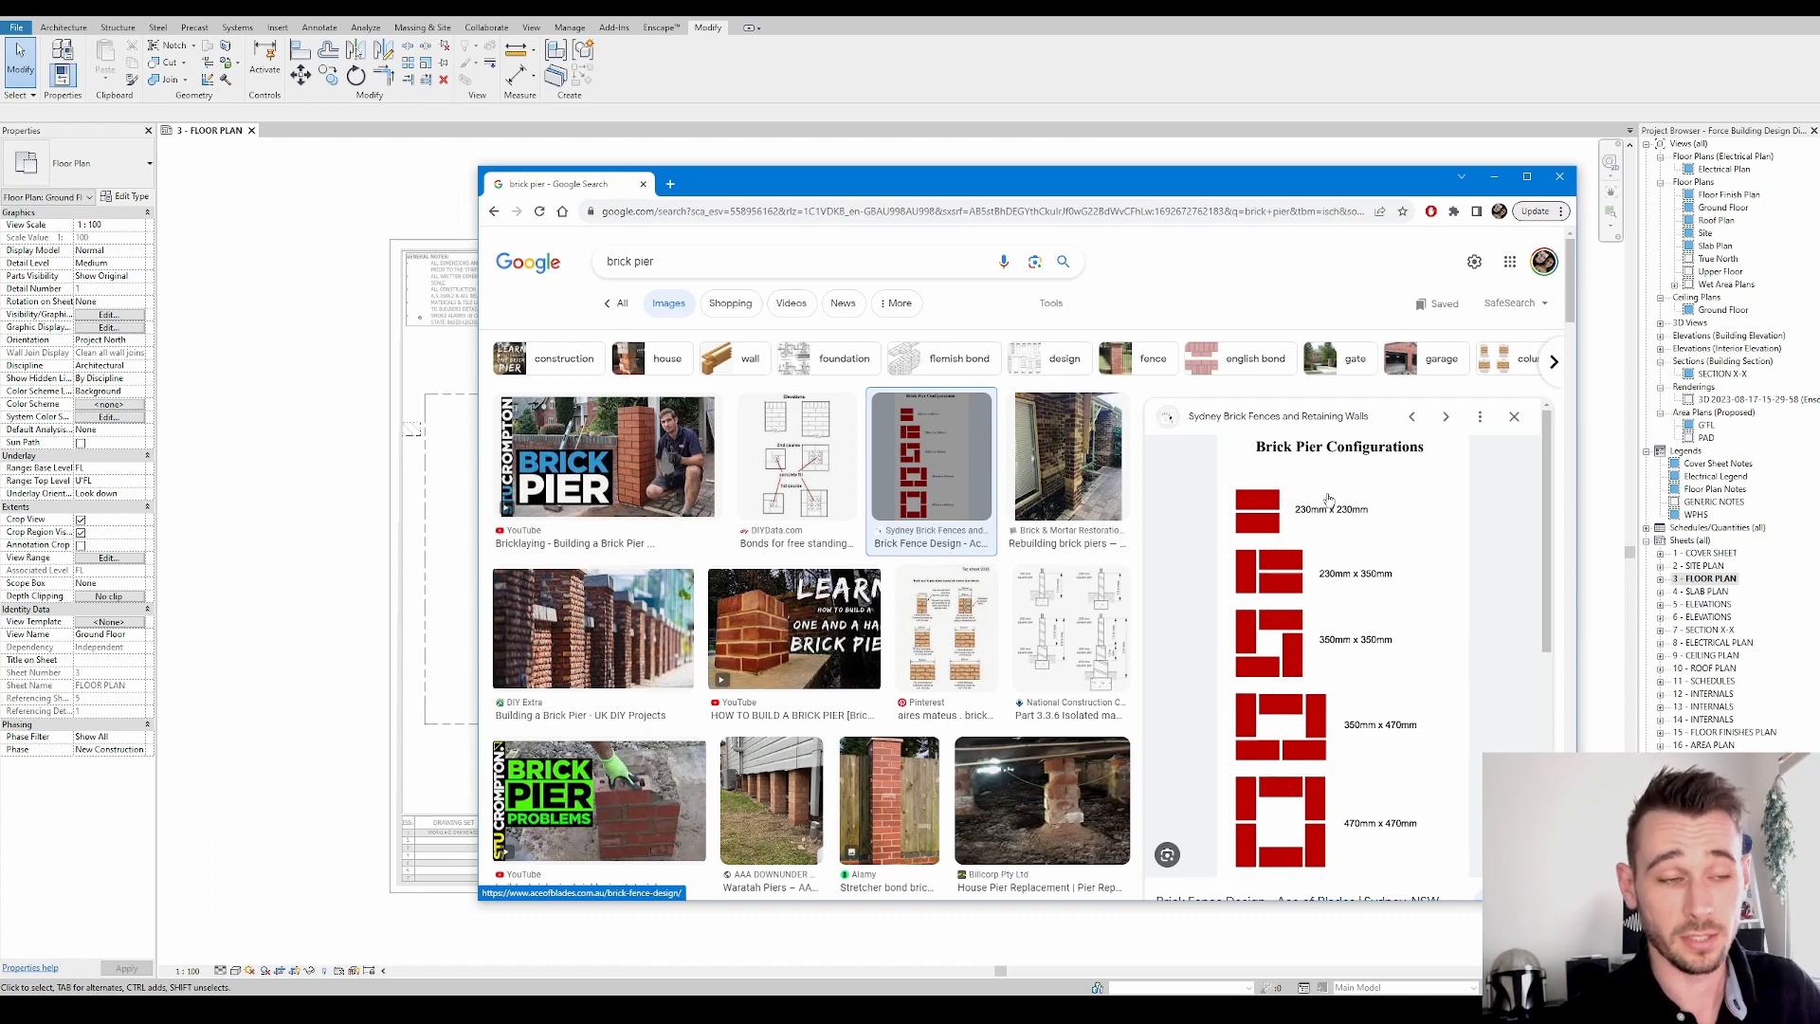
mouse_move(1327, 513)
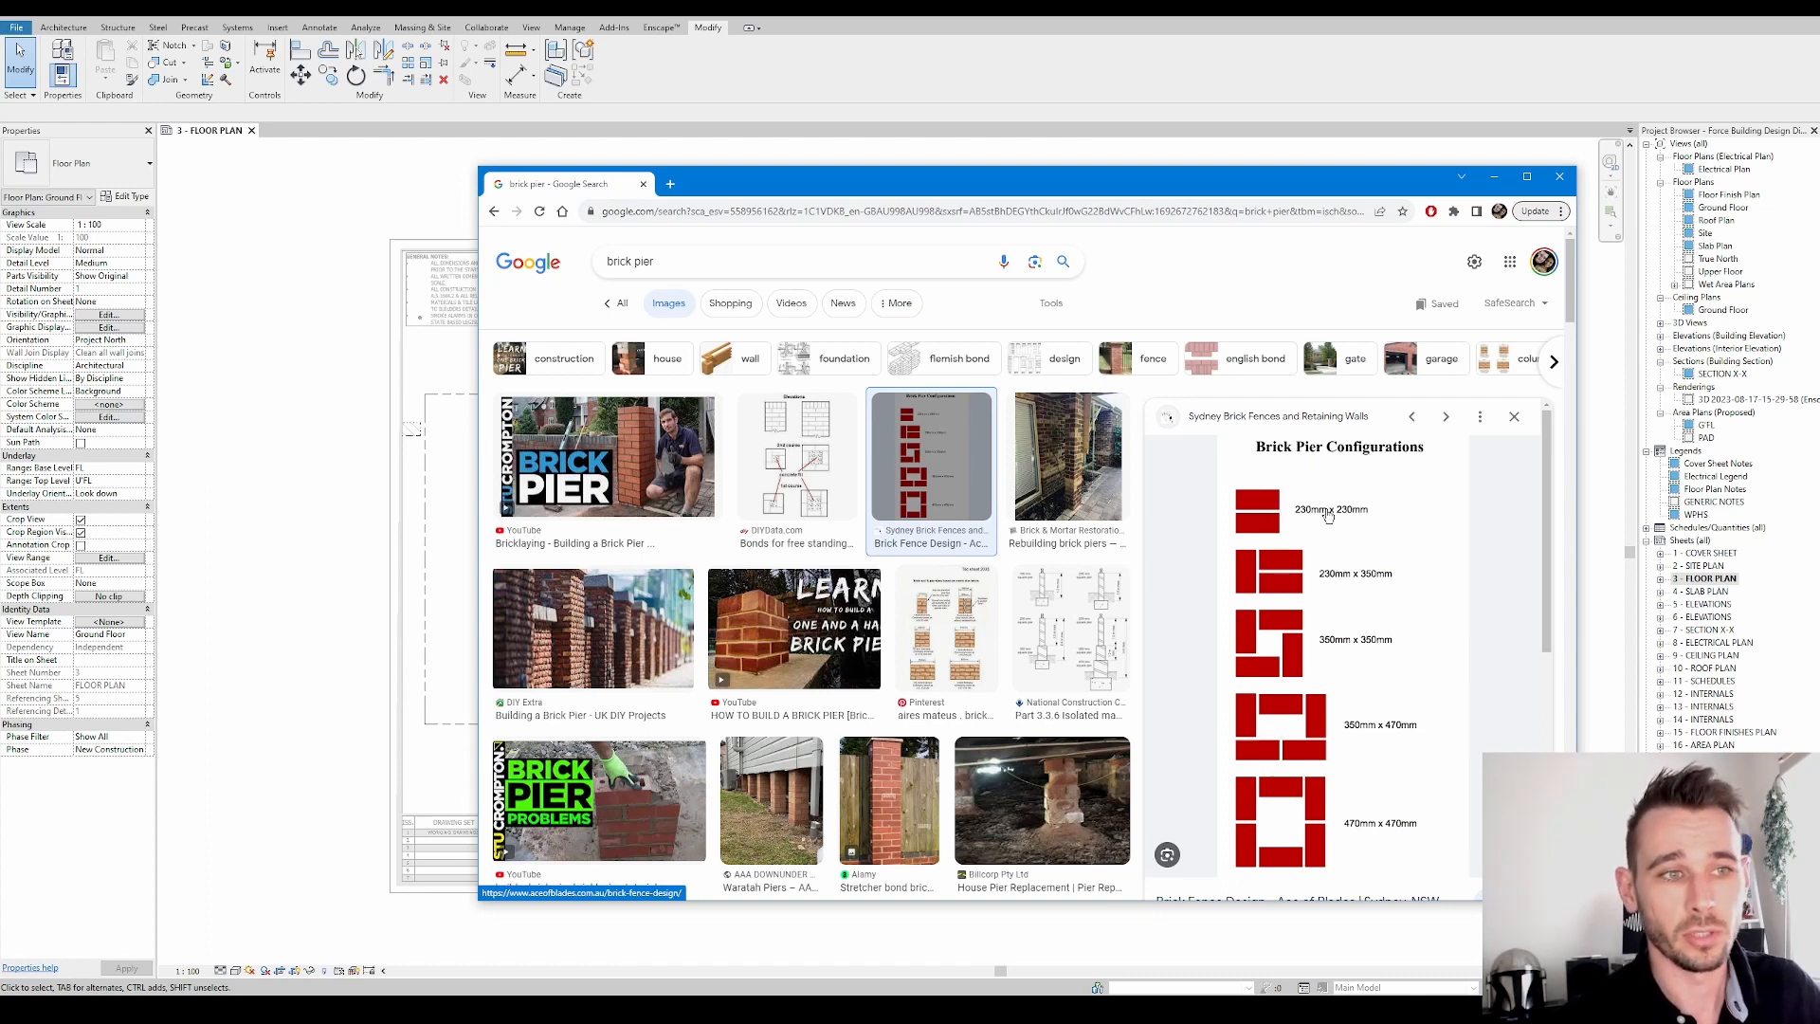
mouse_move(1302, 560)
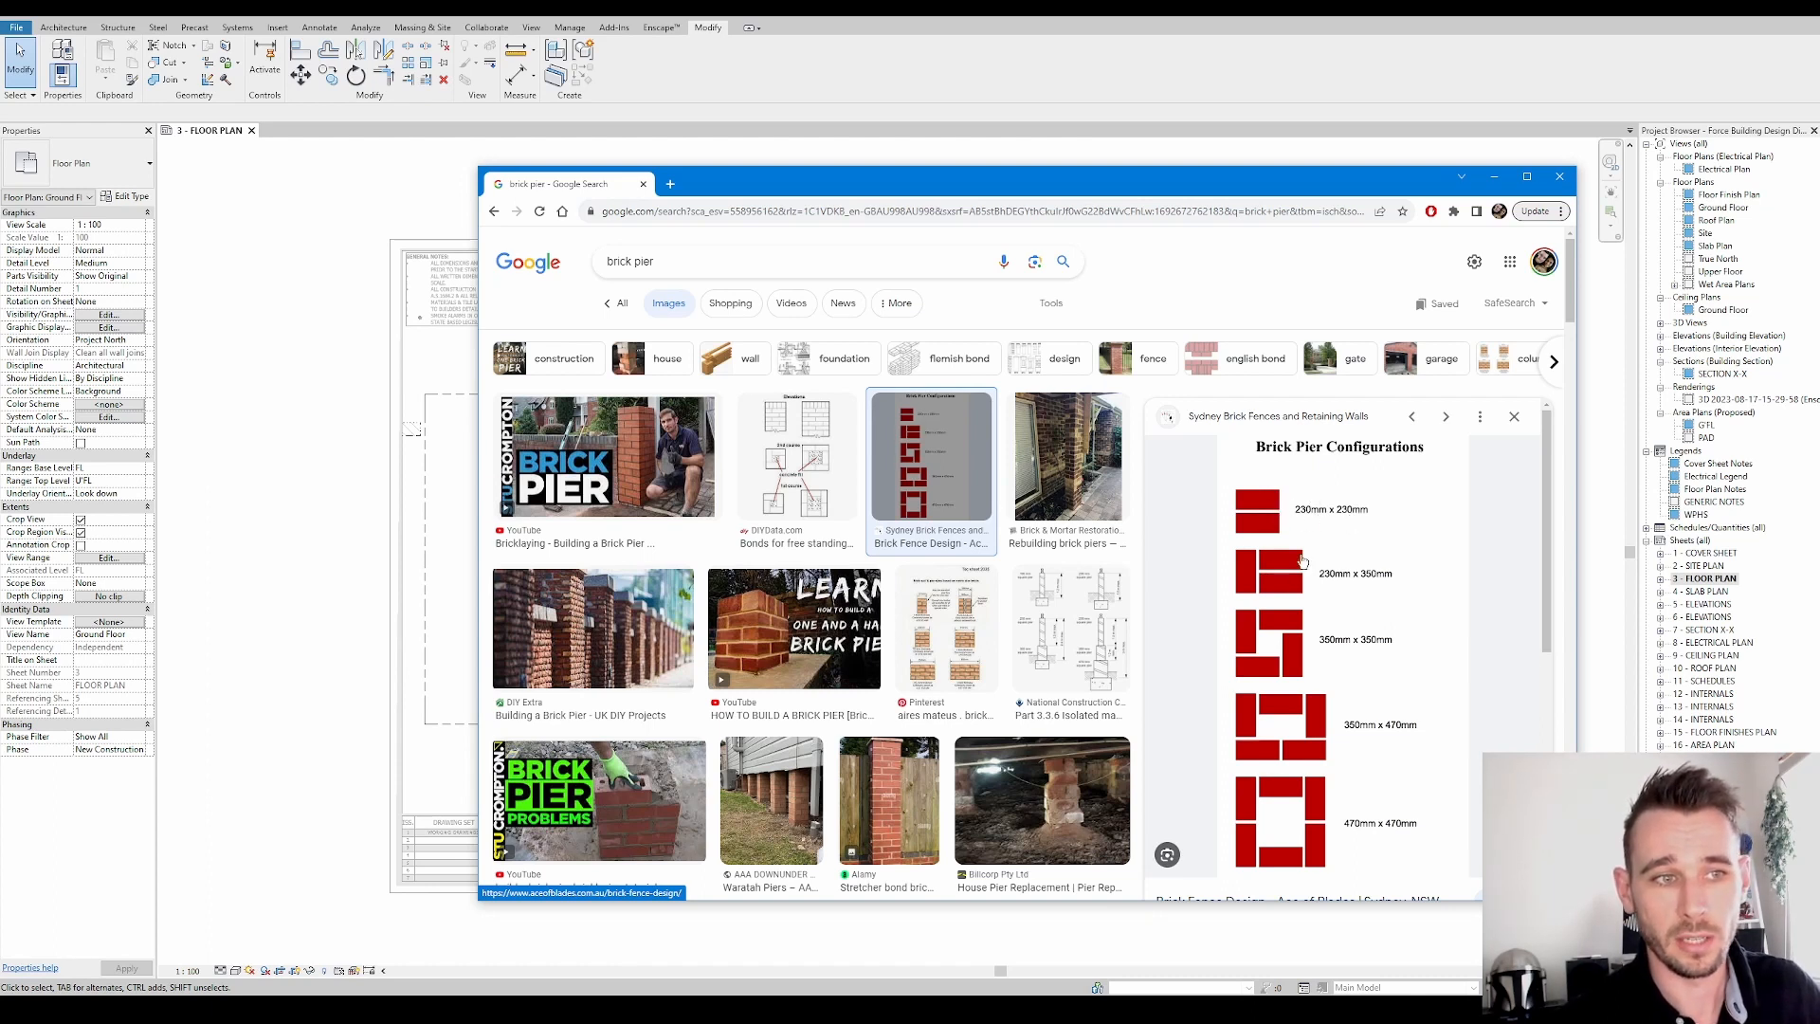
mouse_move(1330, 647)
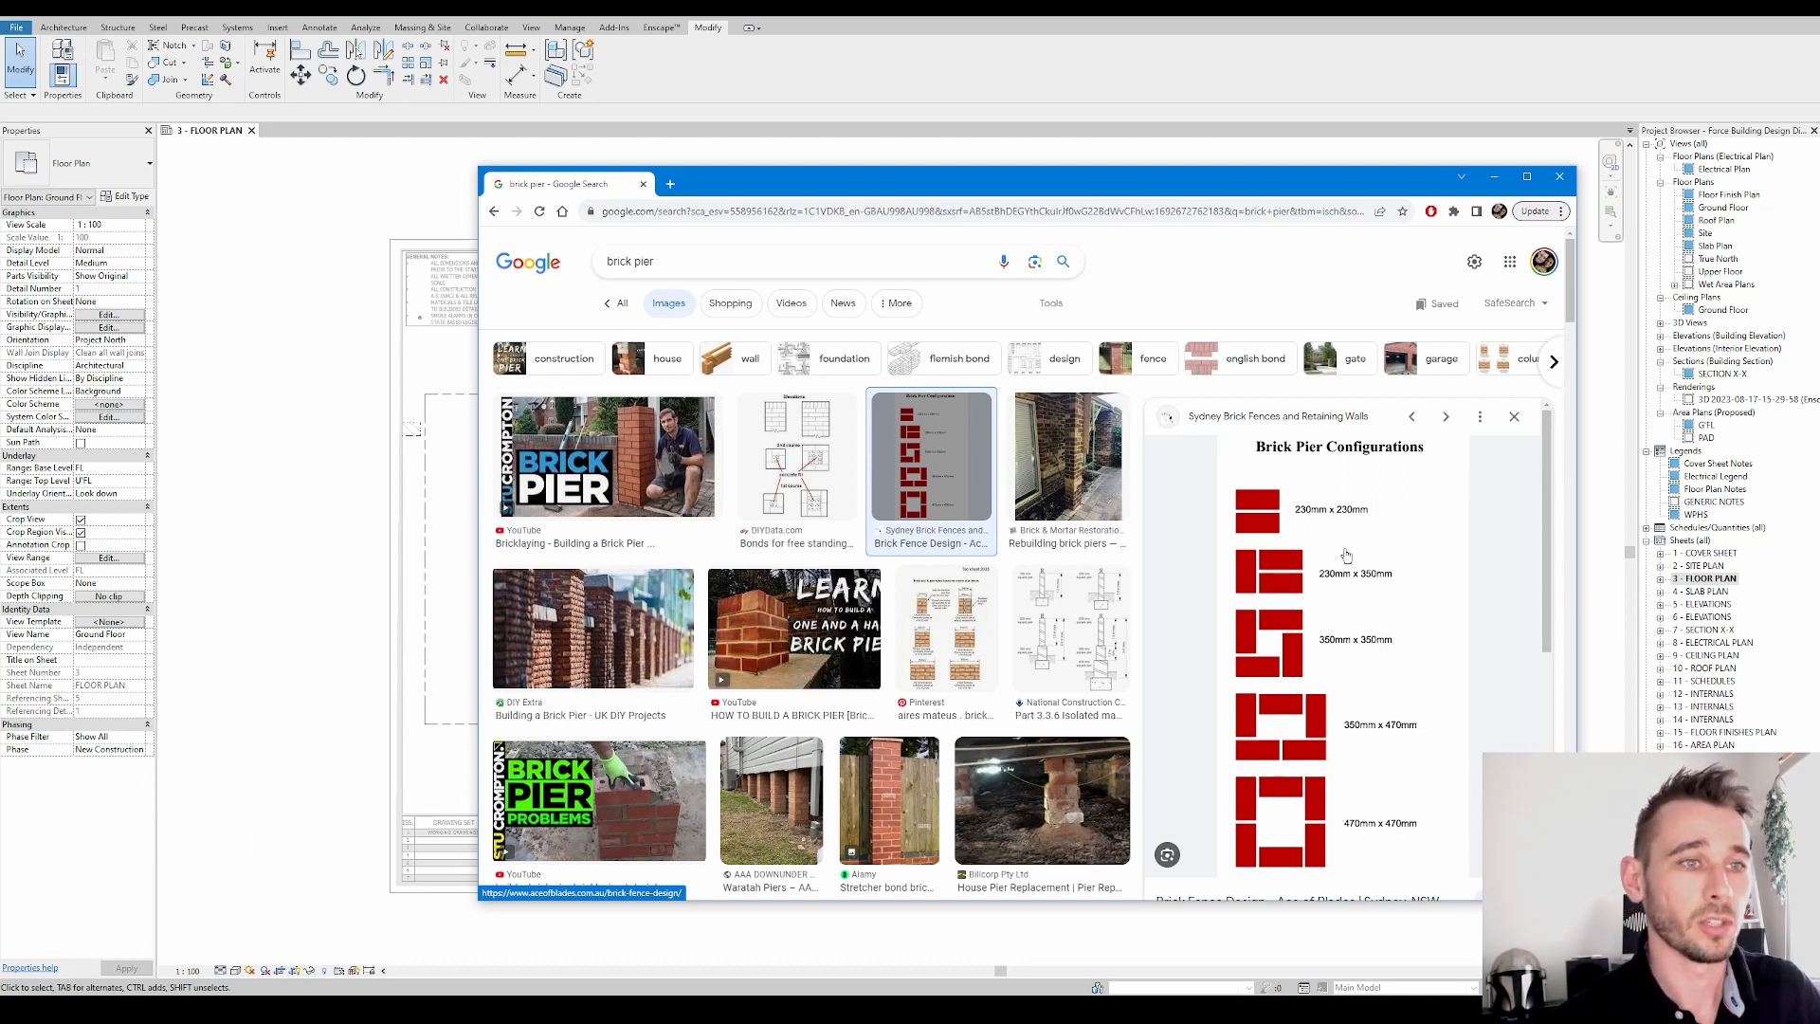
mouse_move(1352, 614)
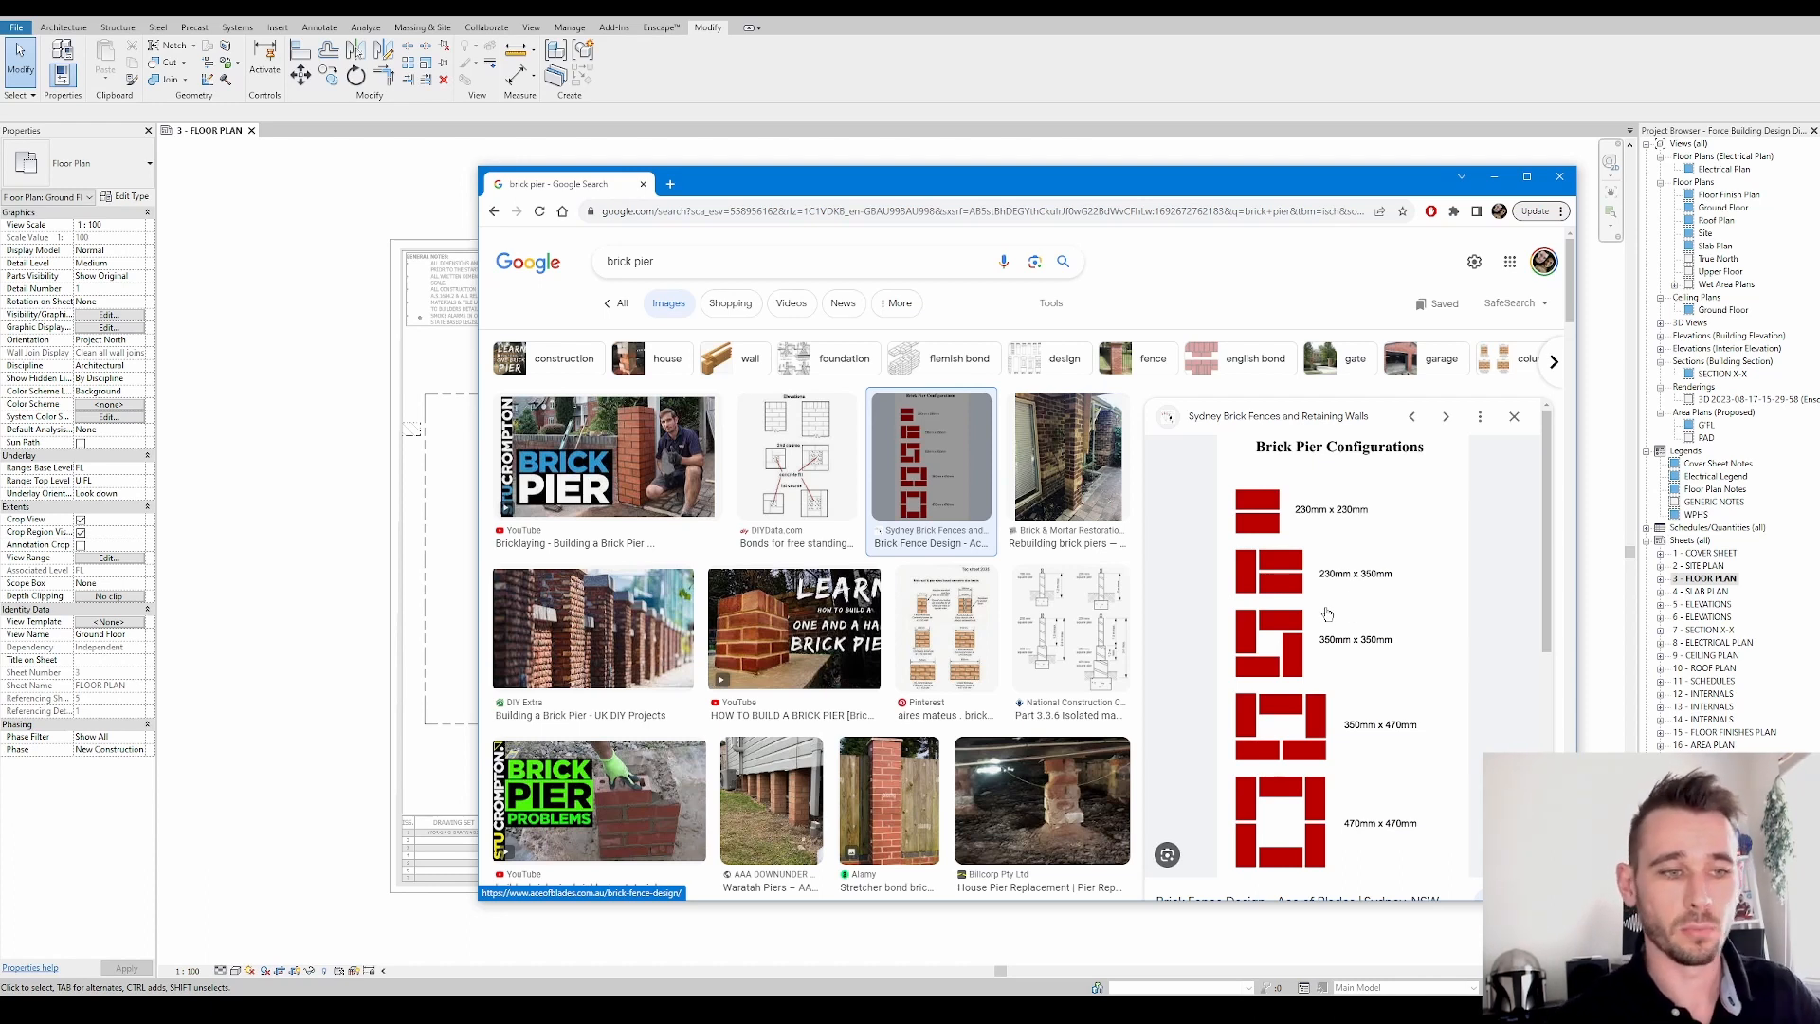
mouse_move(1304, 890)
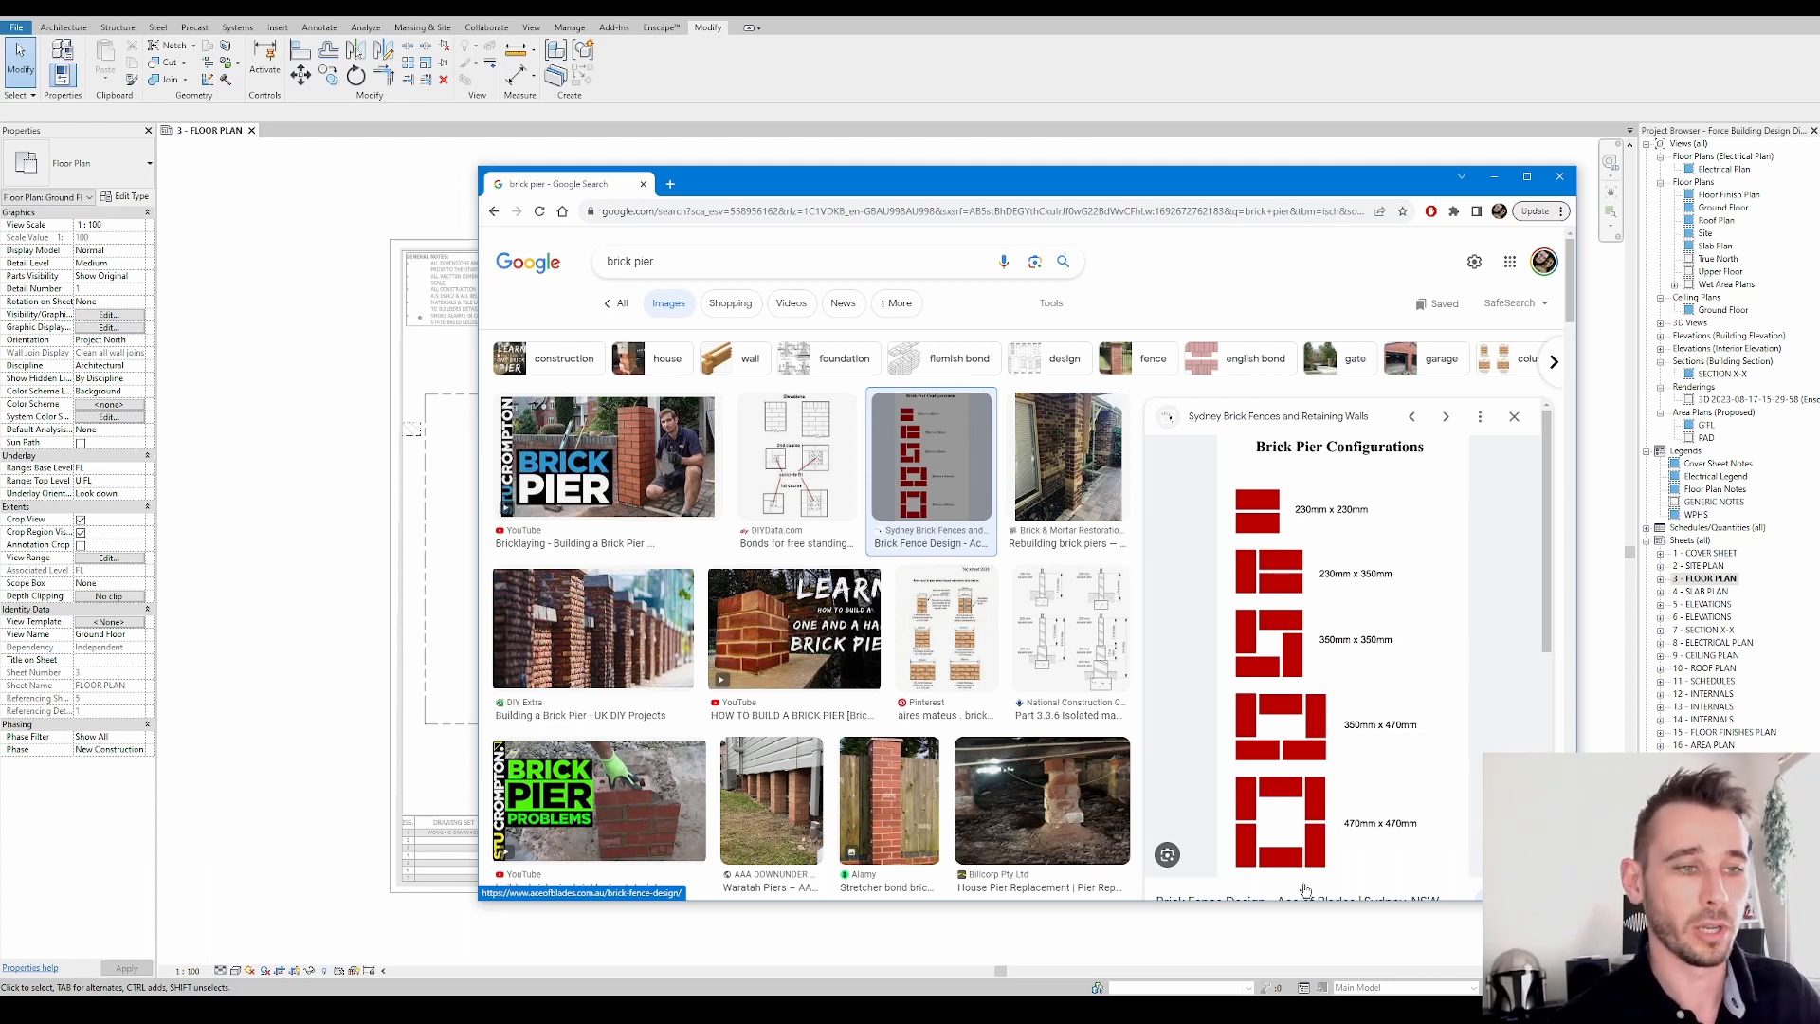
mouse_move(1203, 176)
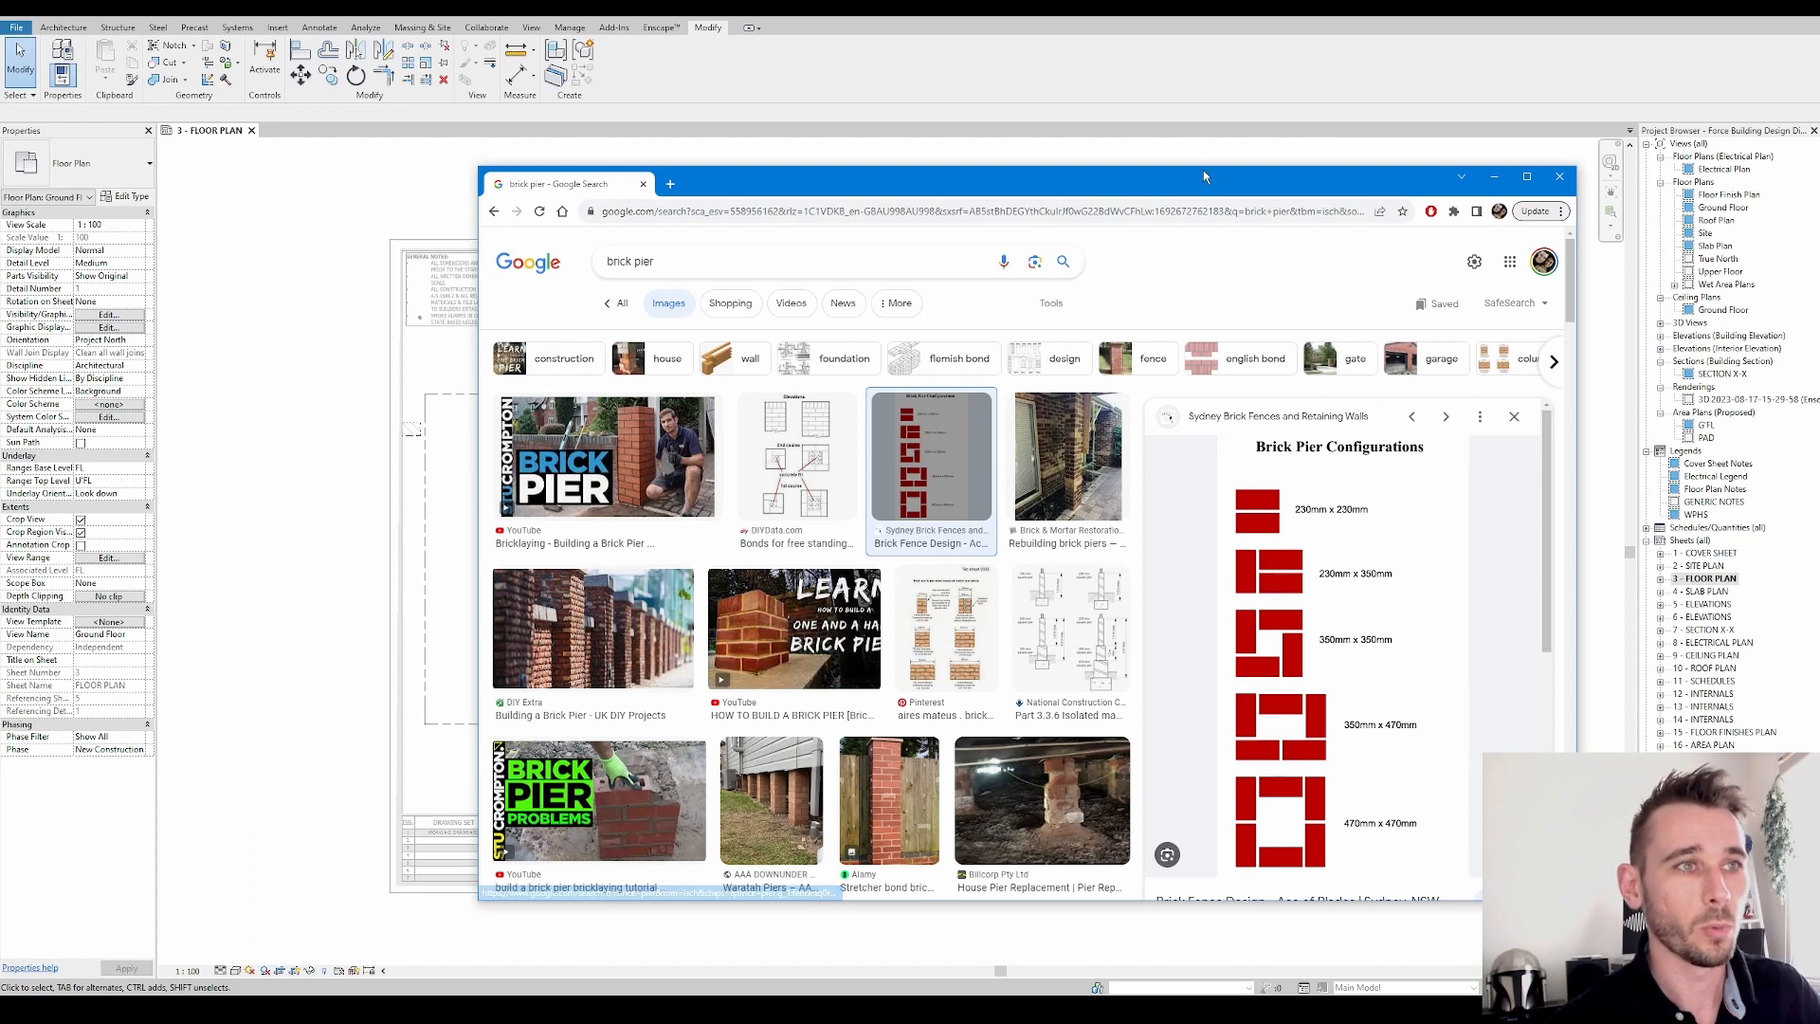
Move Chrome aside and create a new family from the Metric Column template
drag(1203, 176, 1717, 247)
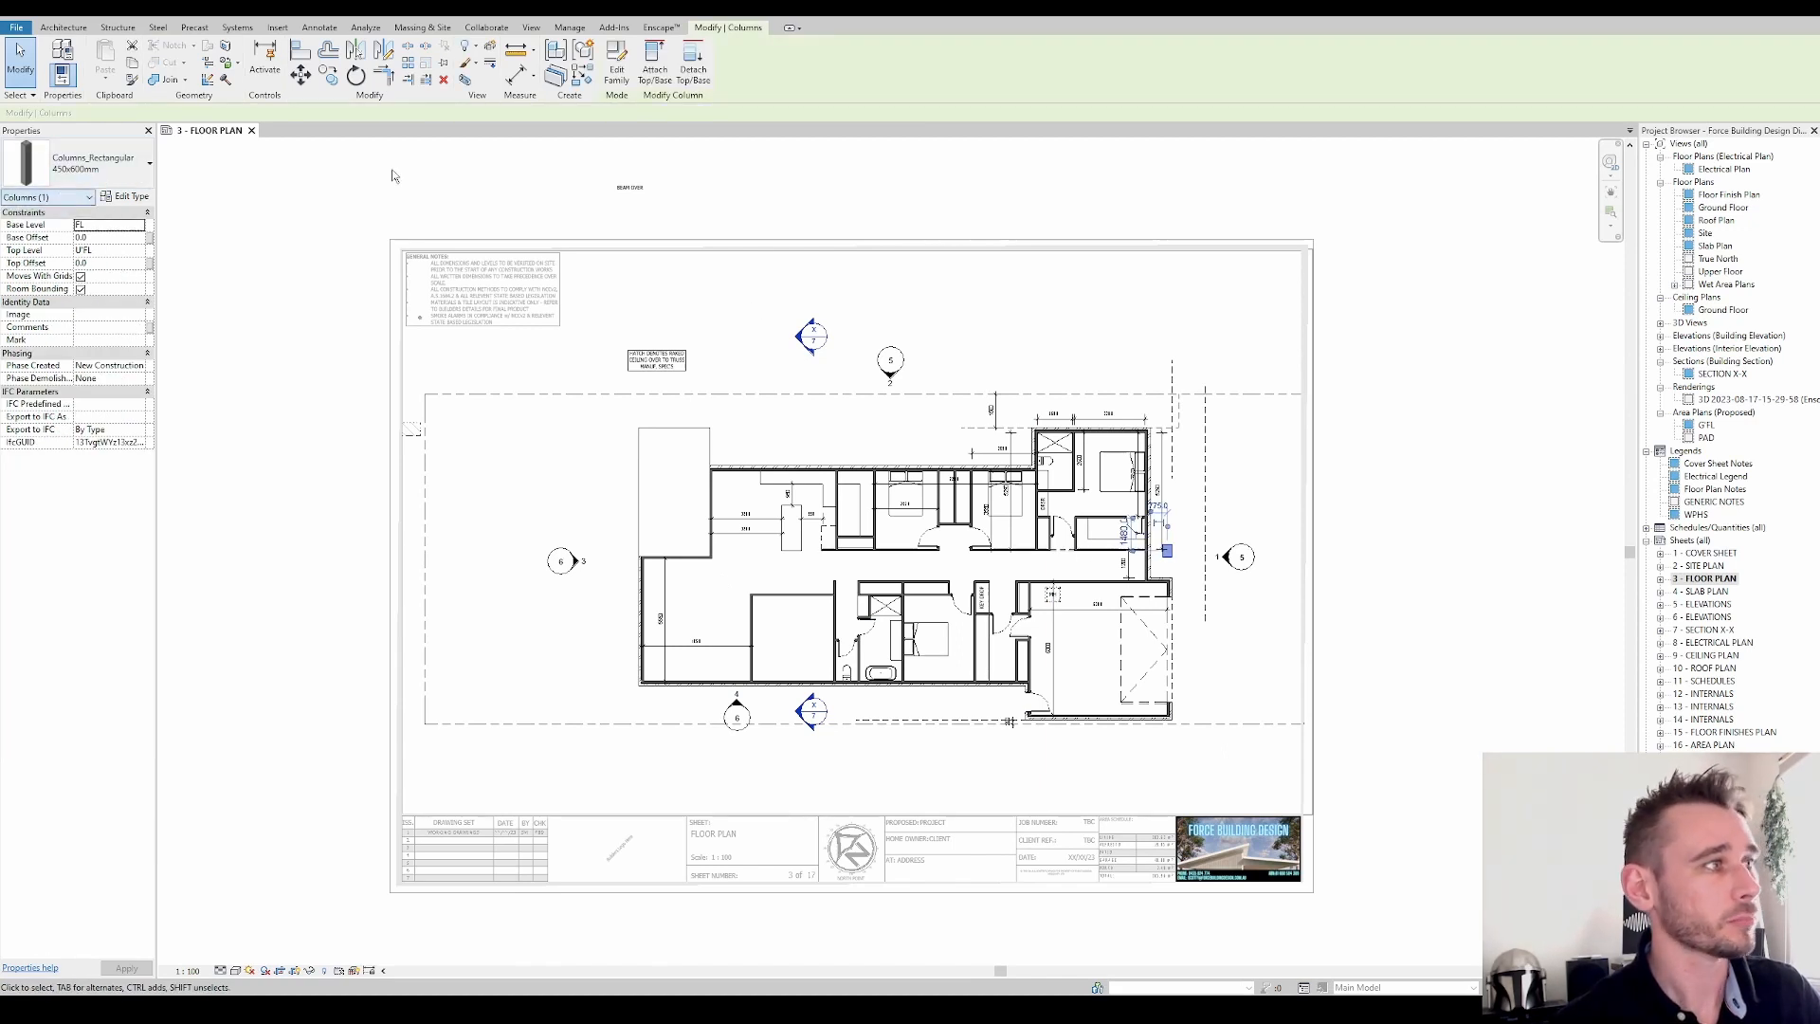
click(16, 27)
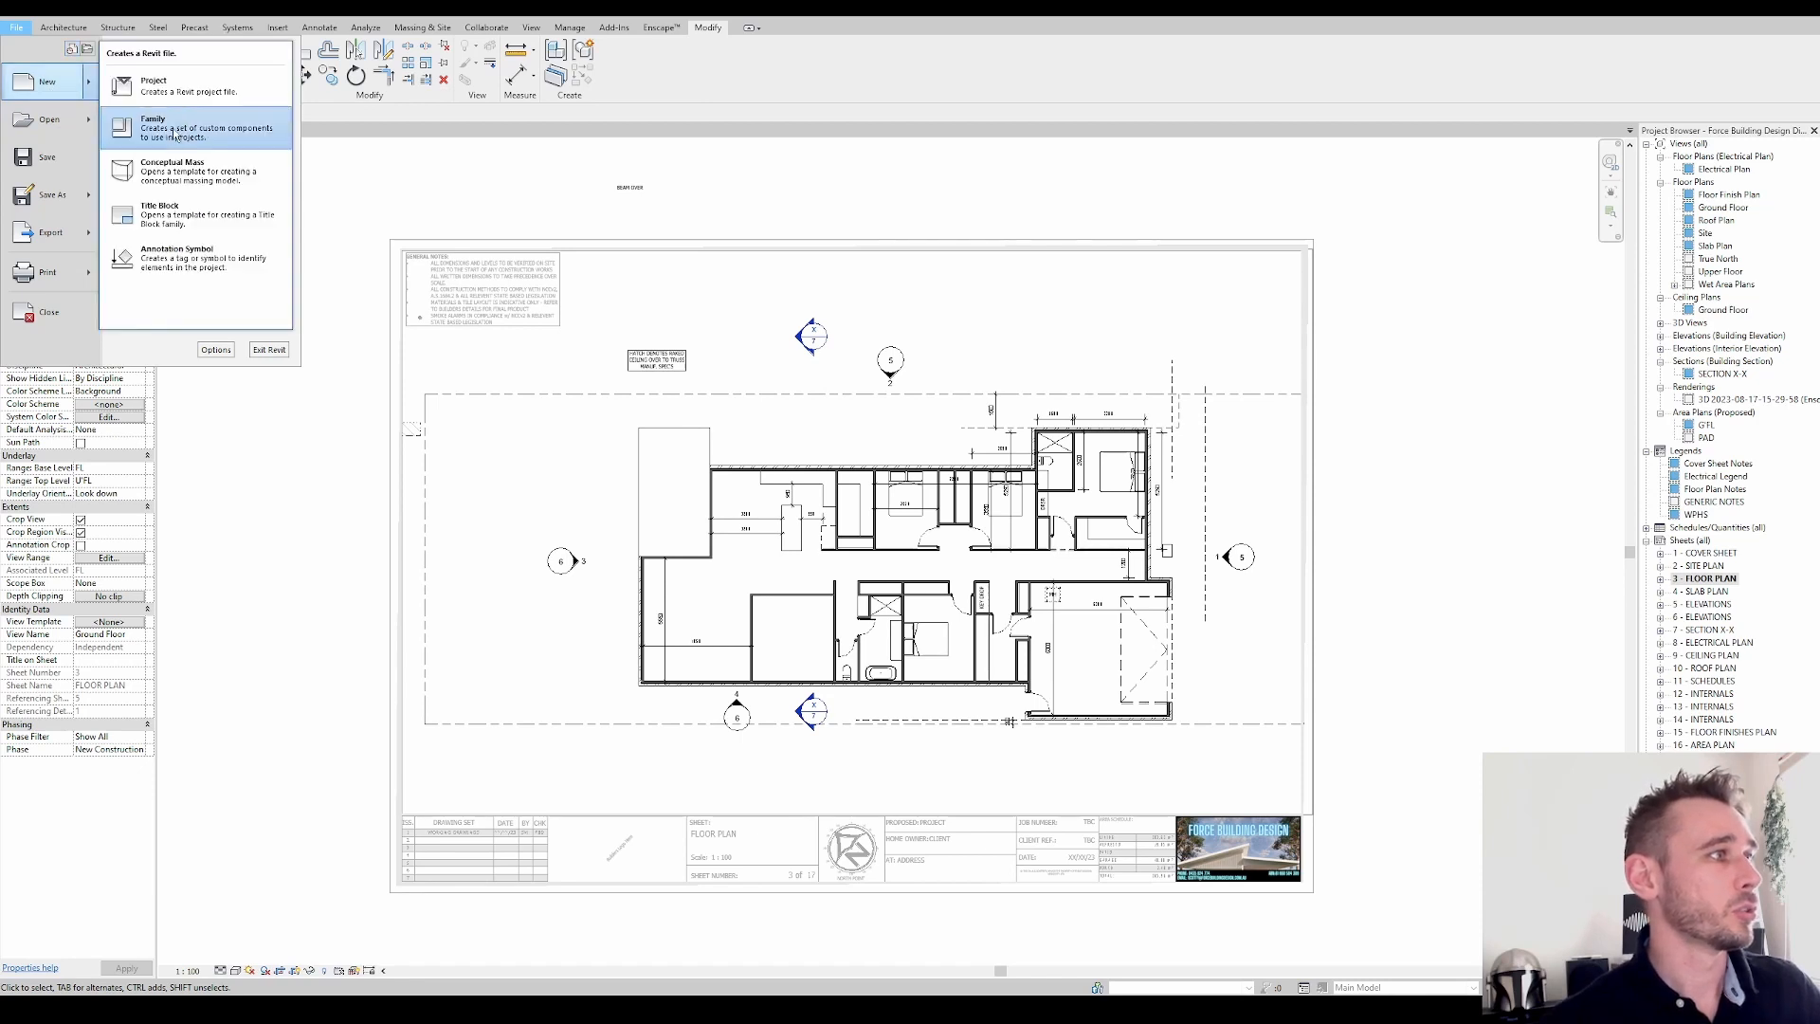
click(153, 125)
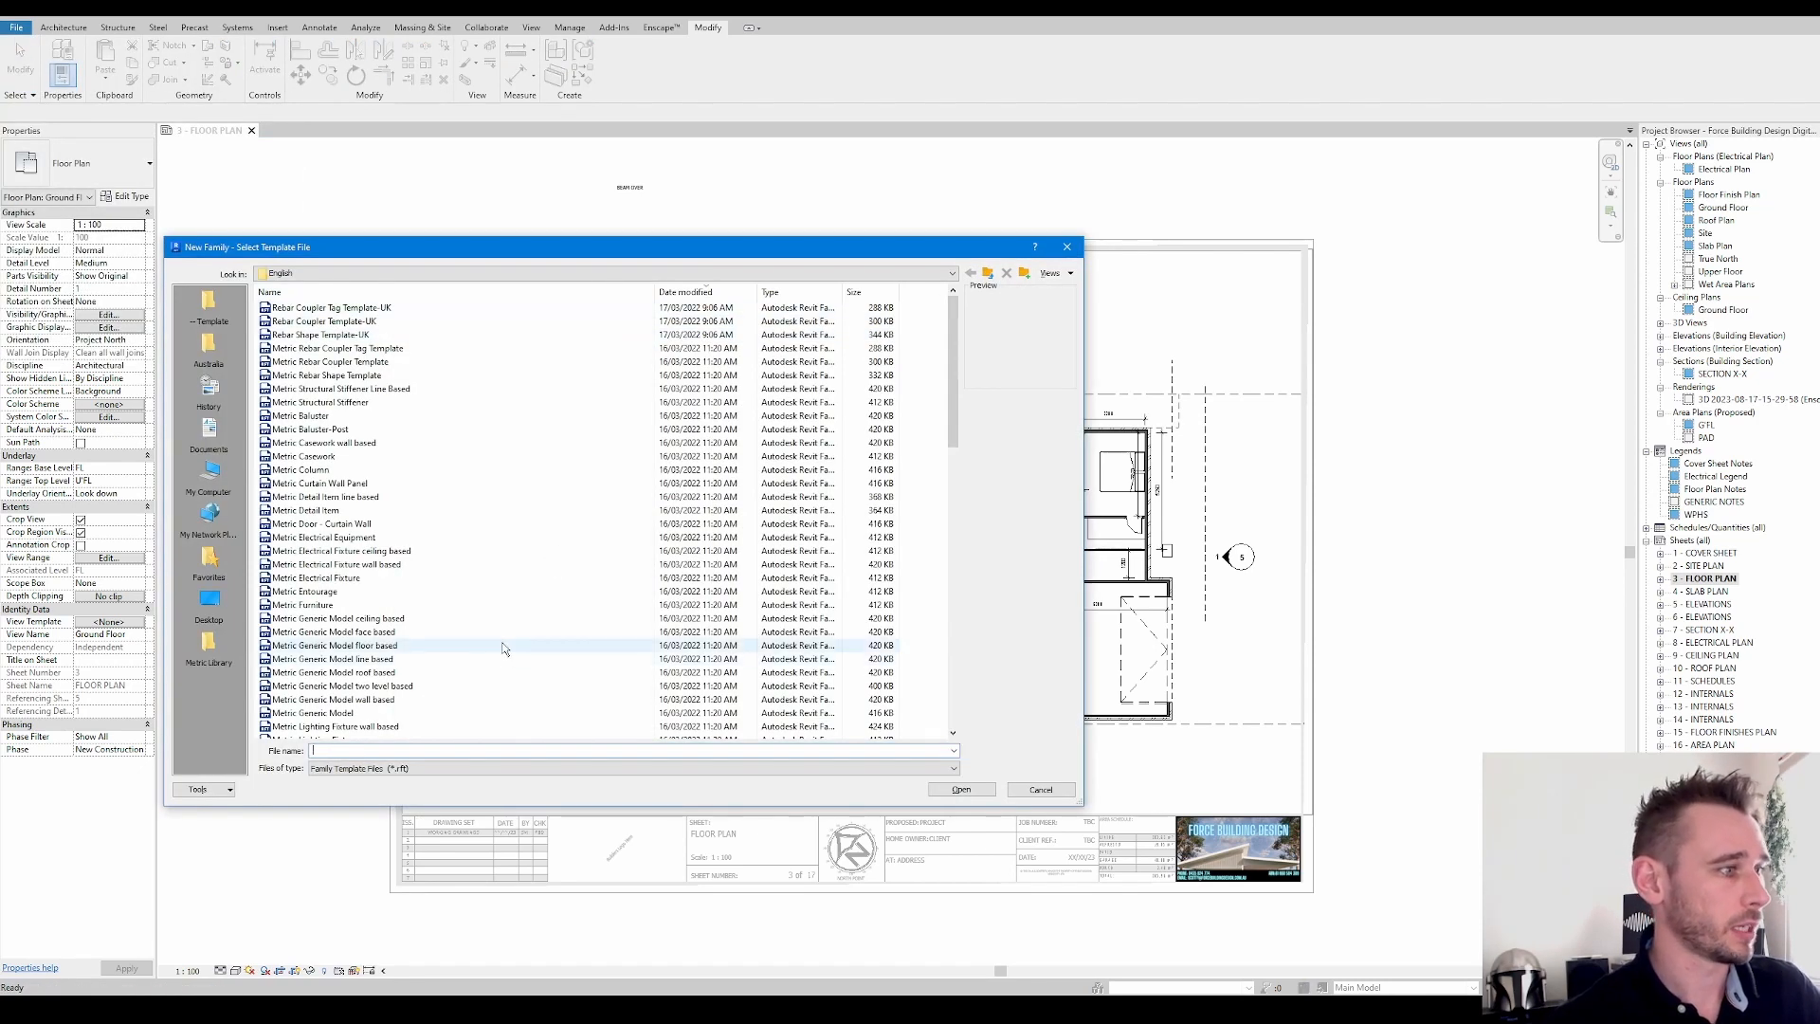
click(421, 489)
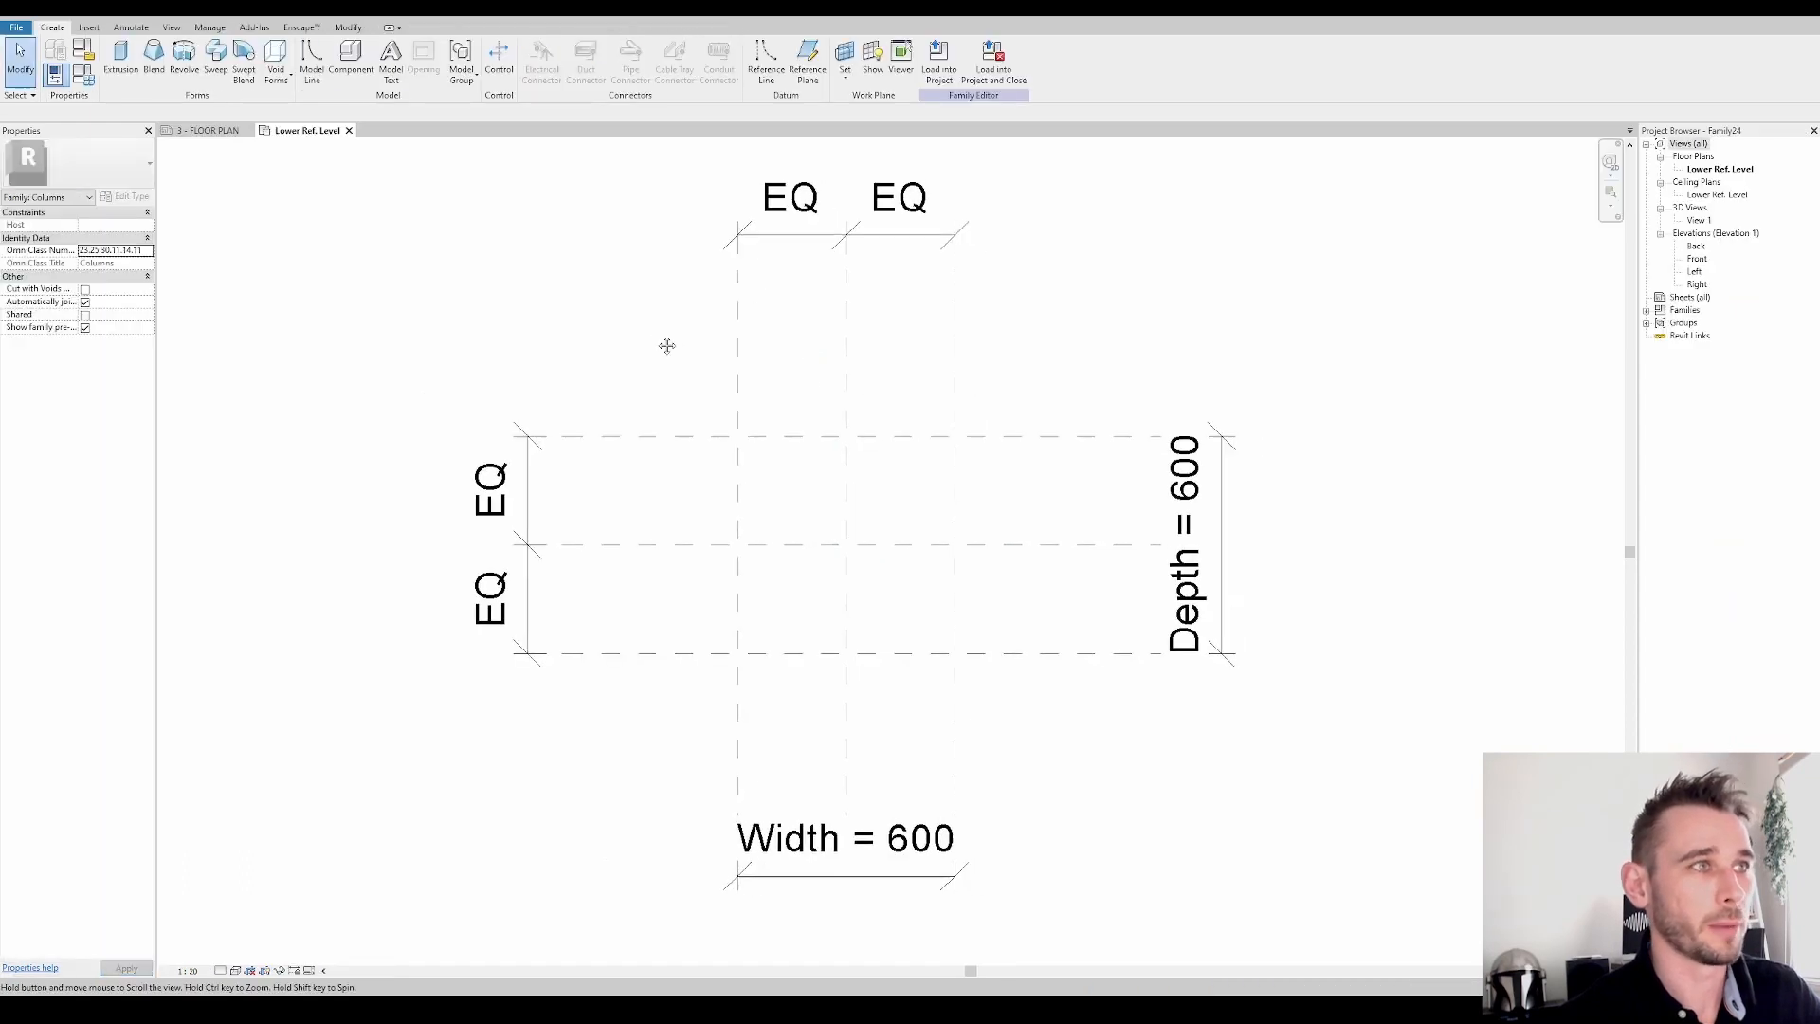
mouse_move(553, 368)
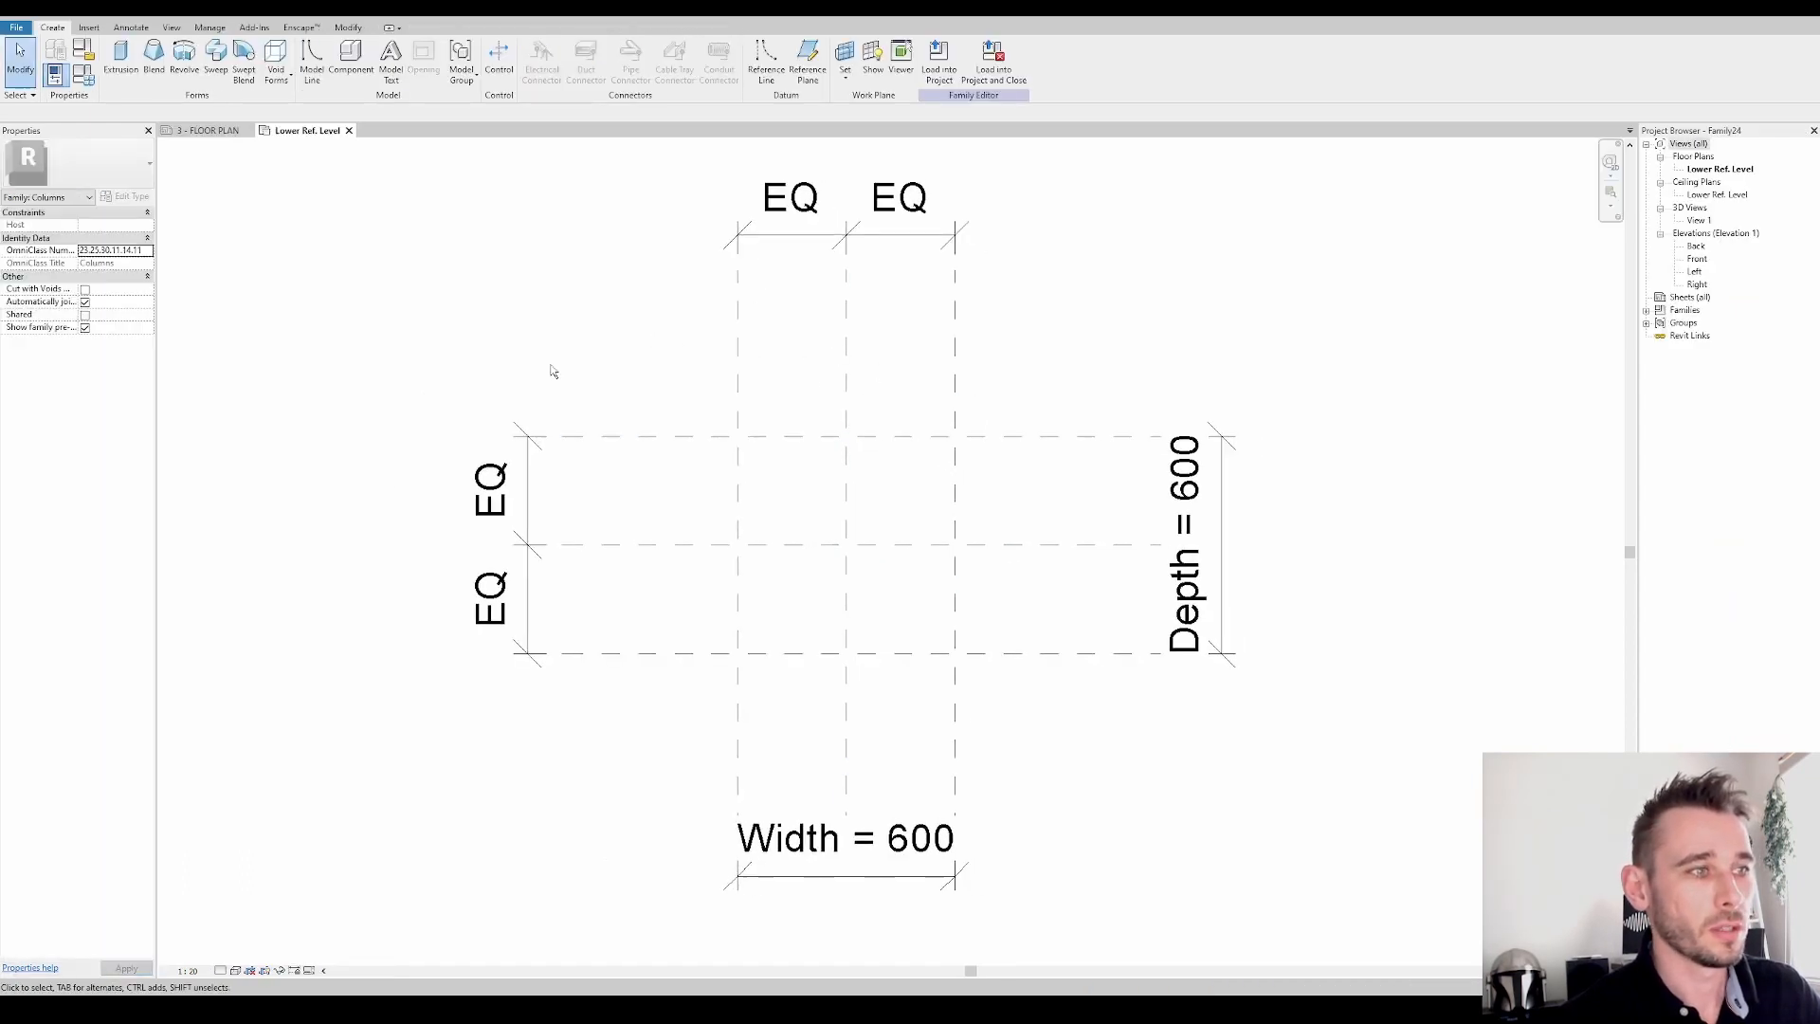
Start a solid Extrusion sketch in the column family plan
click(120, 53)
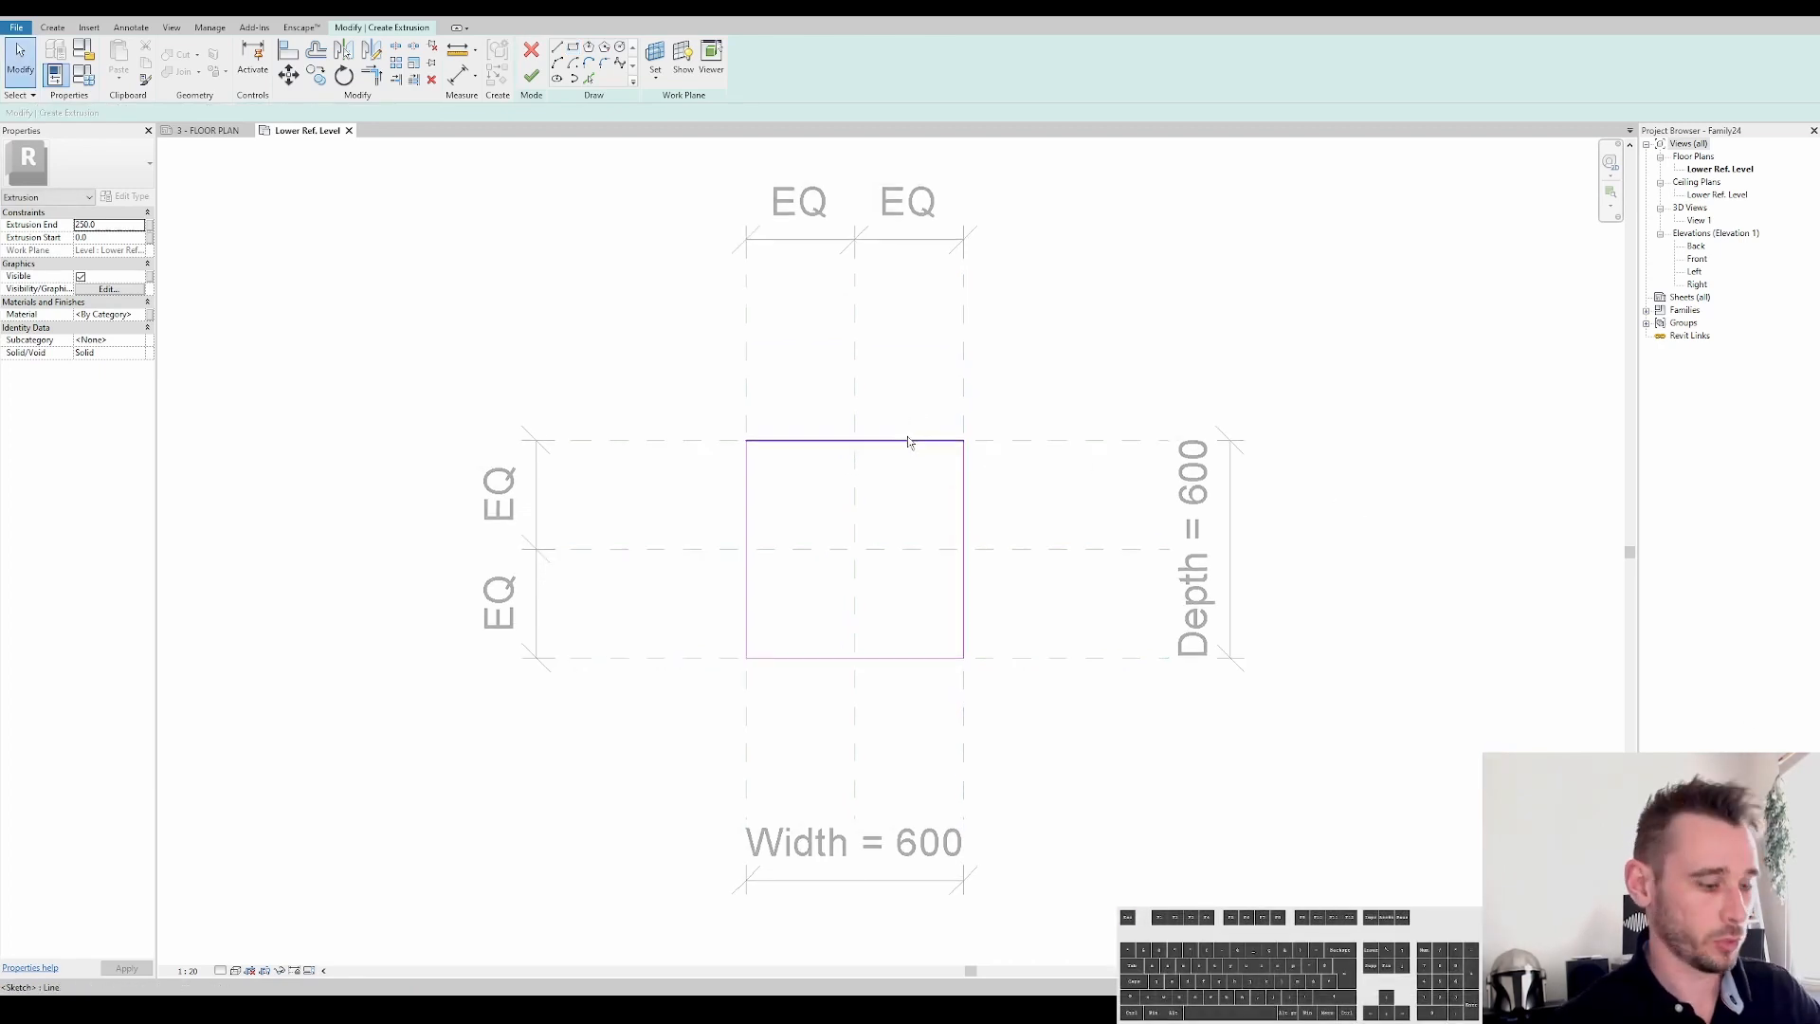
Offset the sketch rectangle inward by 110 mm and dimension the 110 gap
click(286, 48)
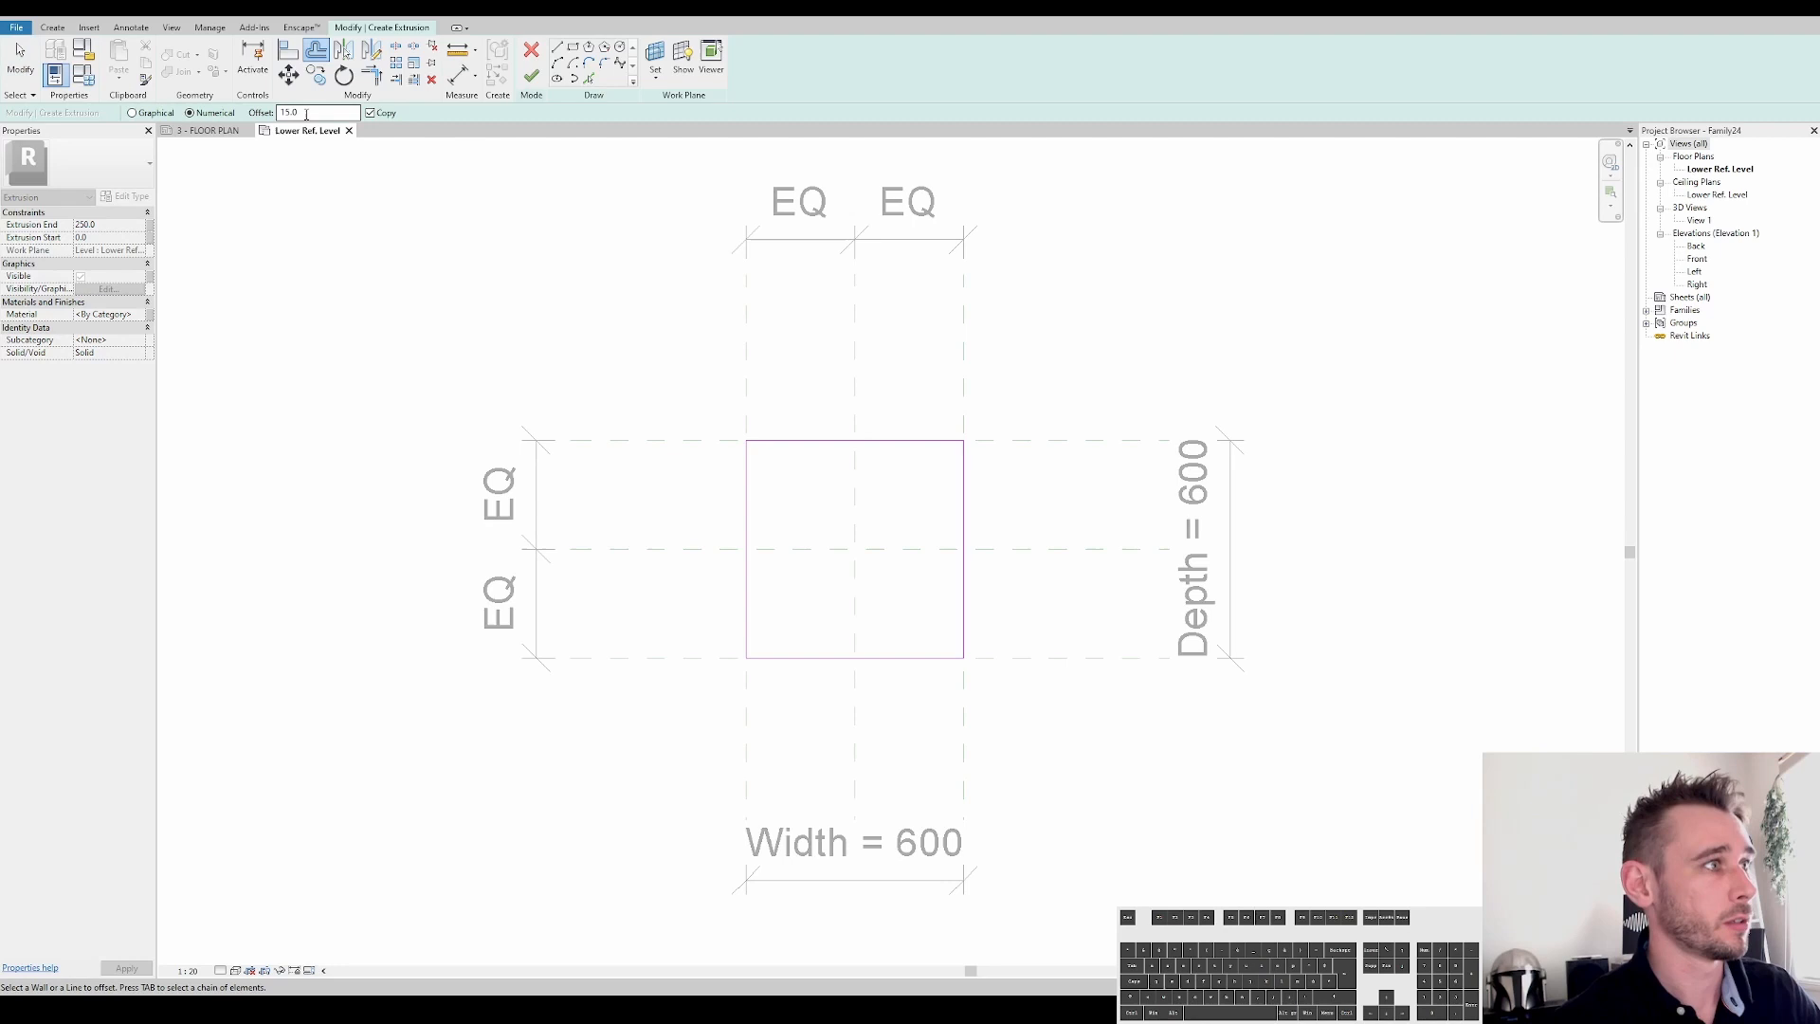
text(110.0)
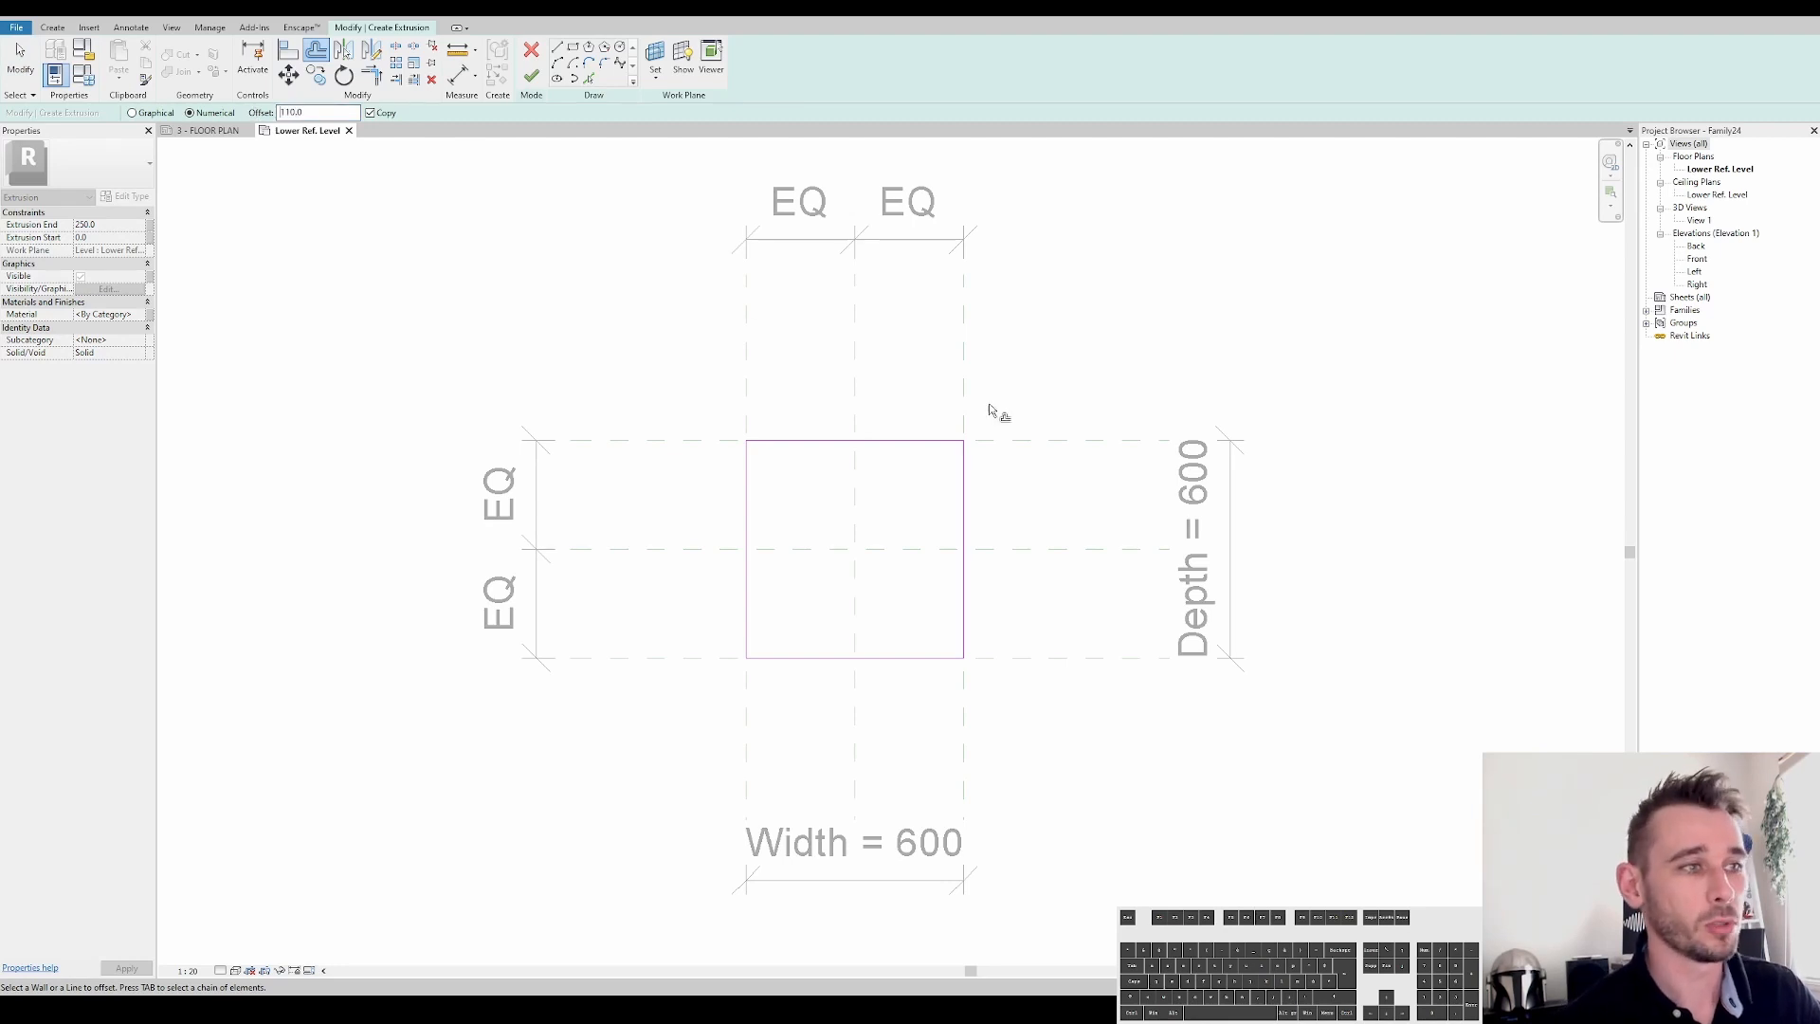
mouse_move(910, 448)
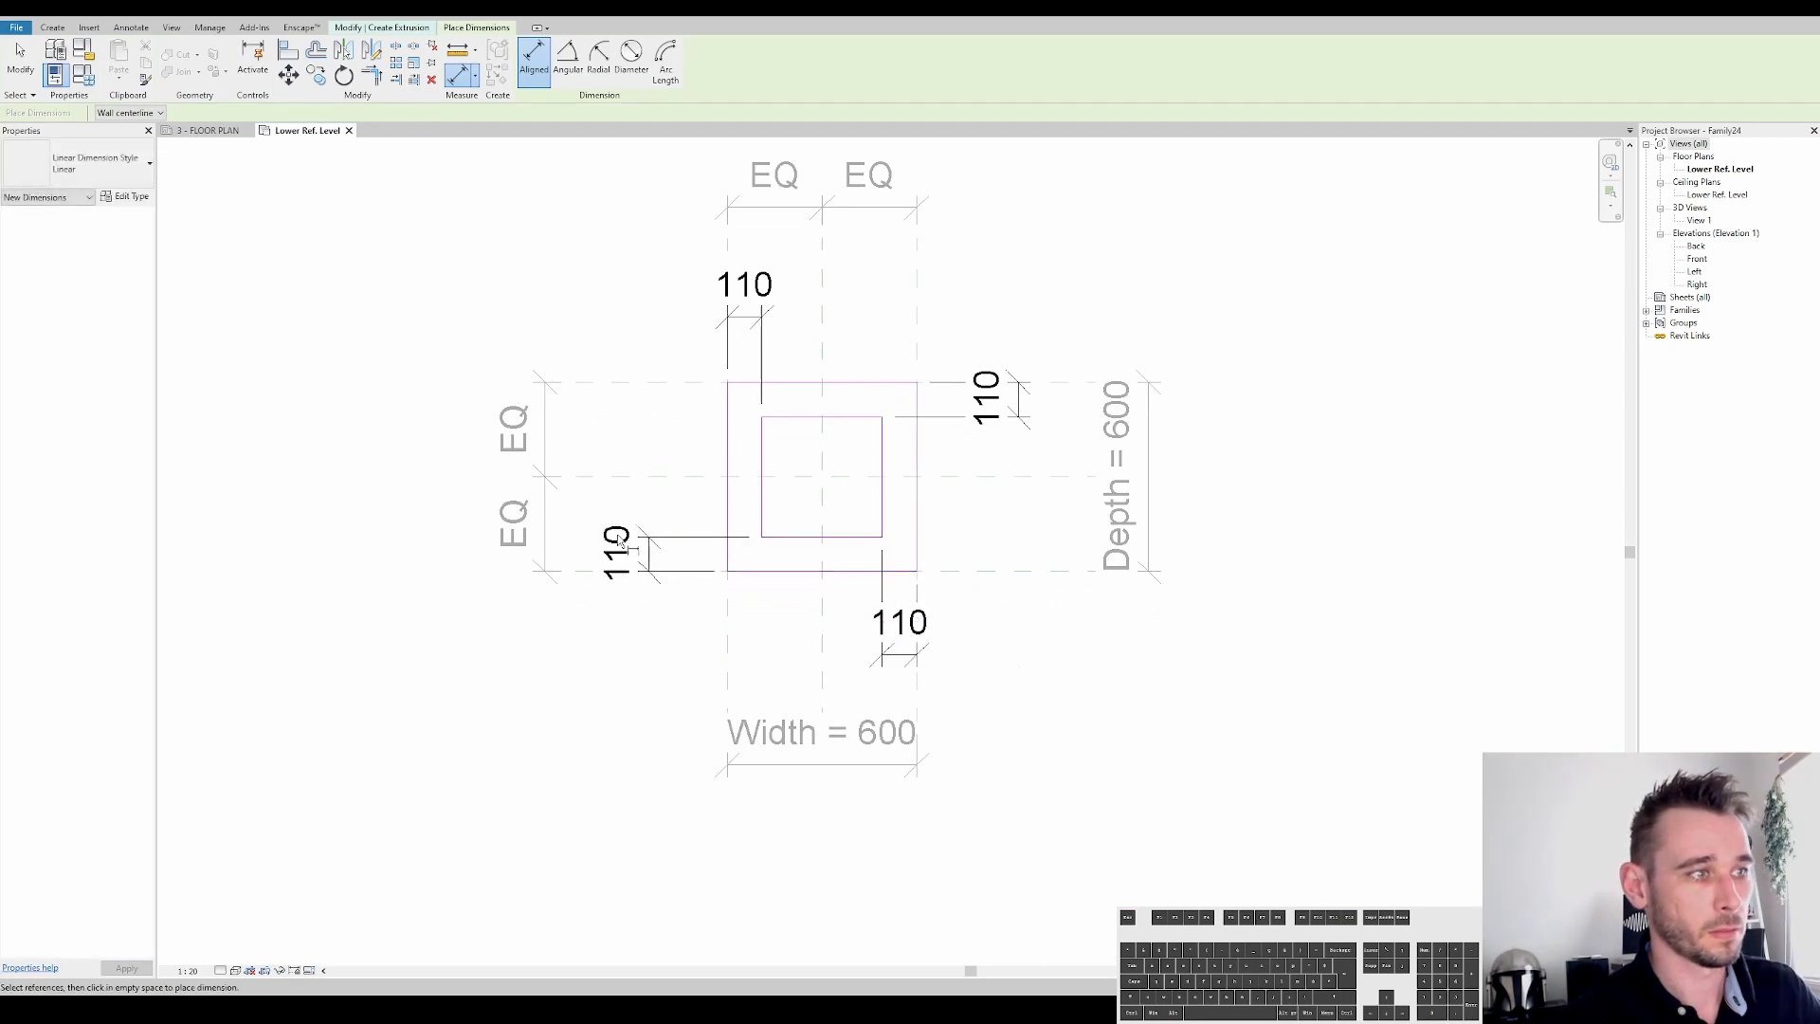
click(743, 283)
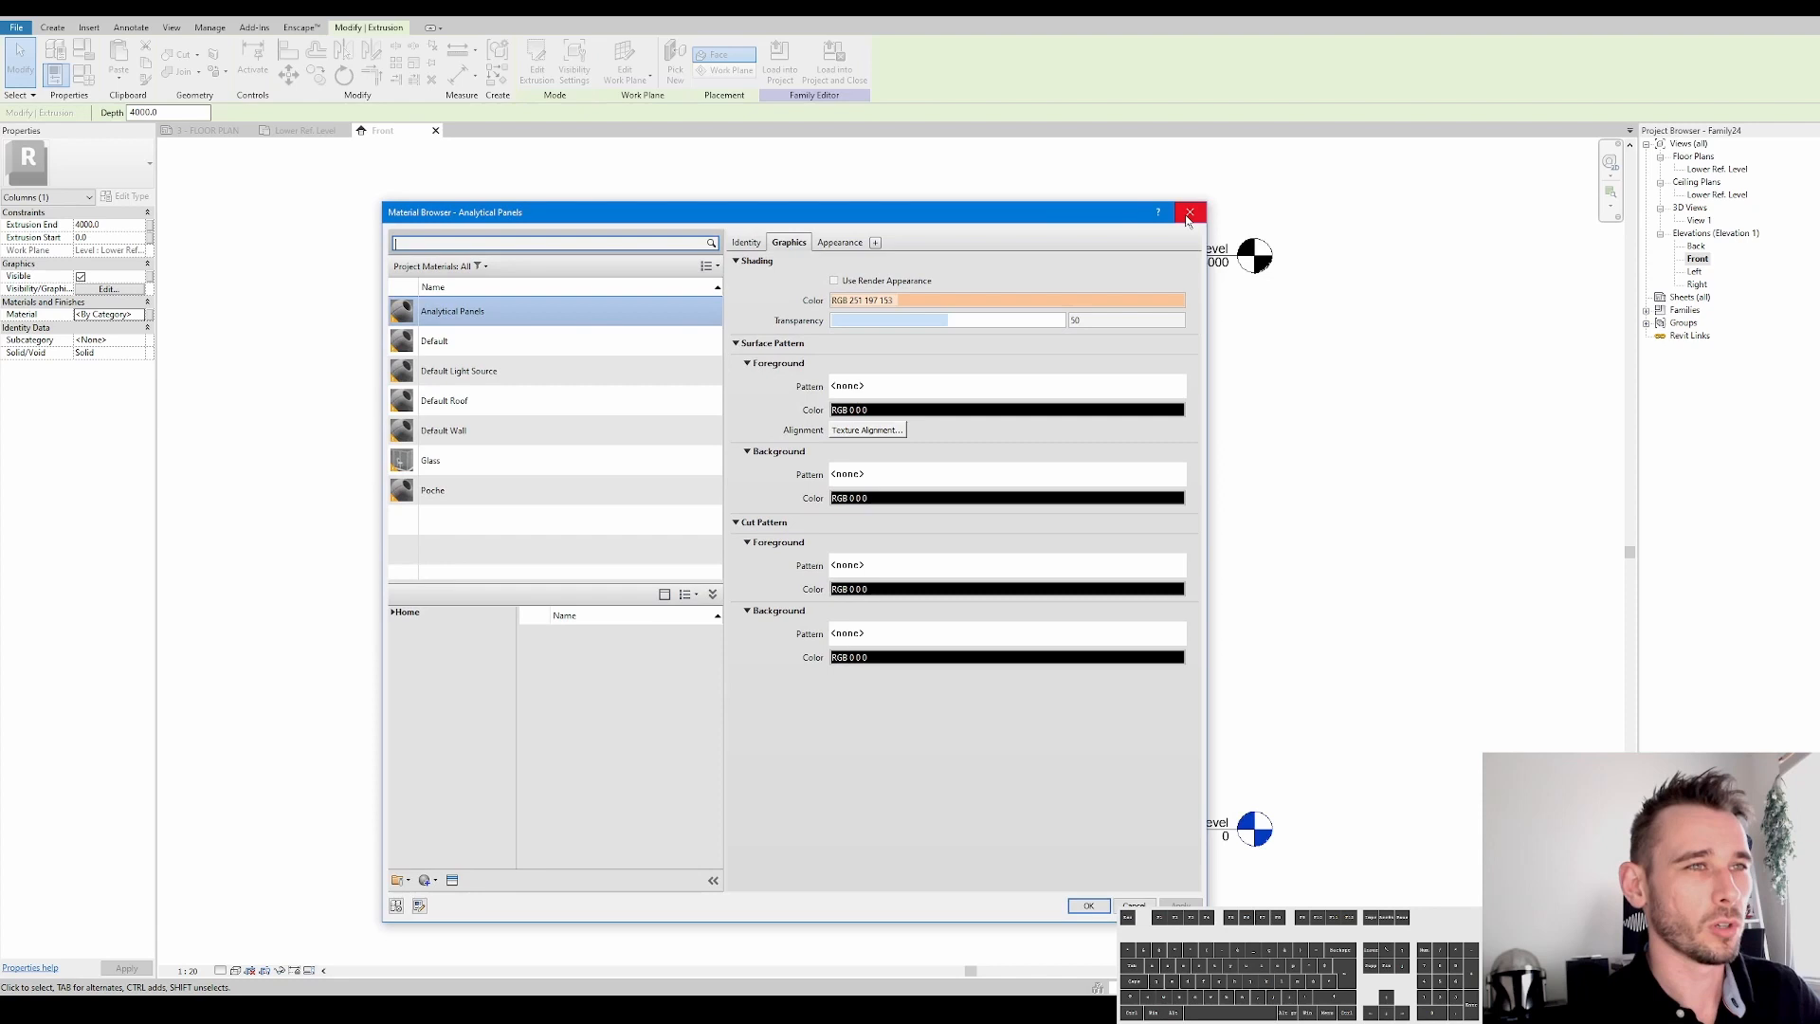
Dismiss the Material Browser to get back to the hollow pier extrusion
click(1188, 212)
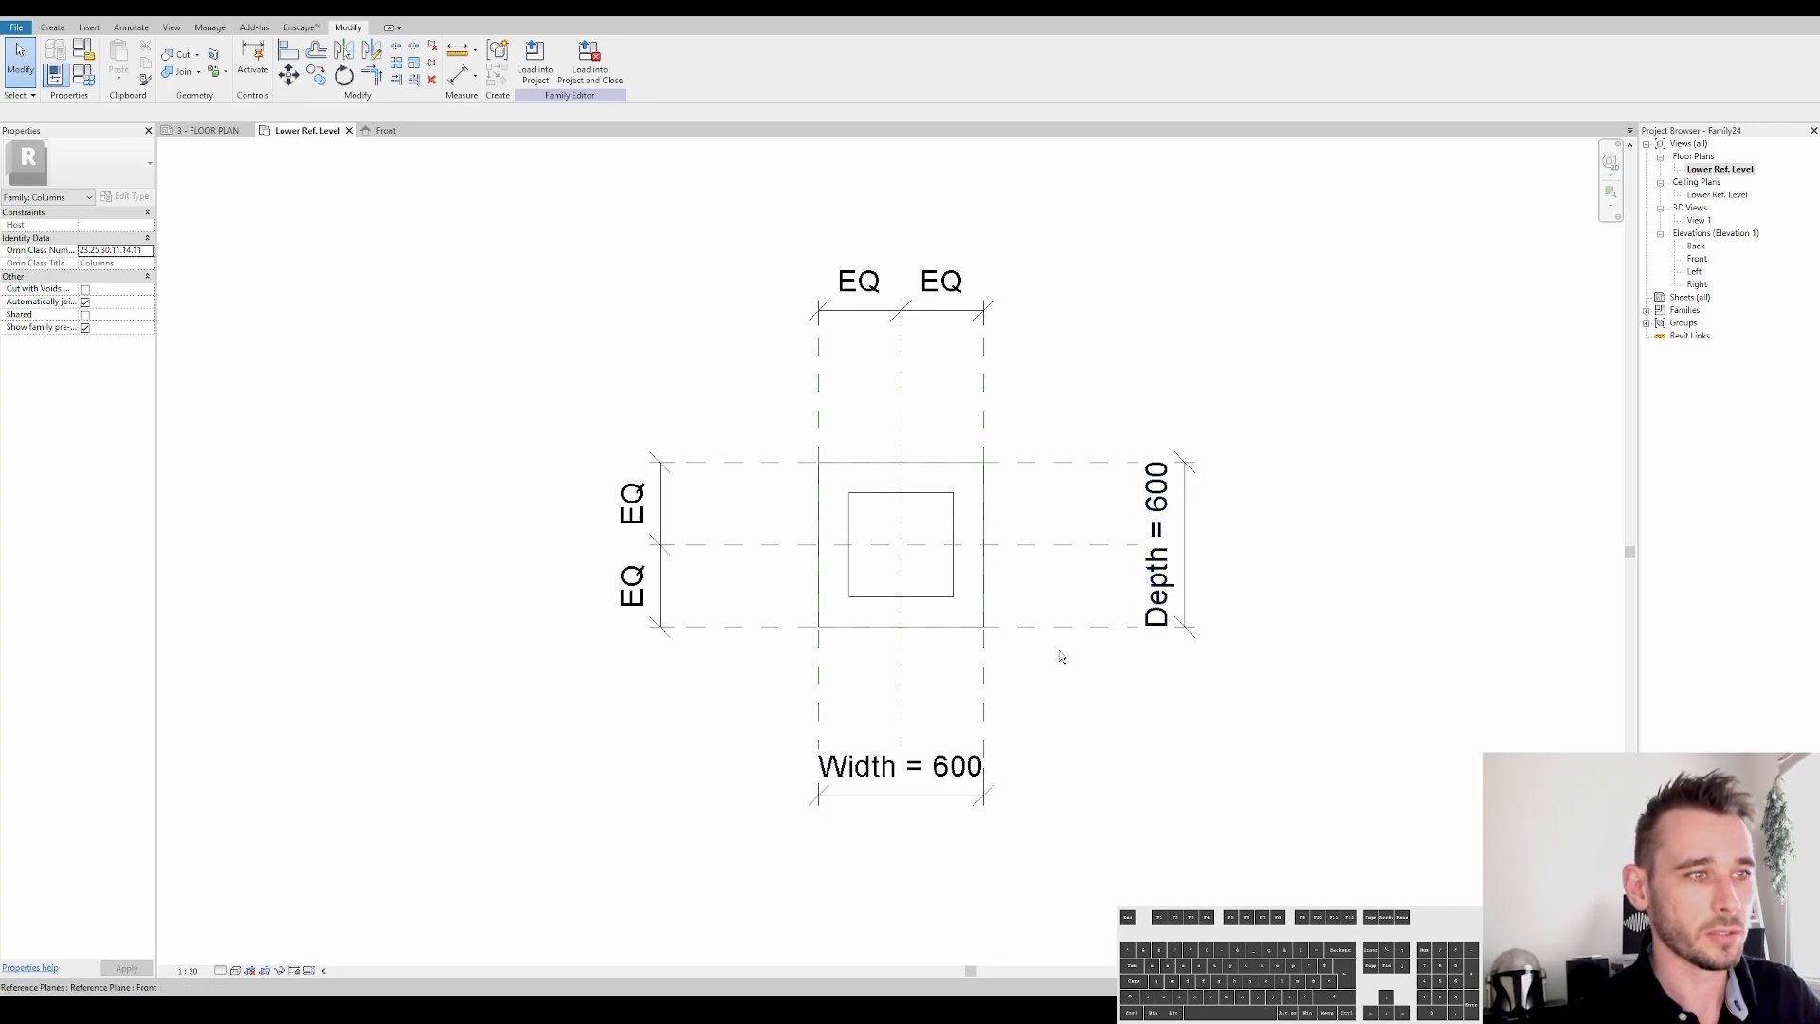
click(898, 765)
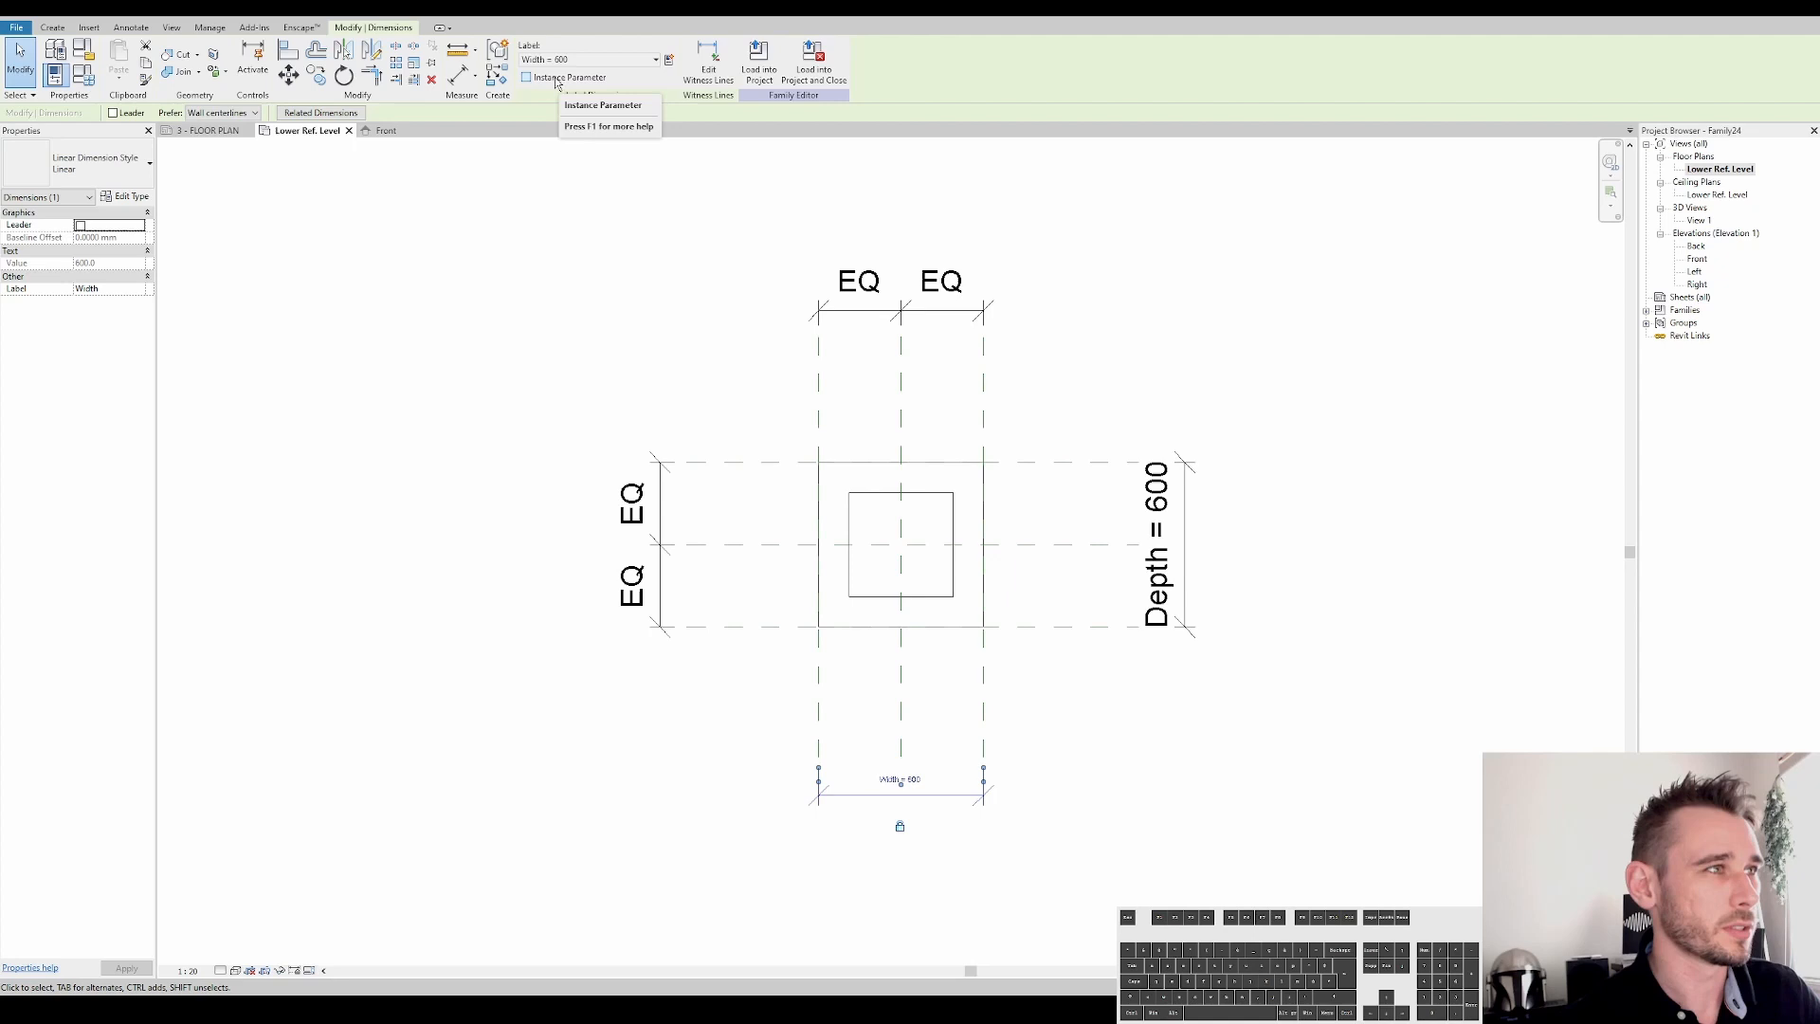
click(1156, 546)
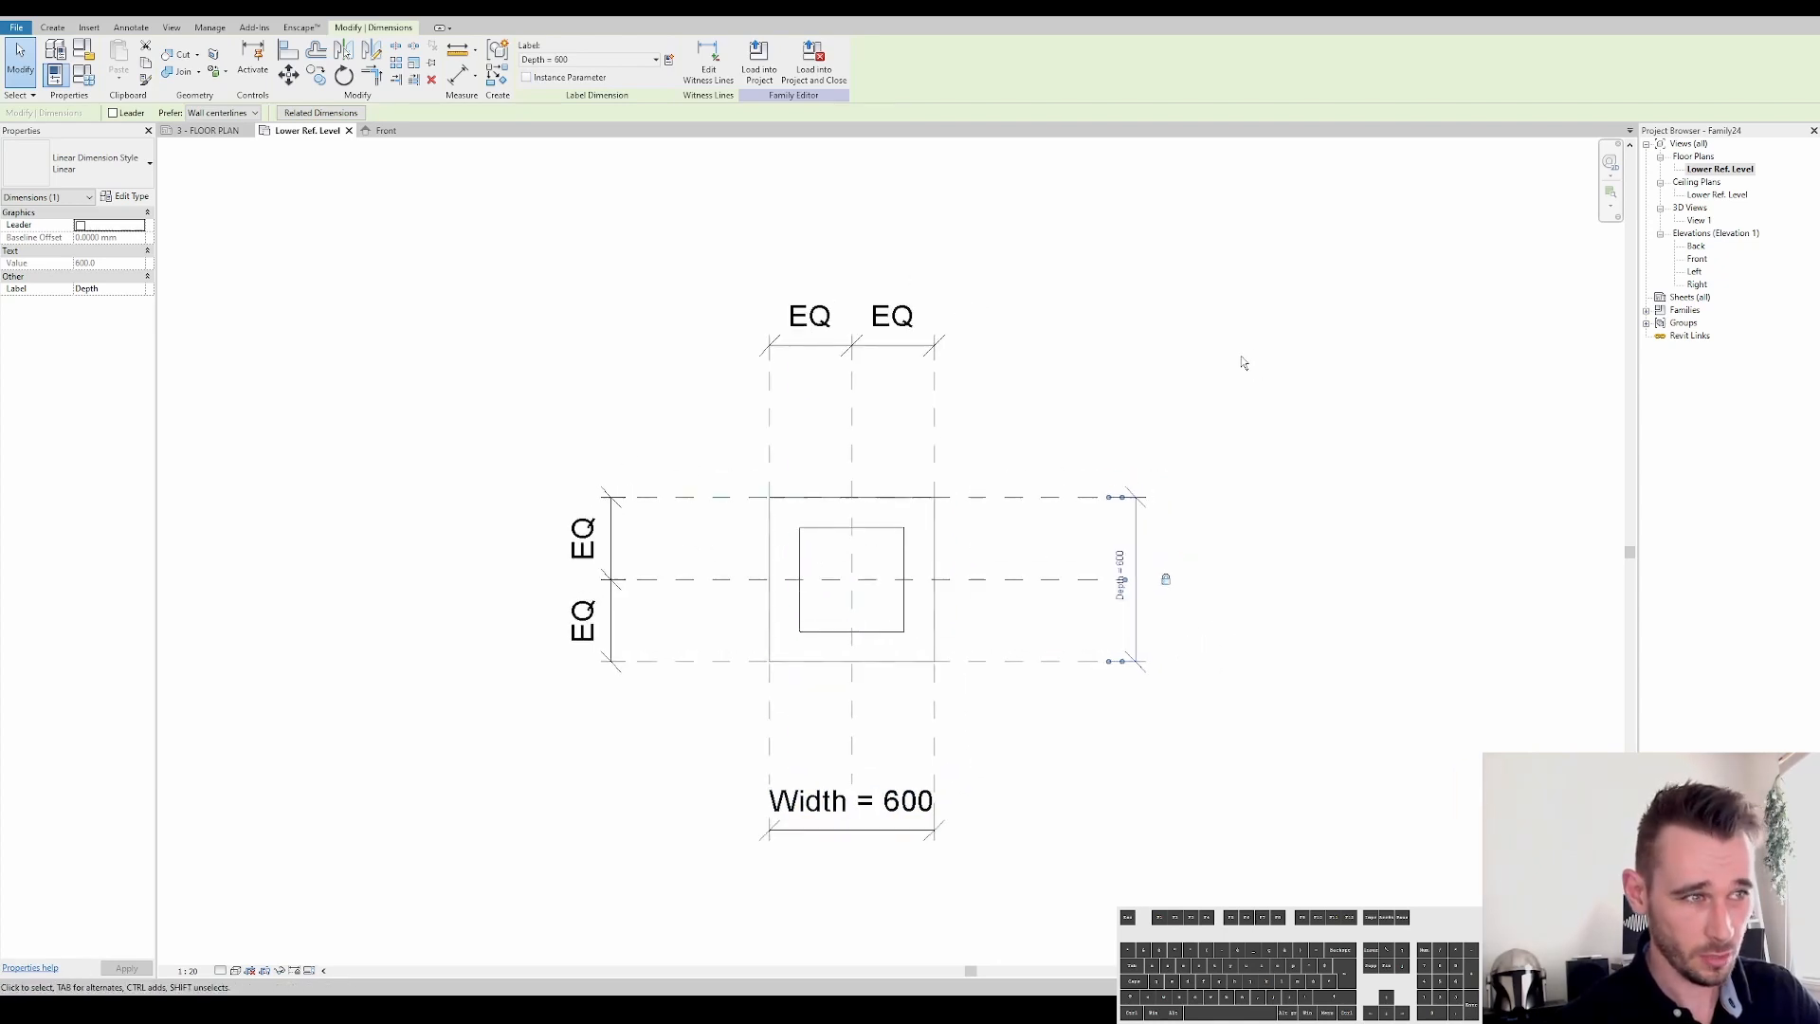
mouse_move(1180, 354)
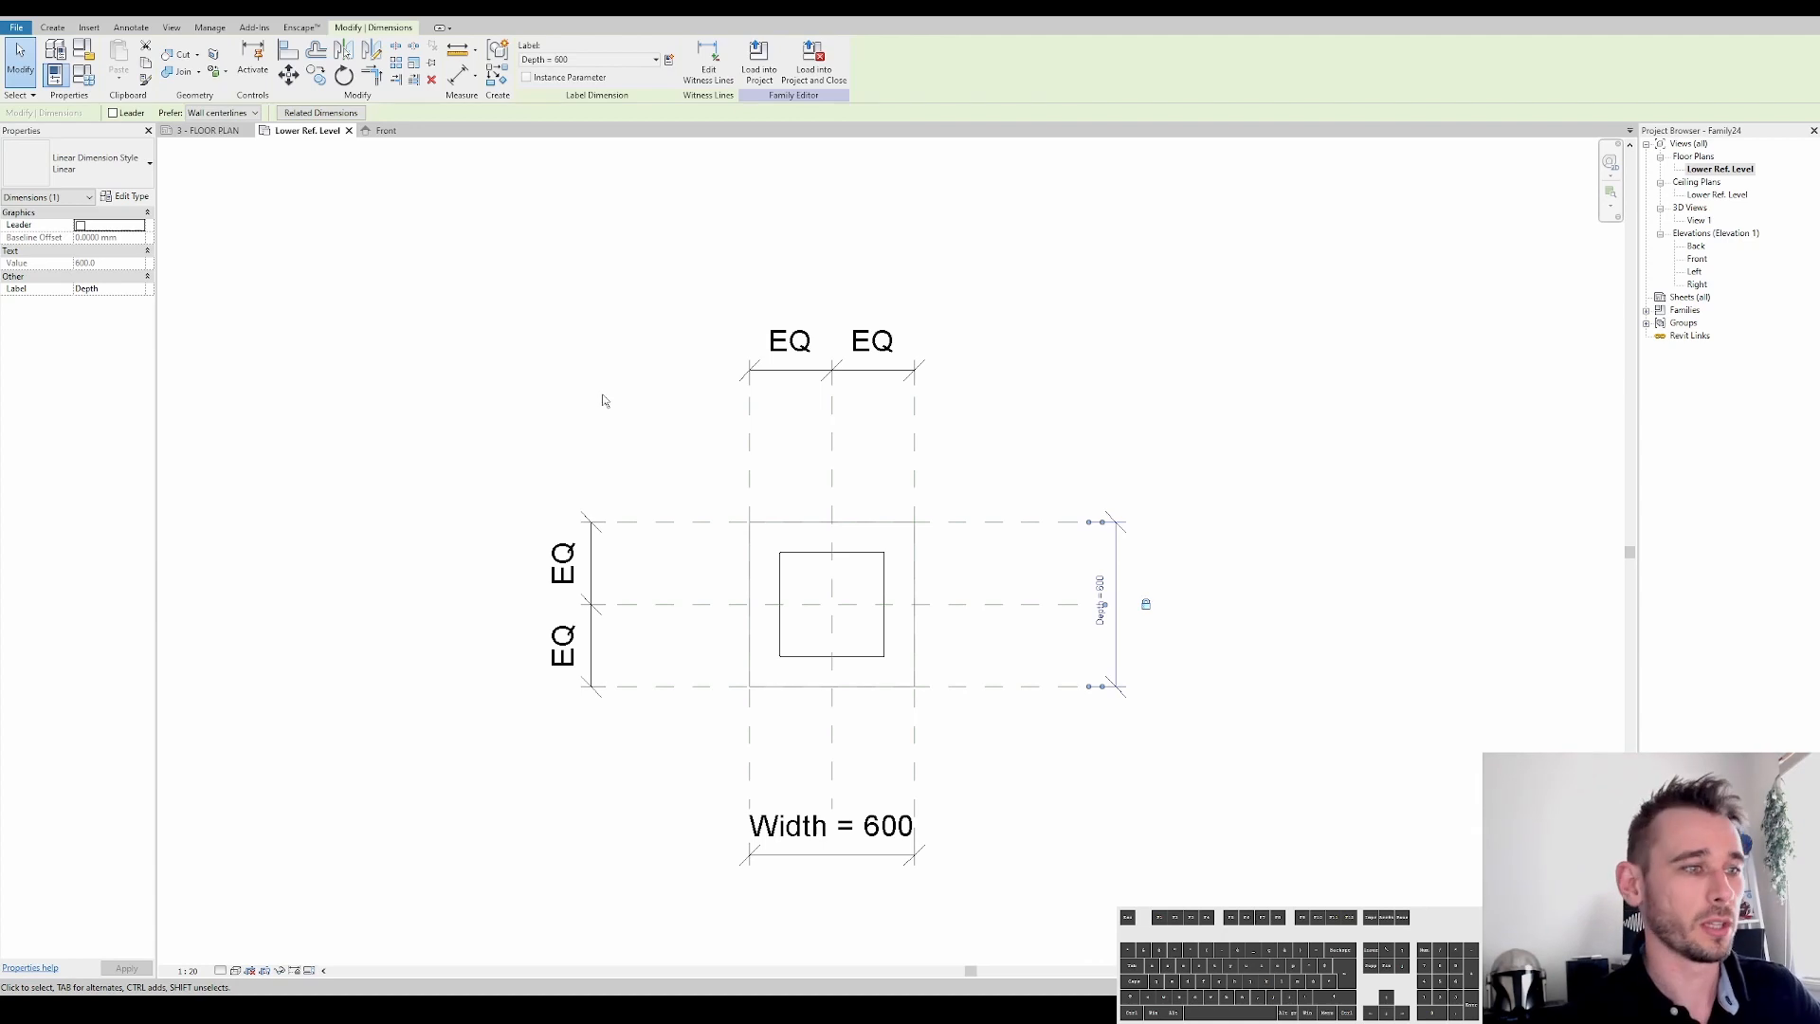
mouse_move(1099, 464)
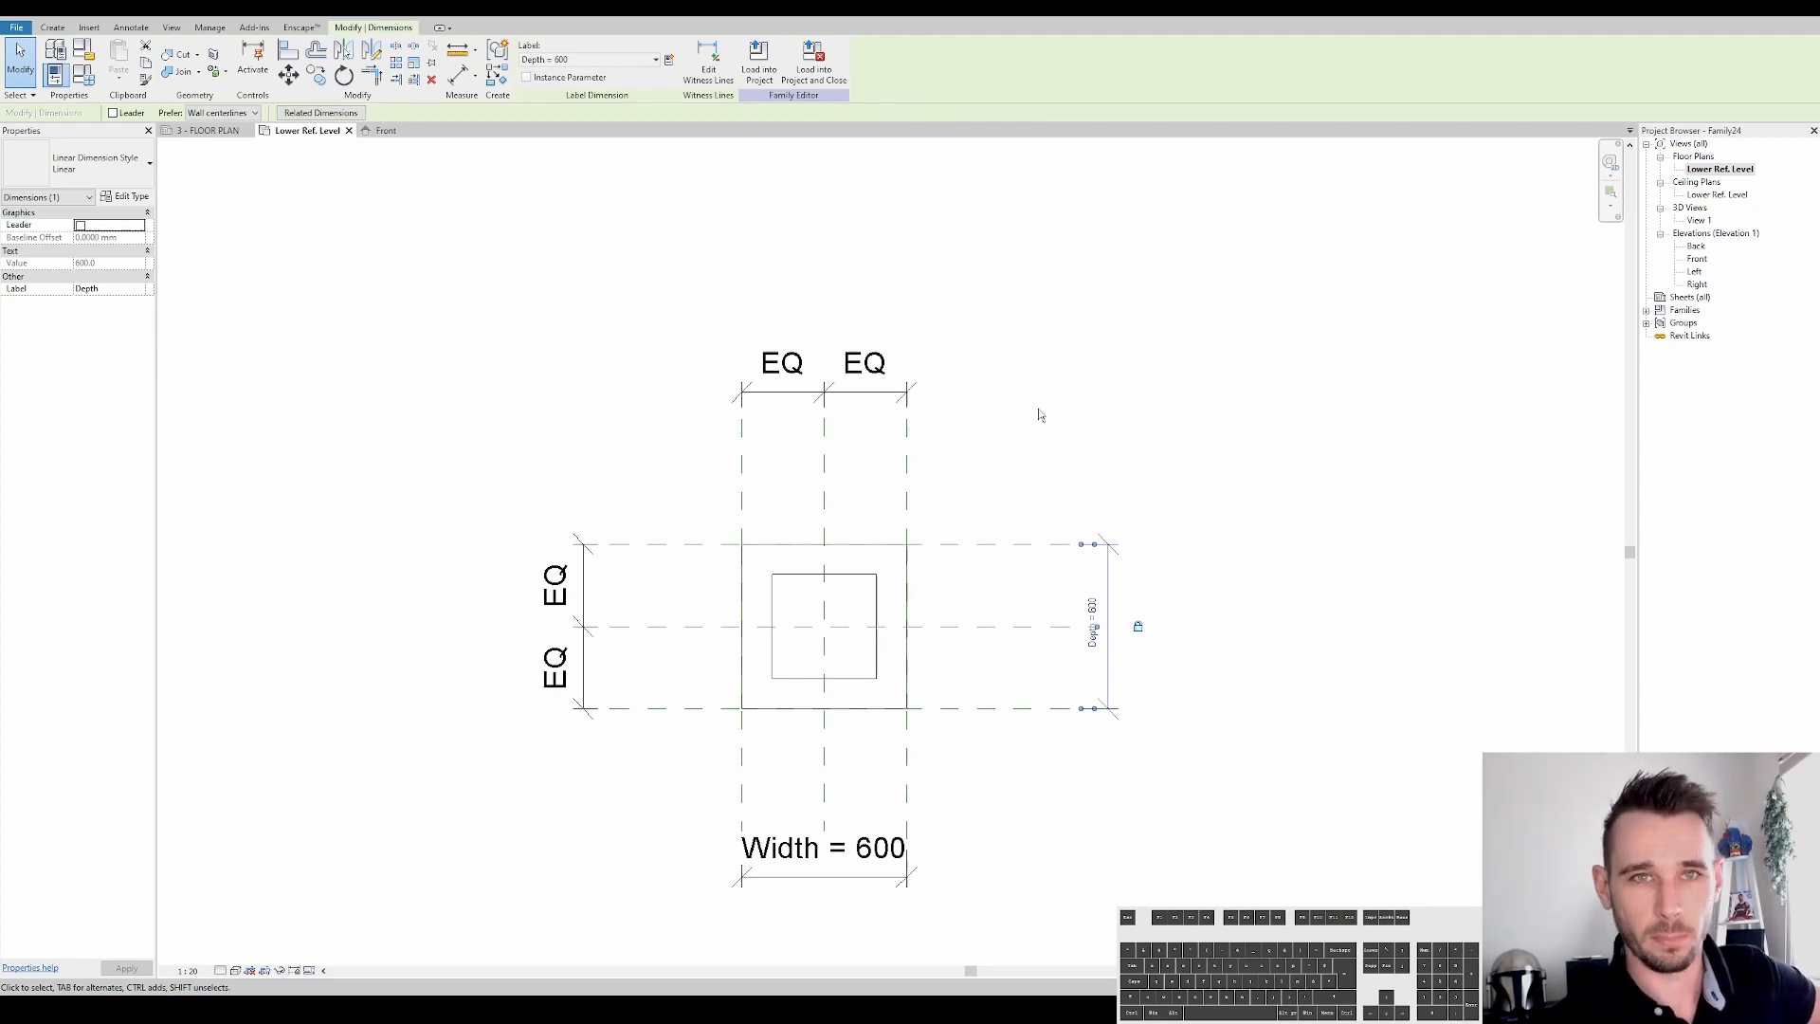
click(515, 402)
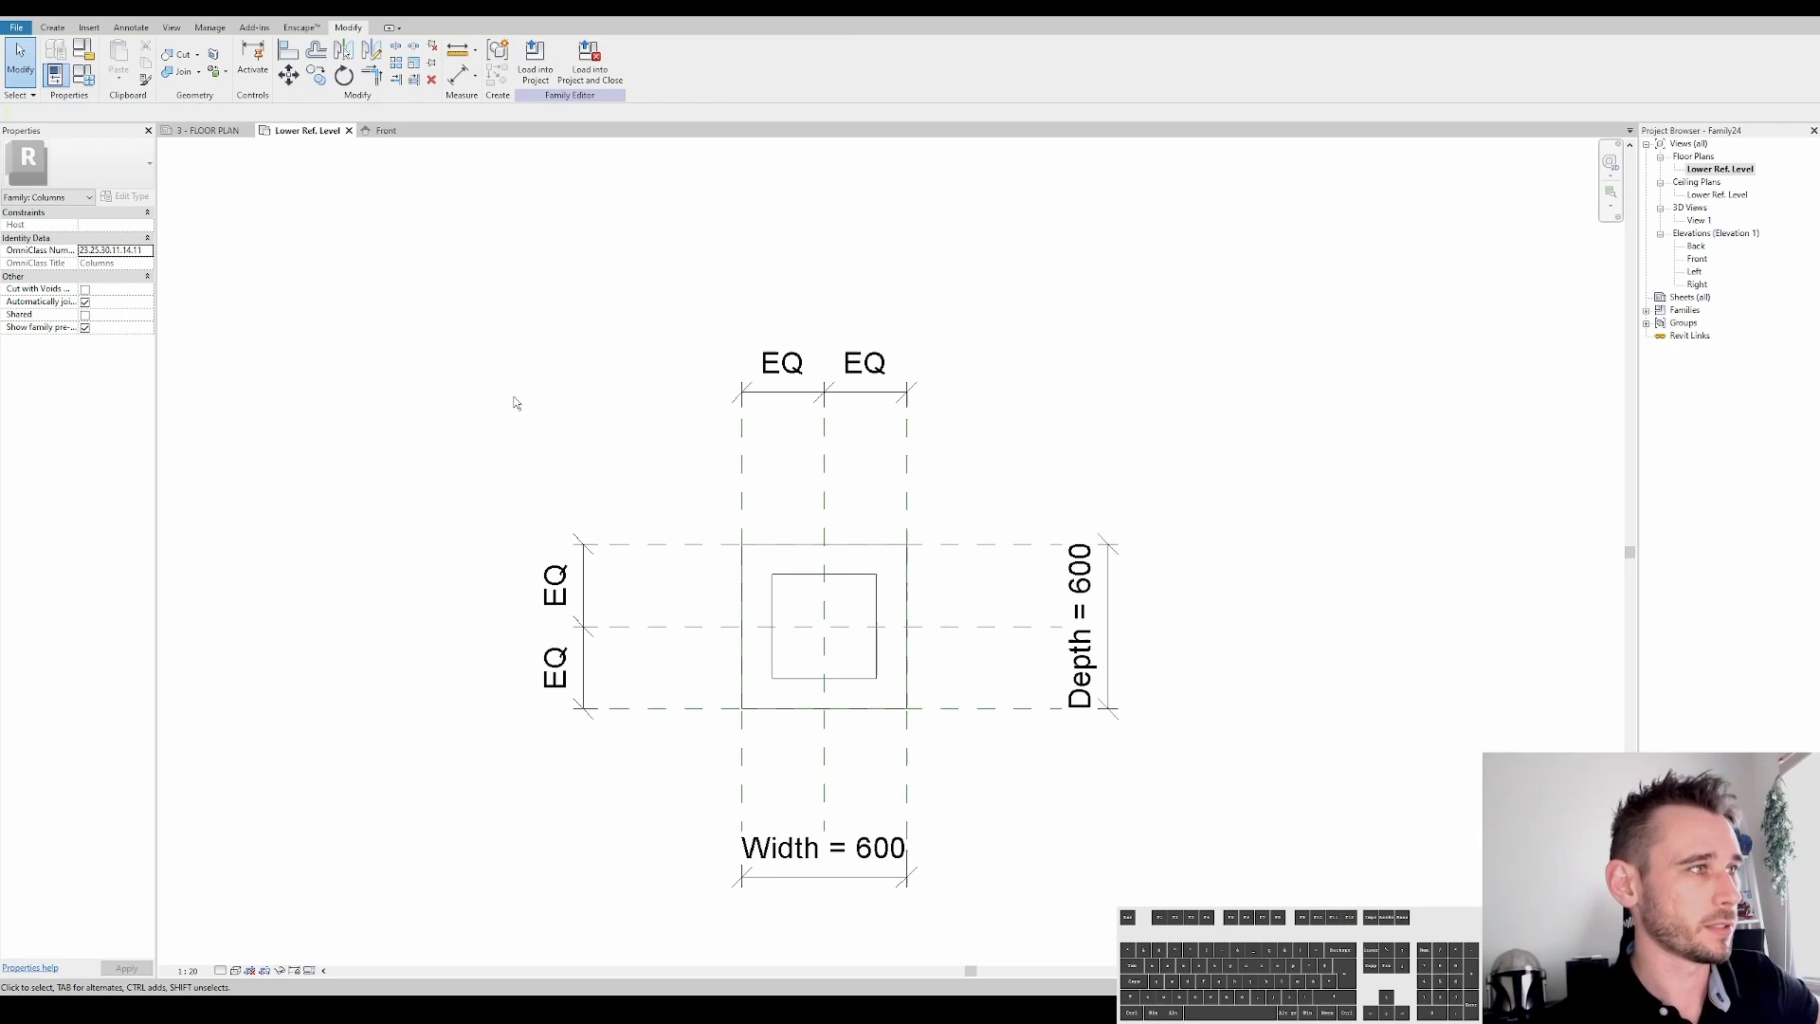
Save the column family as a family file named 'Brick Pier'
click(16, 27)
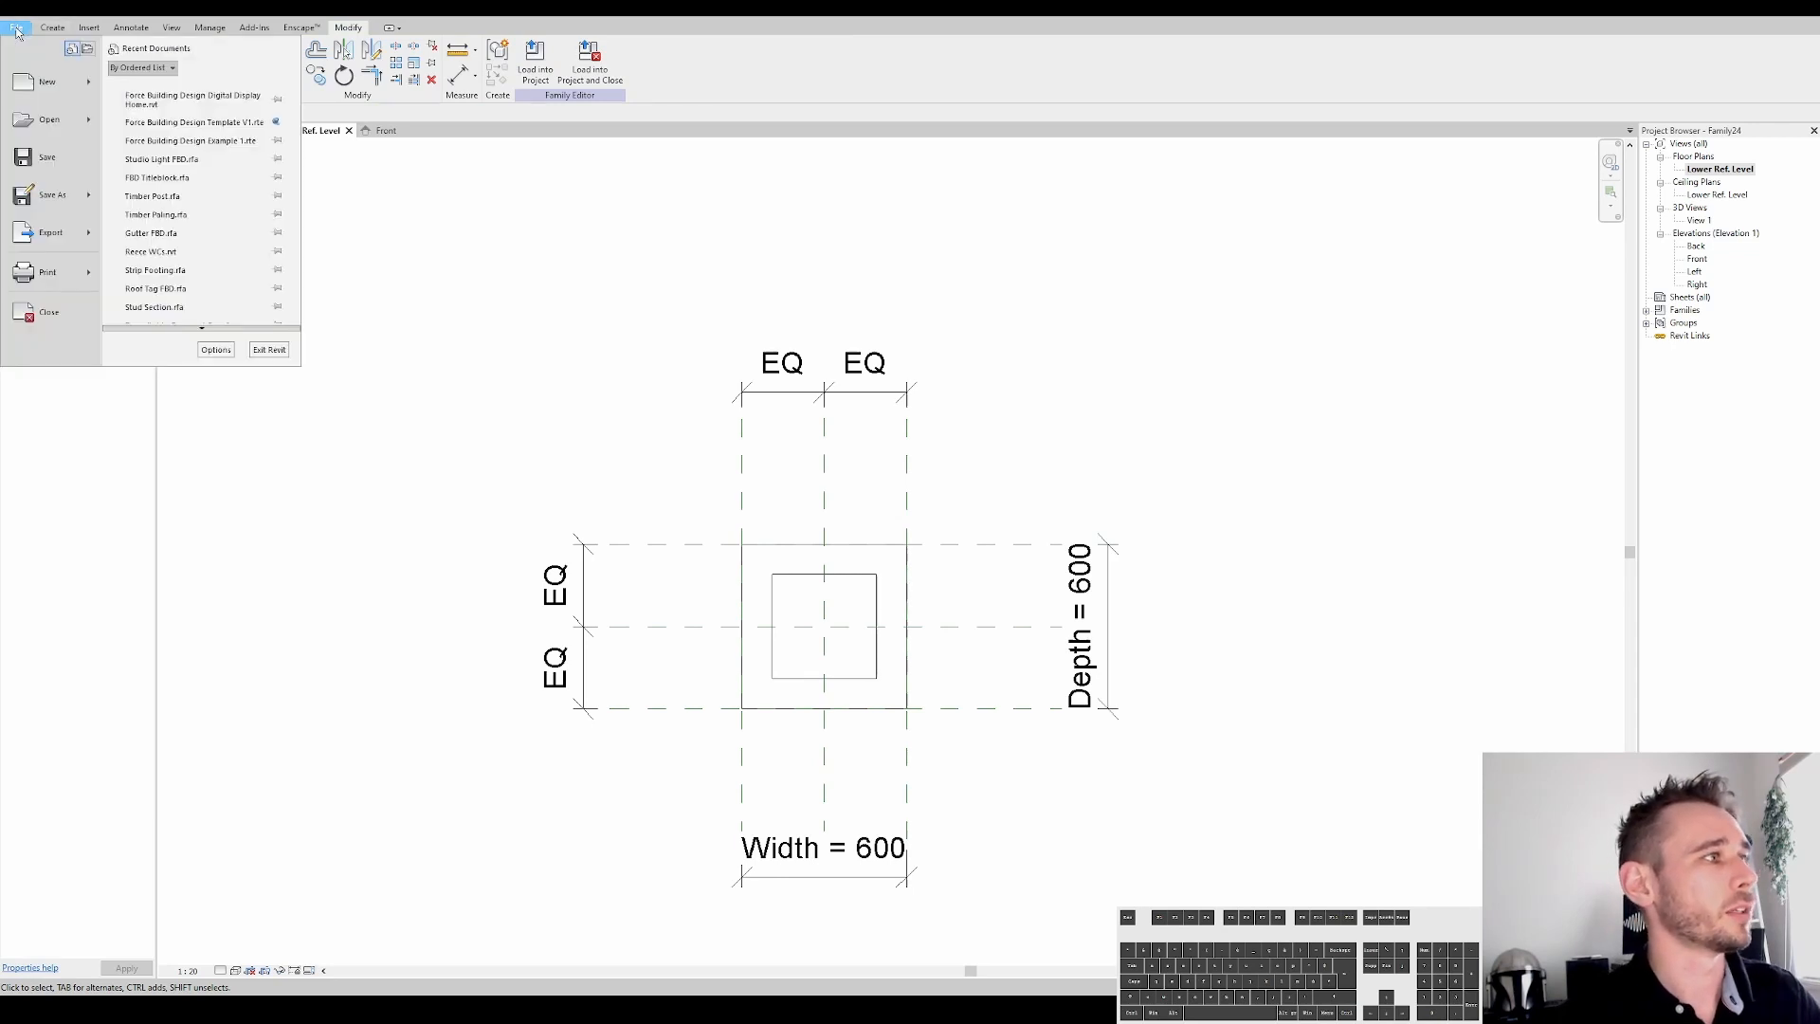
click(52, 194)
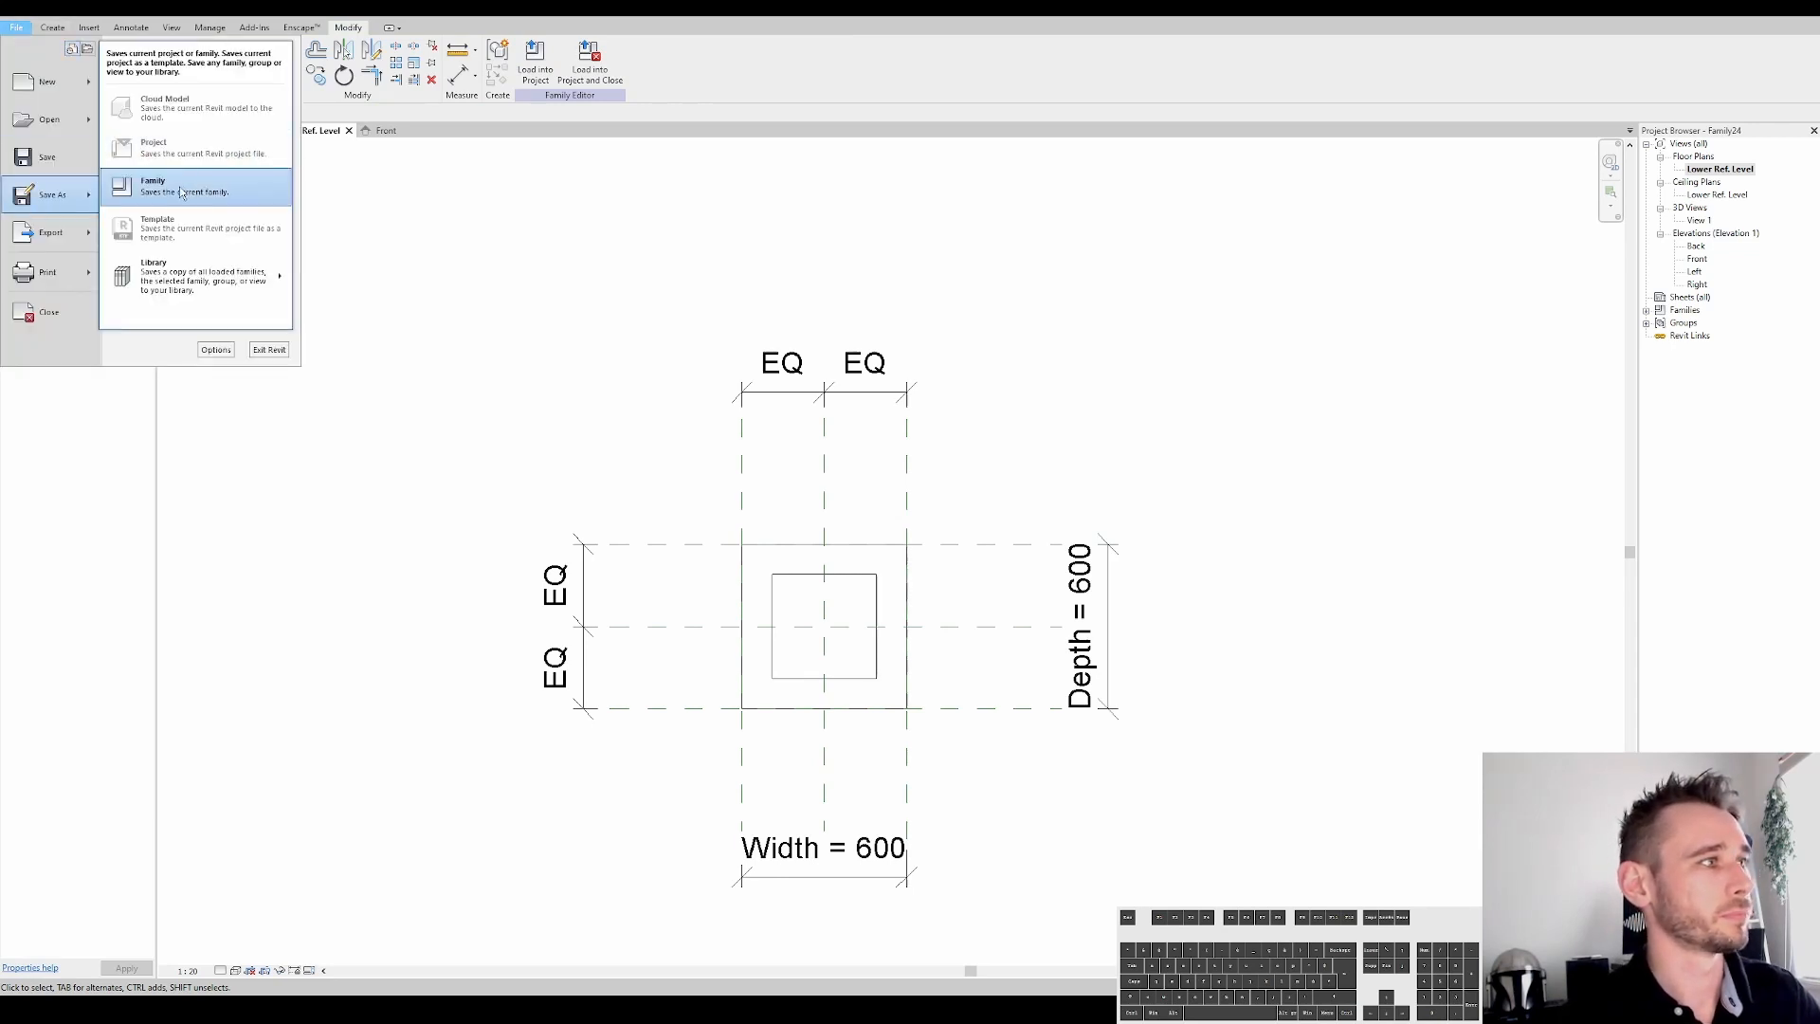
click(180, 186)
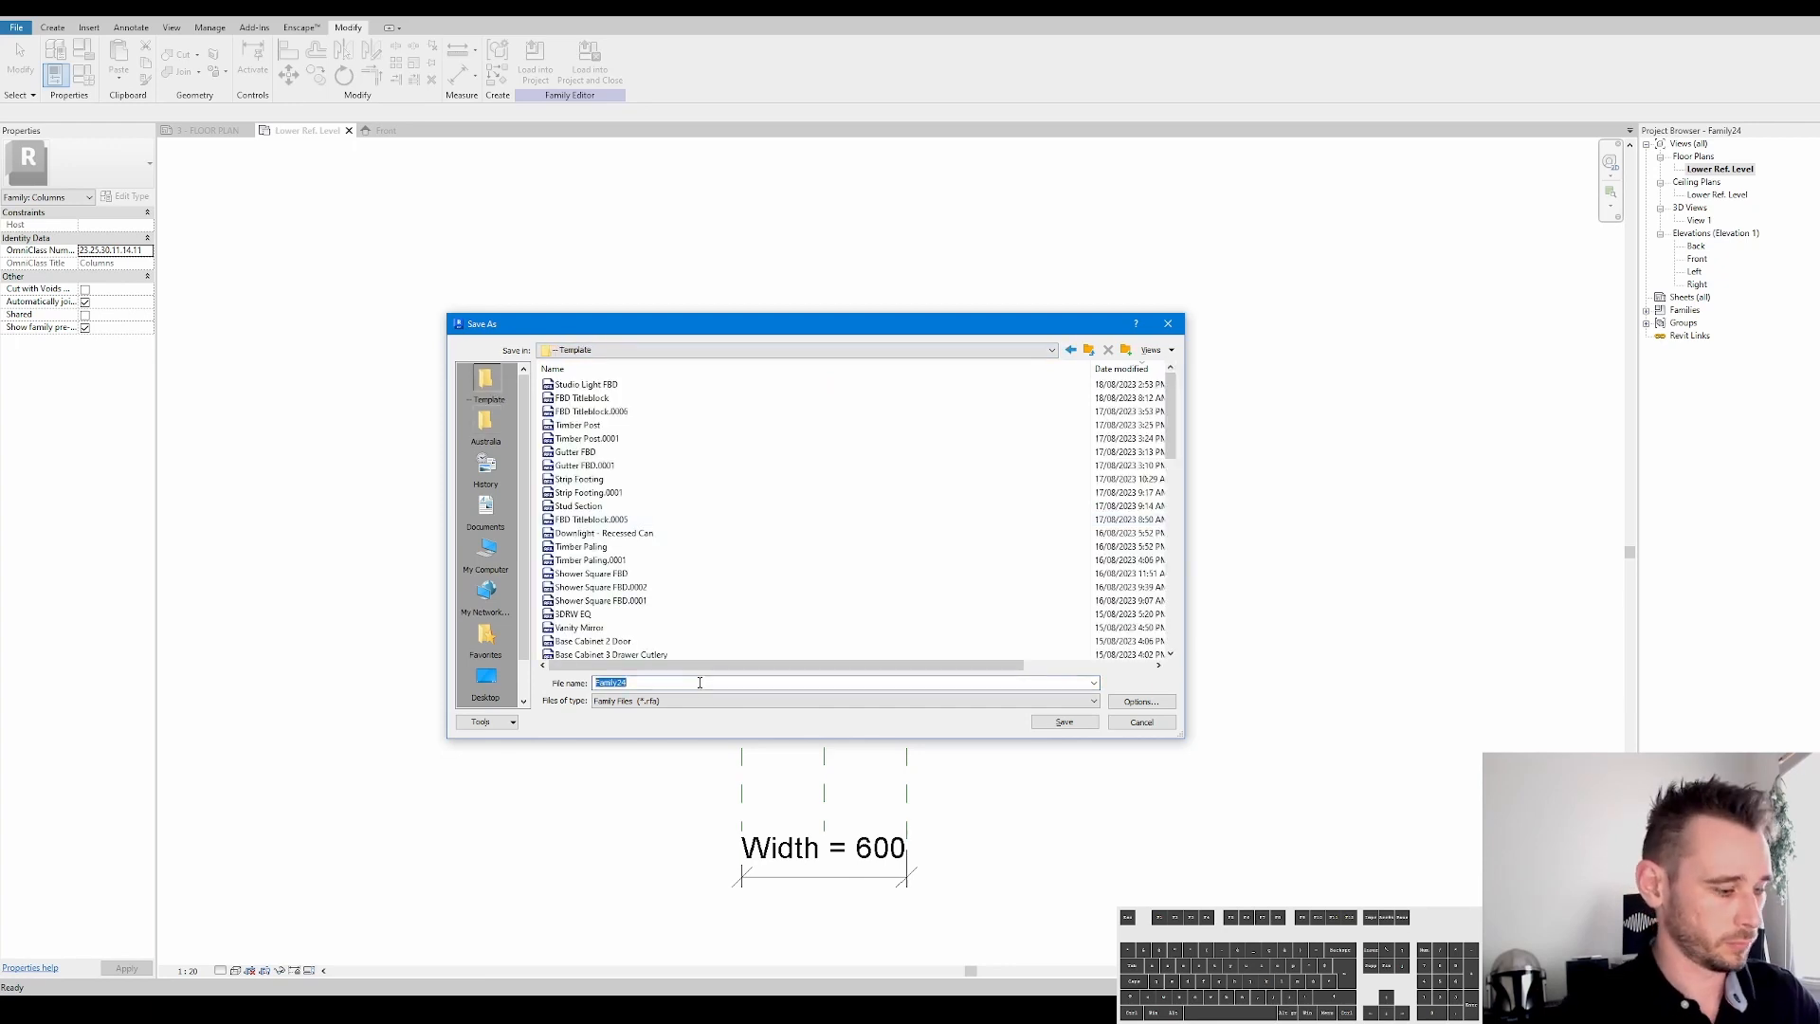
text(Brick Pier)
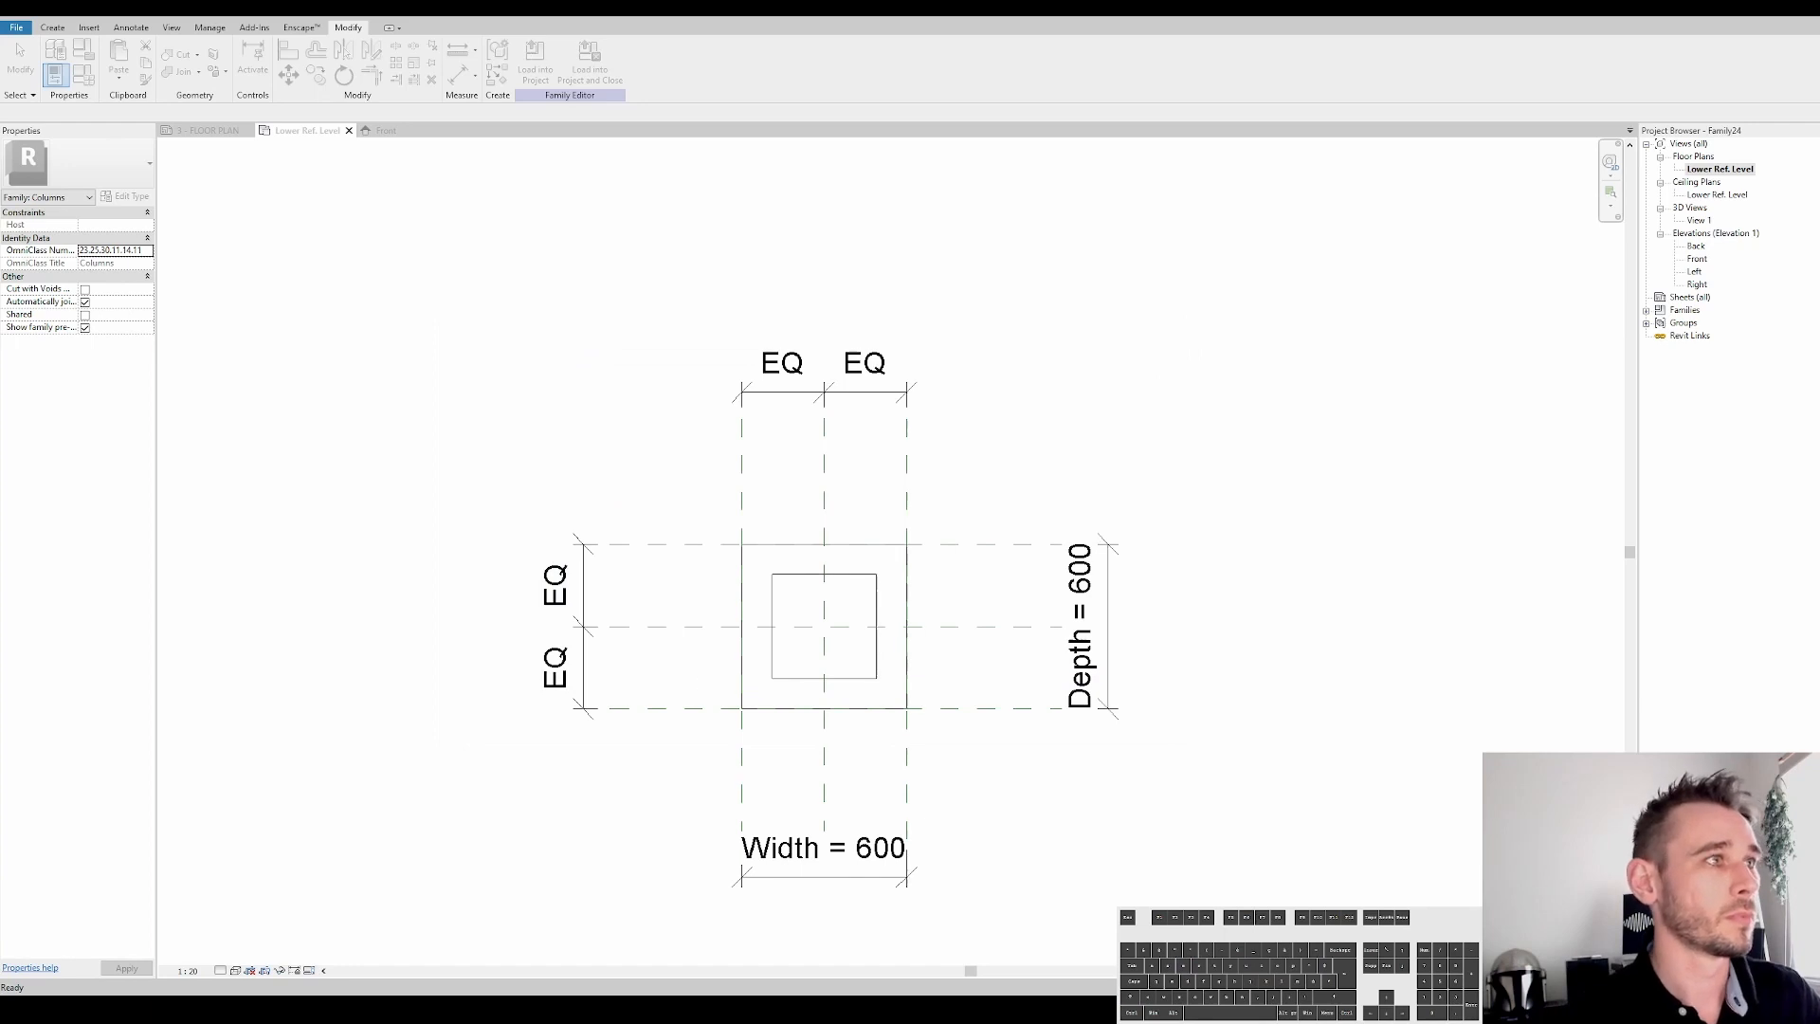
click(458, 129)
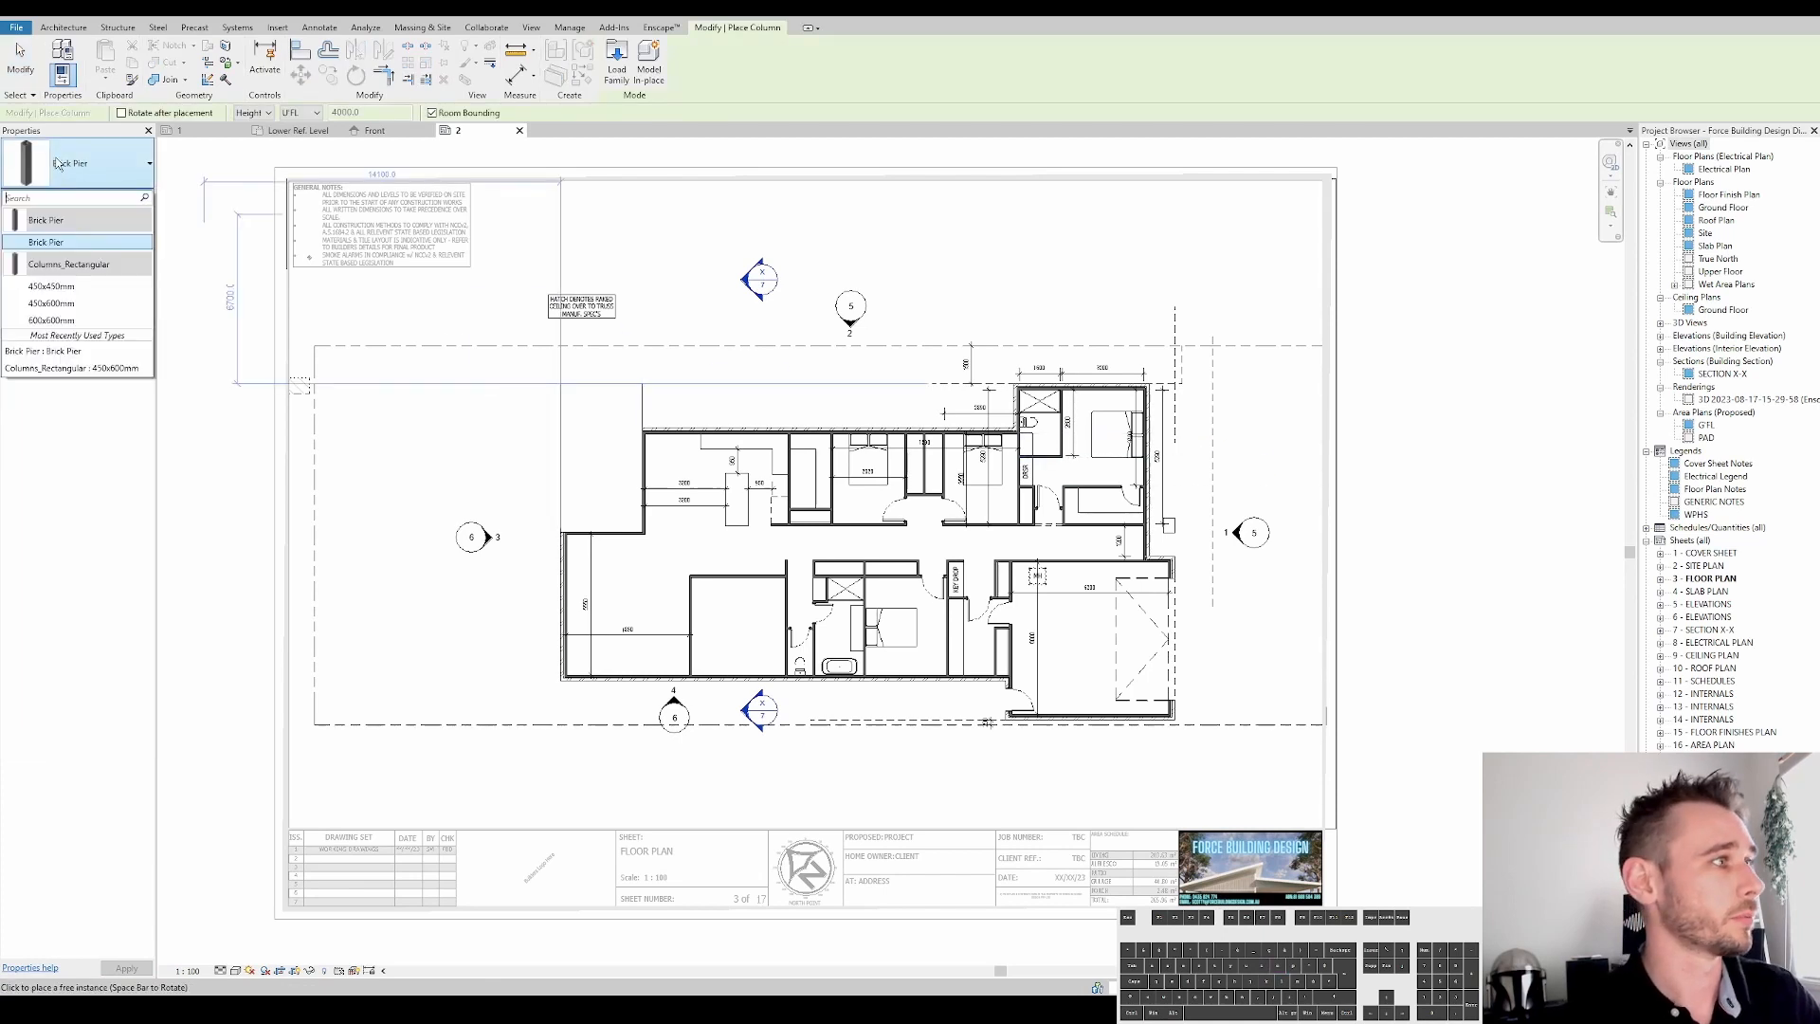
Choose the Brick Pier type for placing the column
click(50, 287)
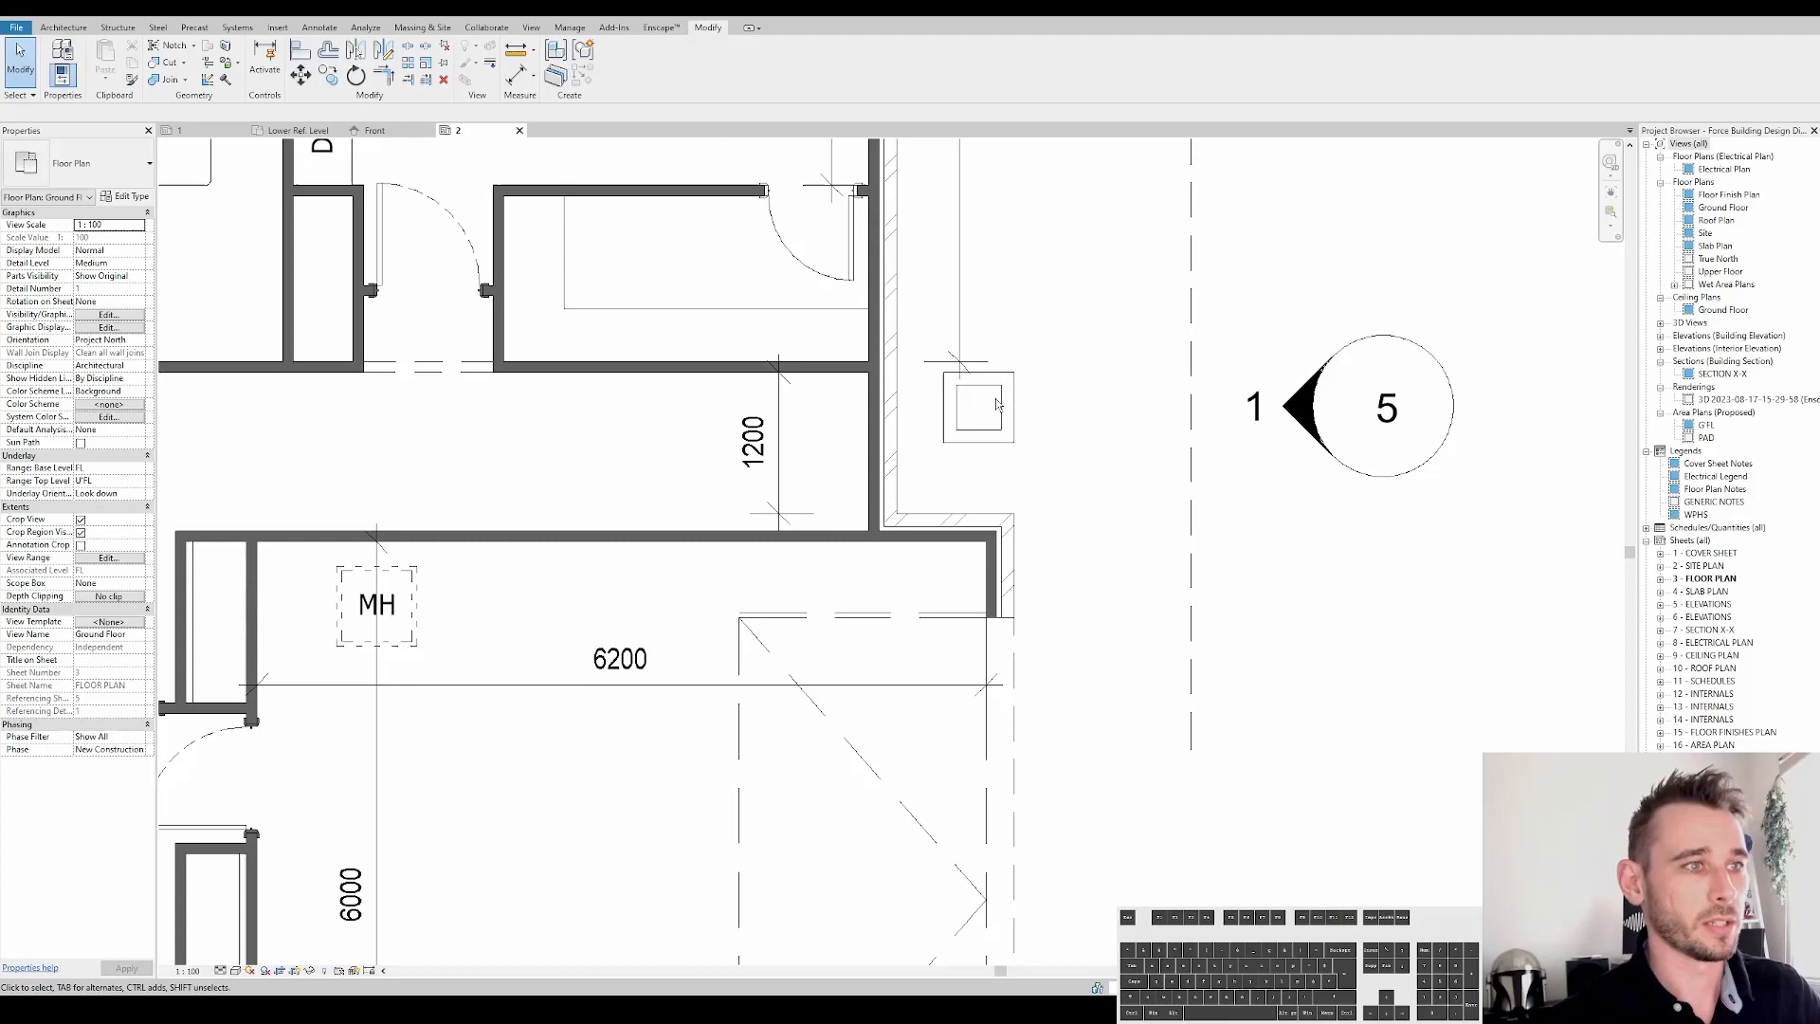
Give the placed pier's type a depth of 350 and width of 590
click(977, 414)
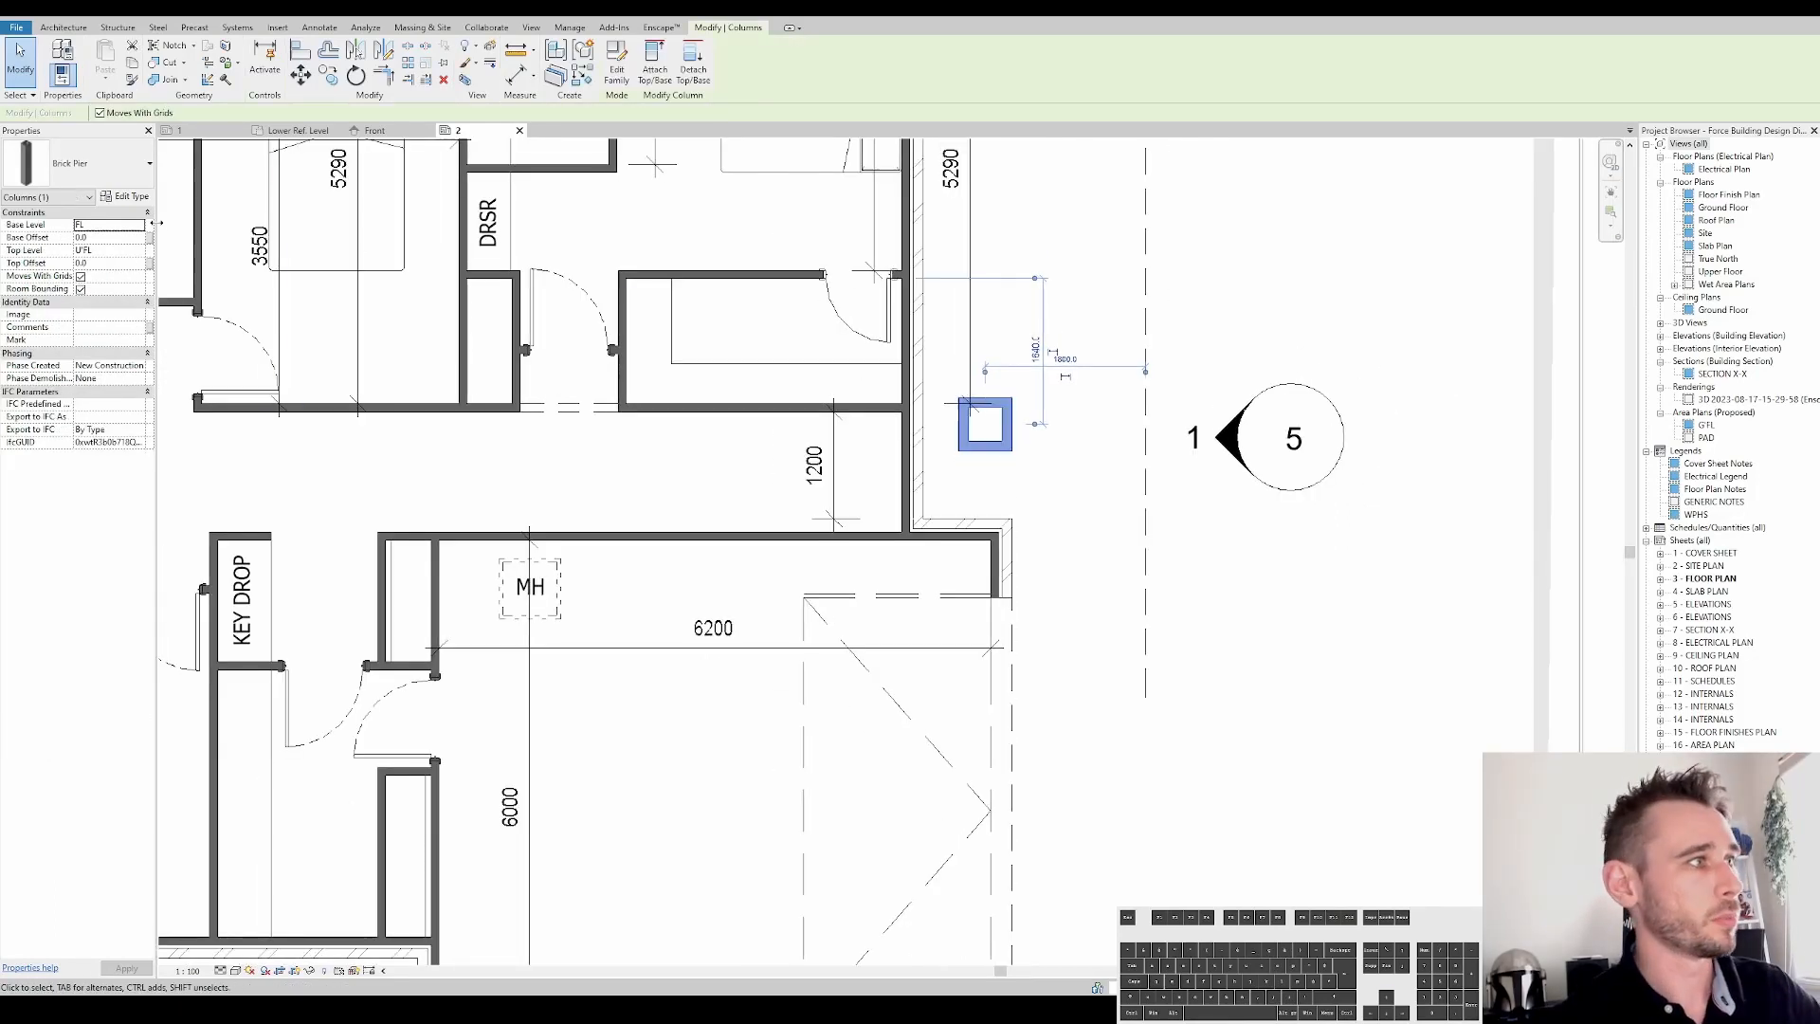
click(131, 196)
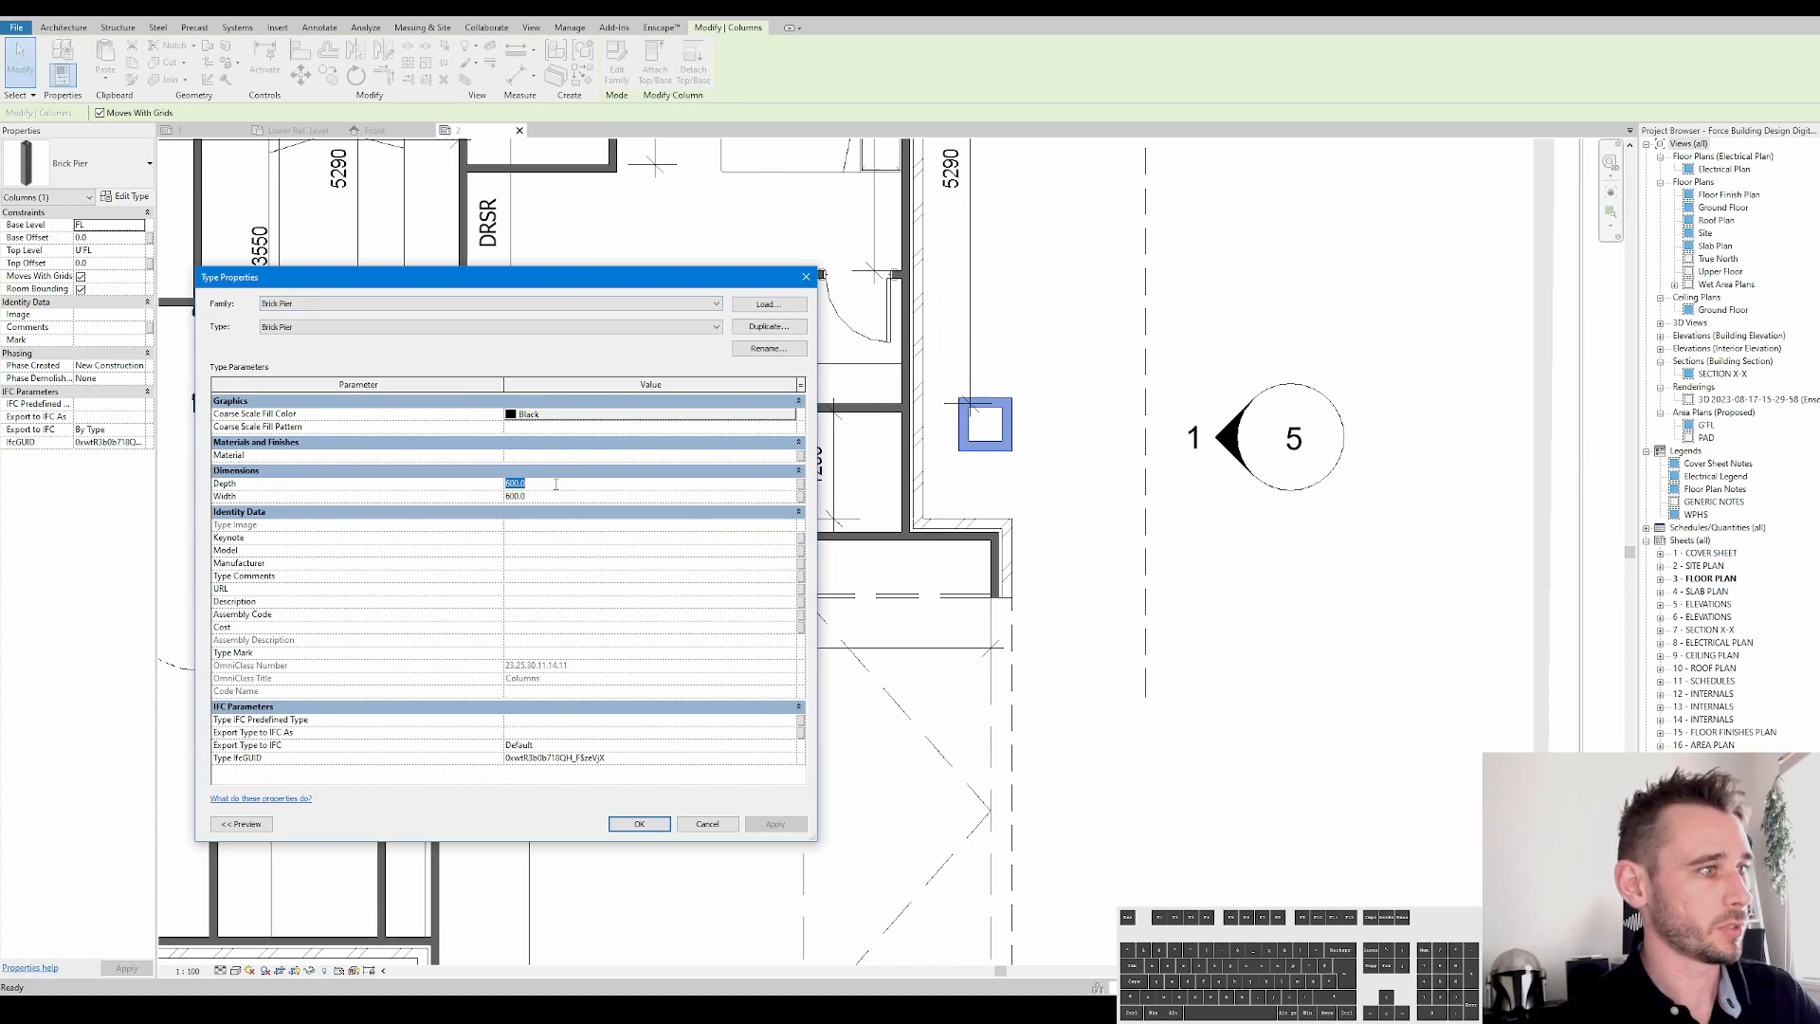
text(3)
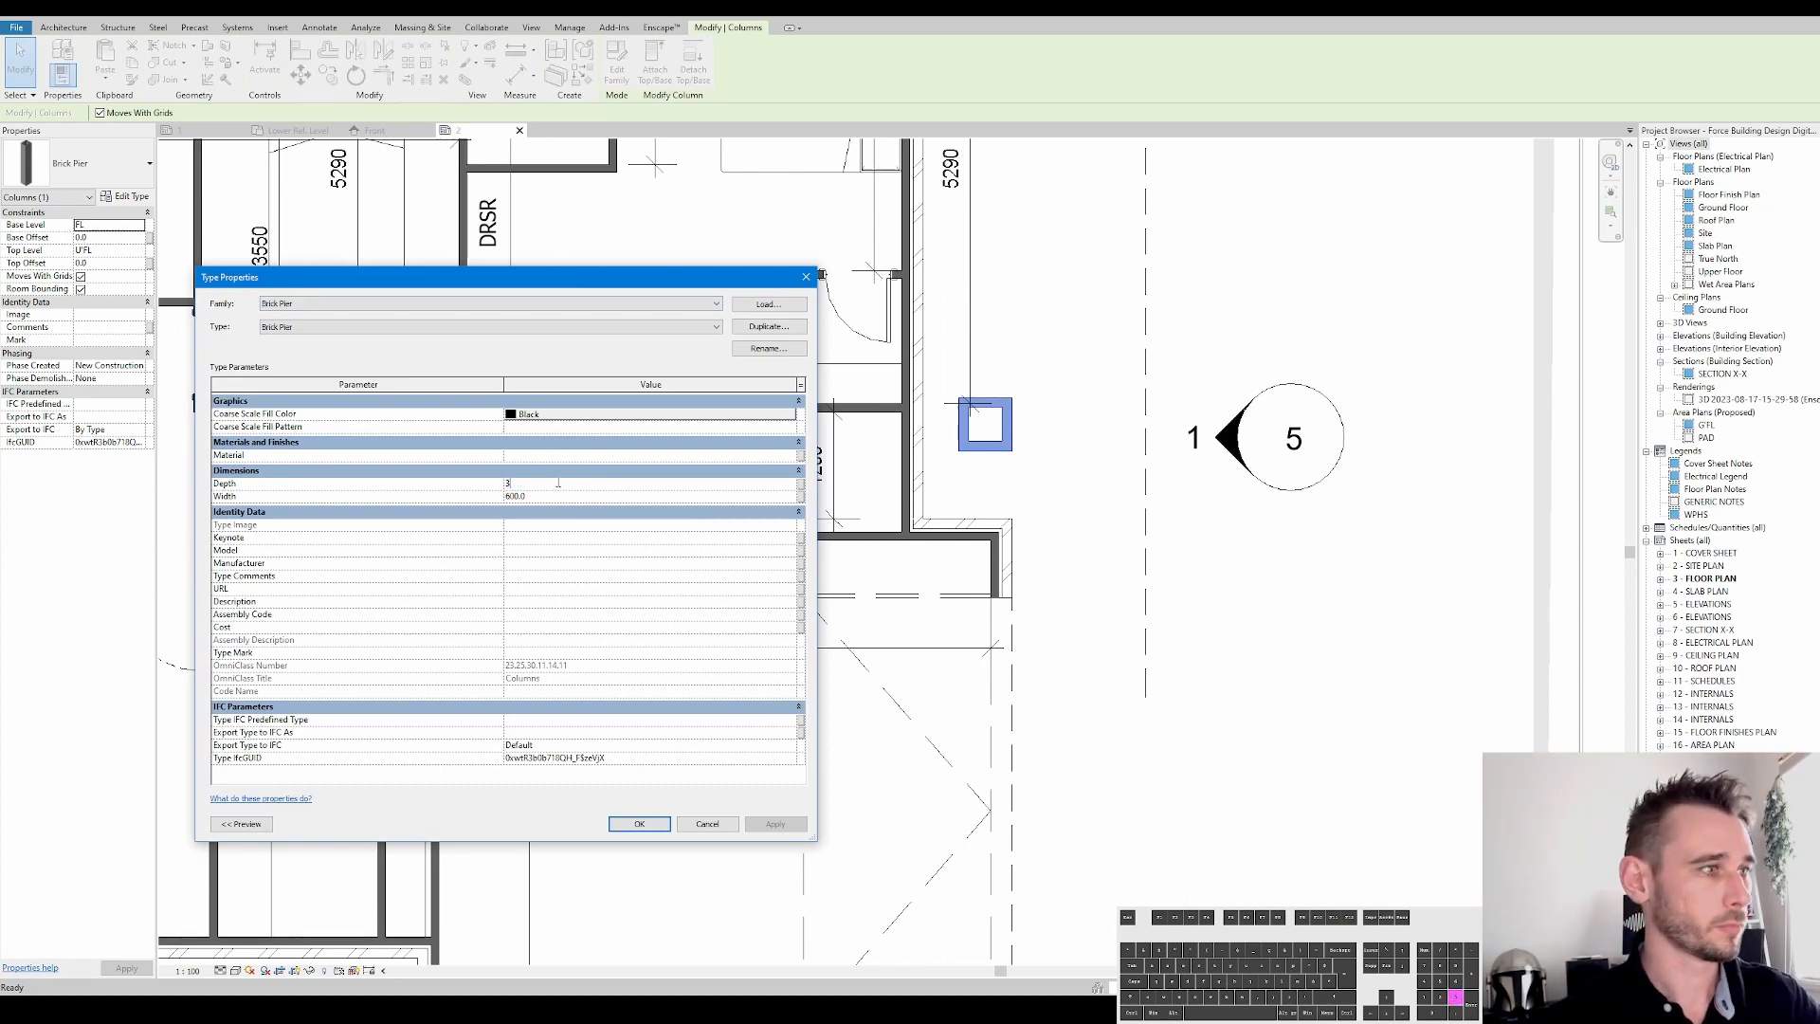
text(590)
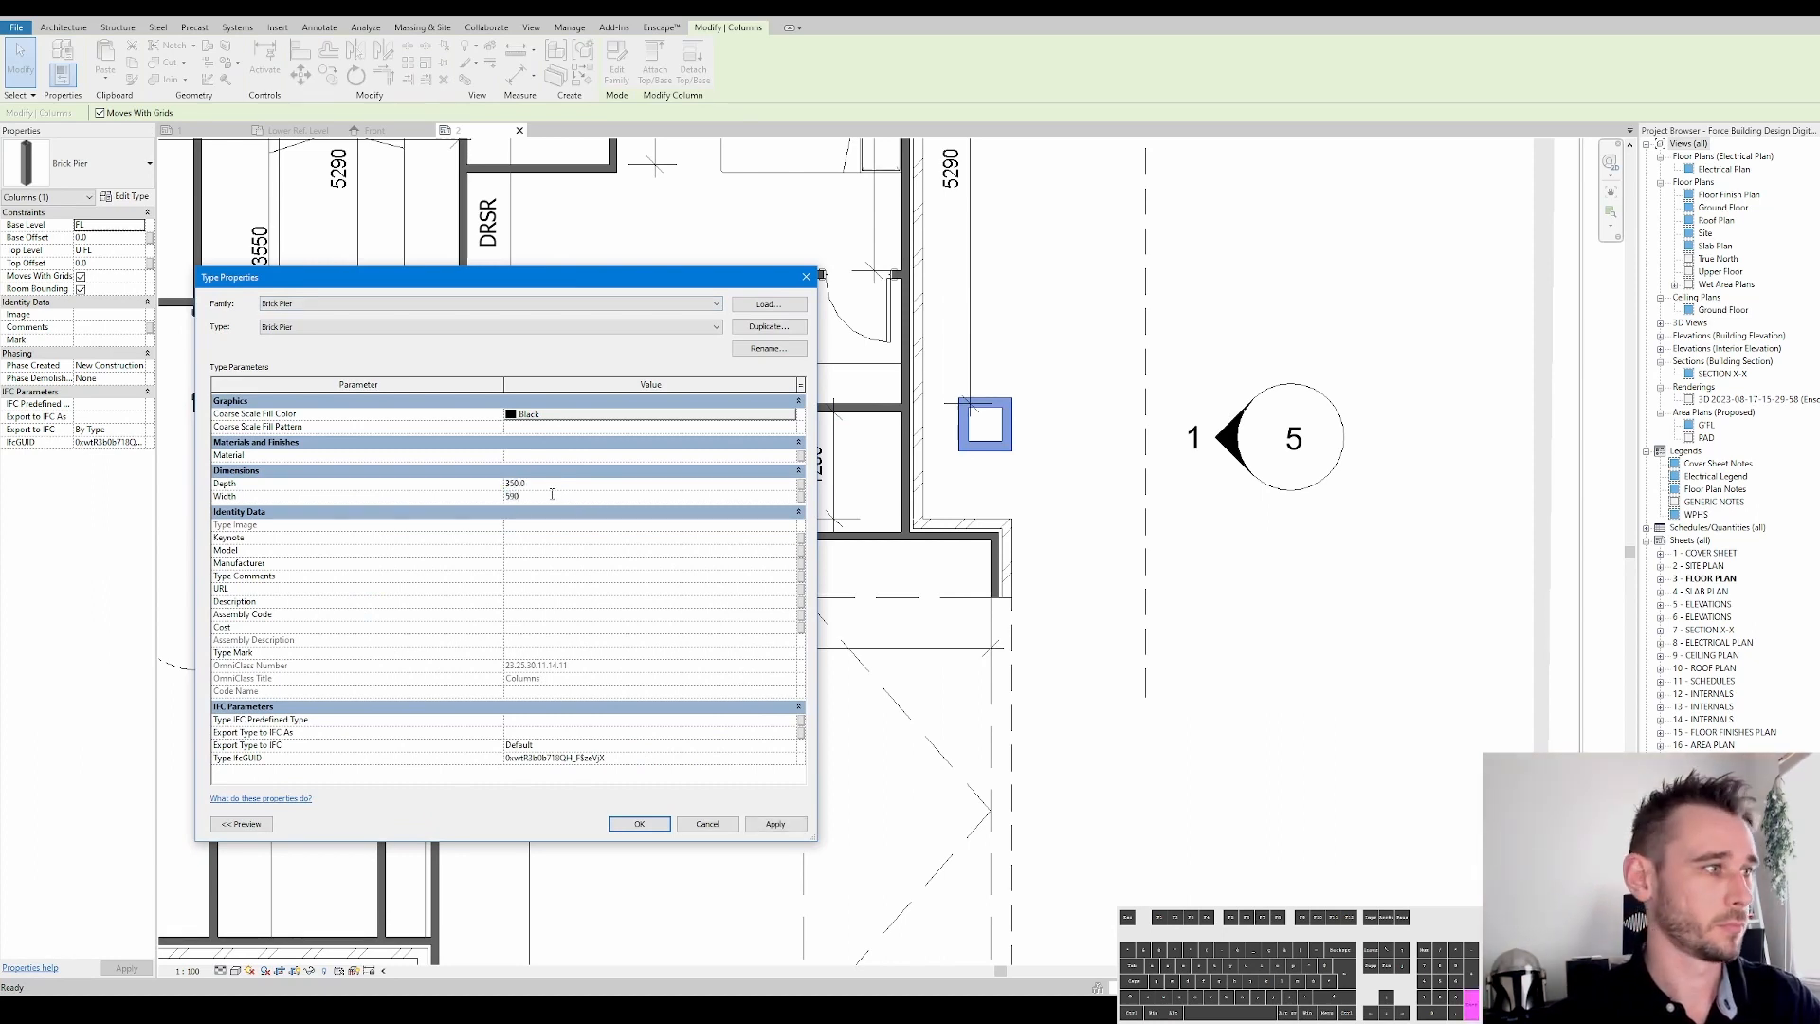
click(638, 824)
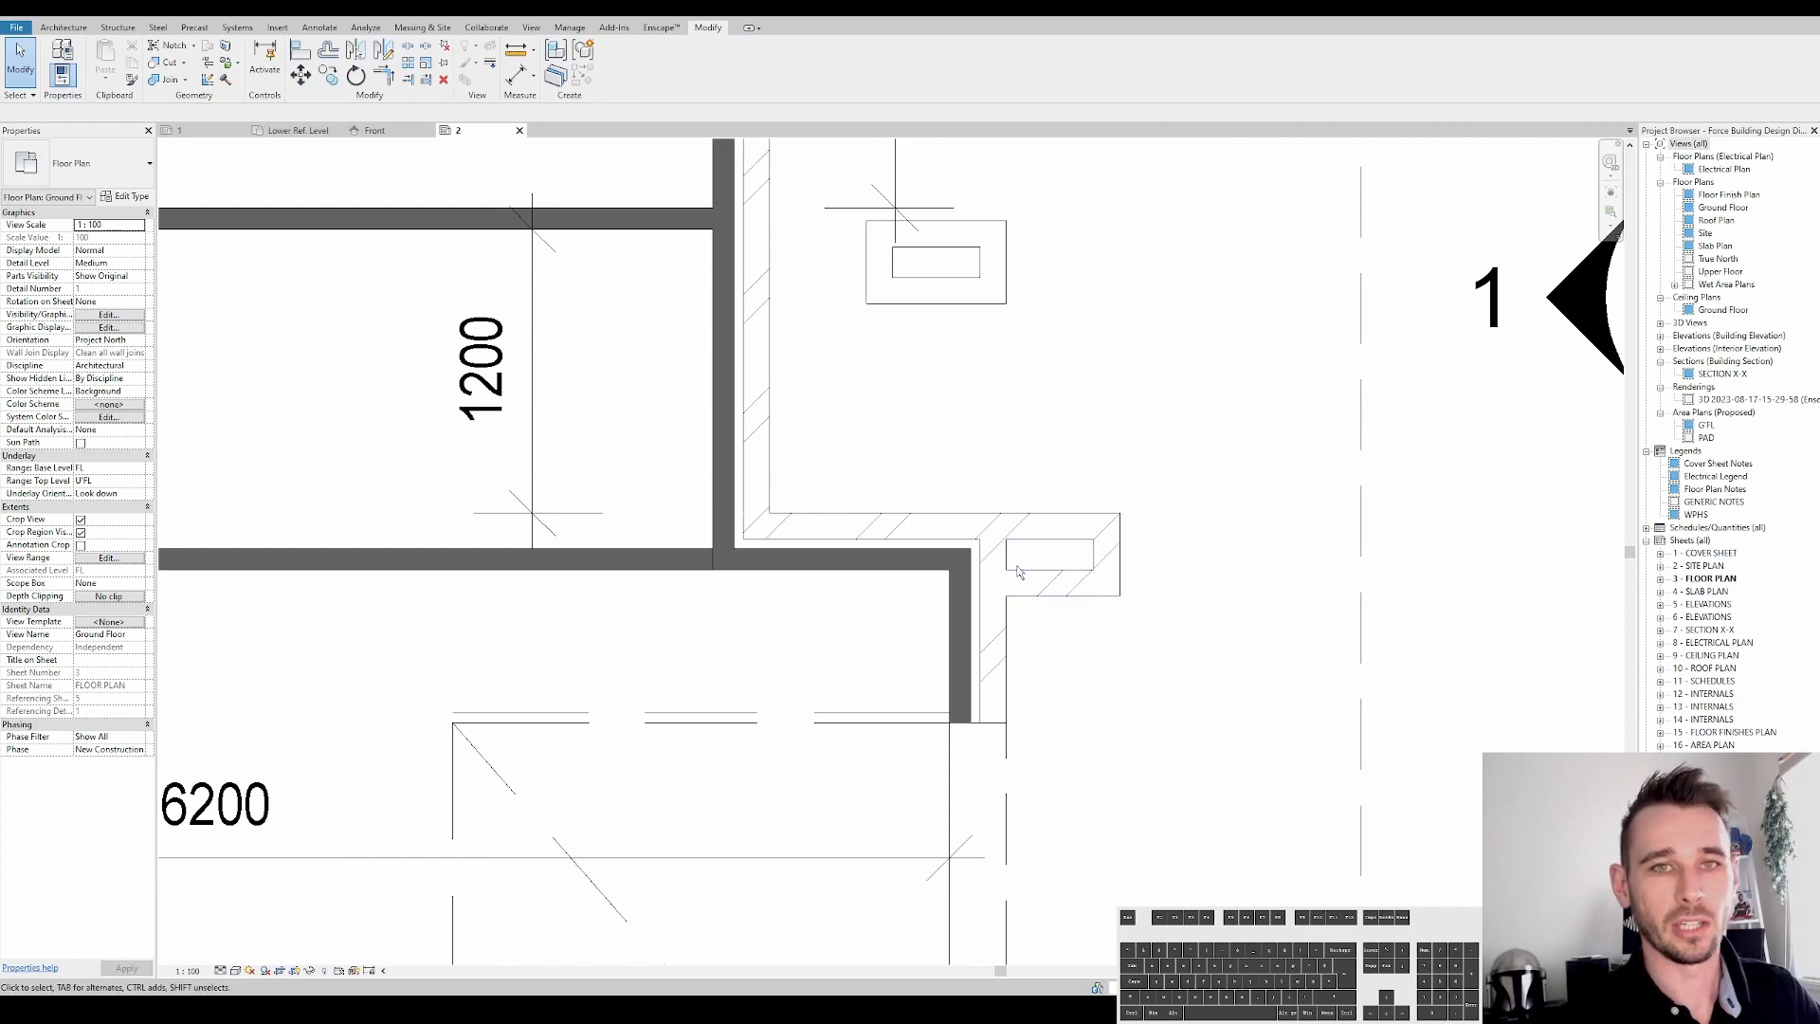
Nudge the brick pier slightly right and open its family for editing
click(1048, 554)
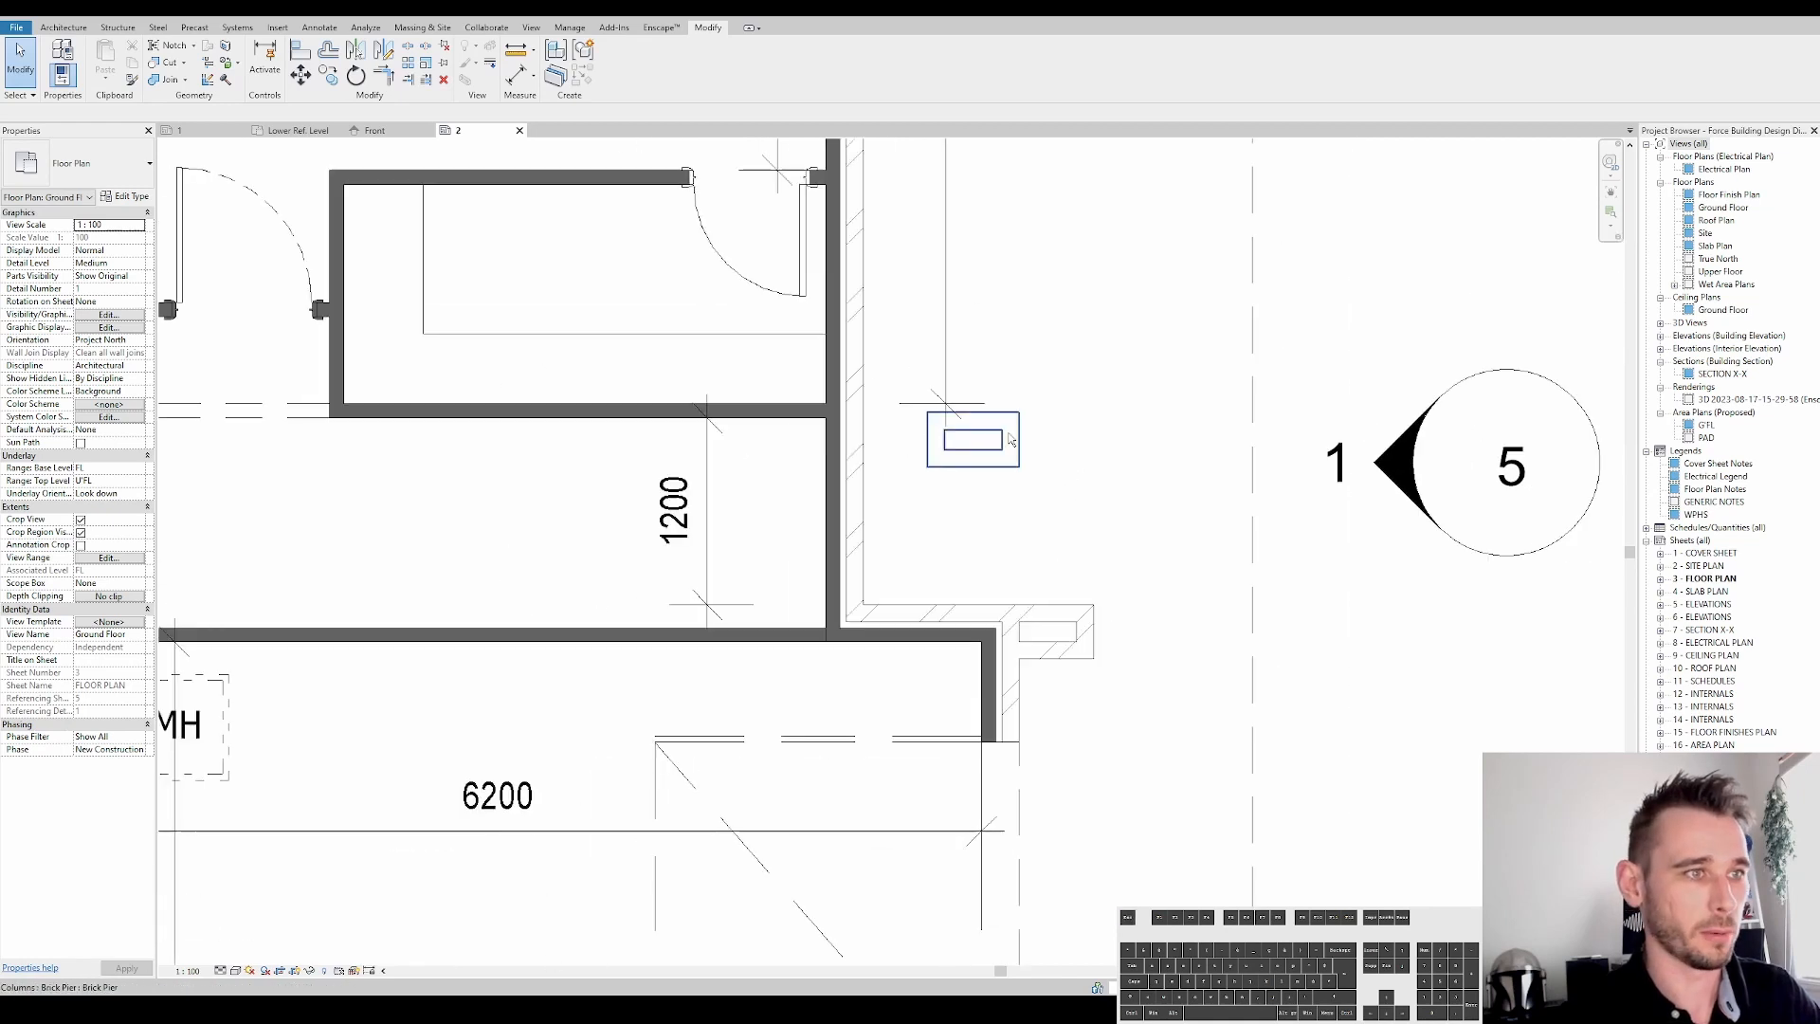
drag(972, 439, 1046, 439)
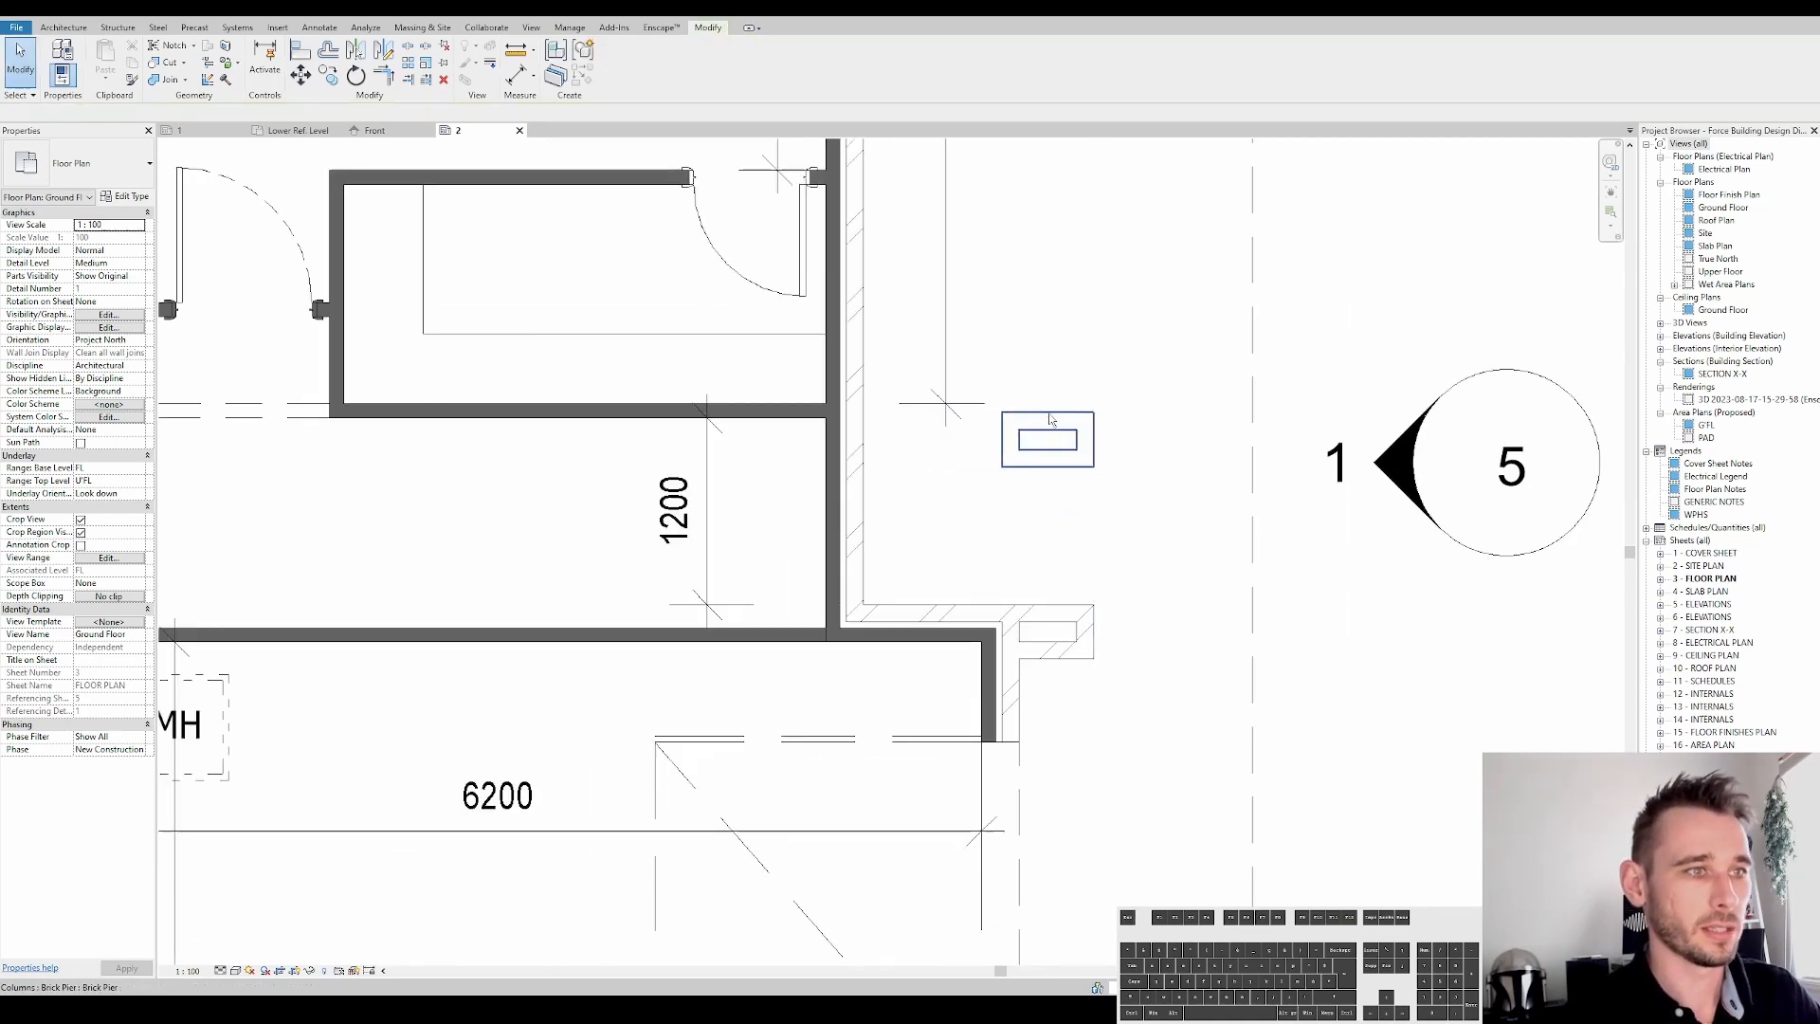
click(1046, 439)
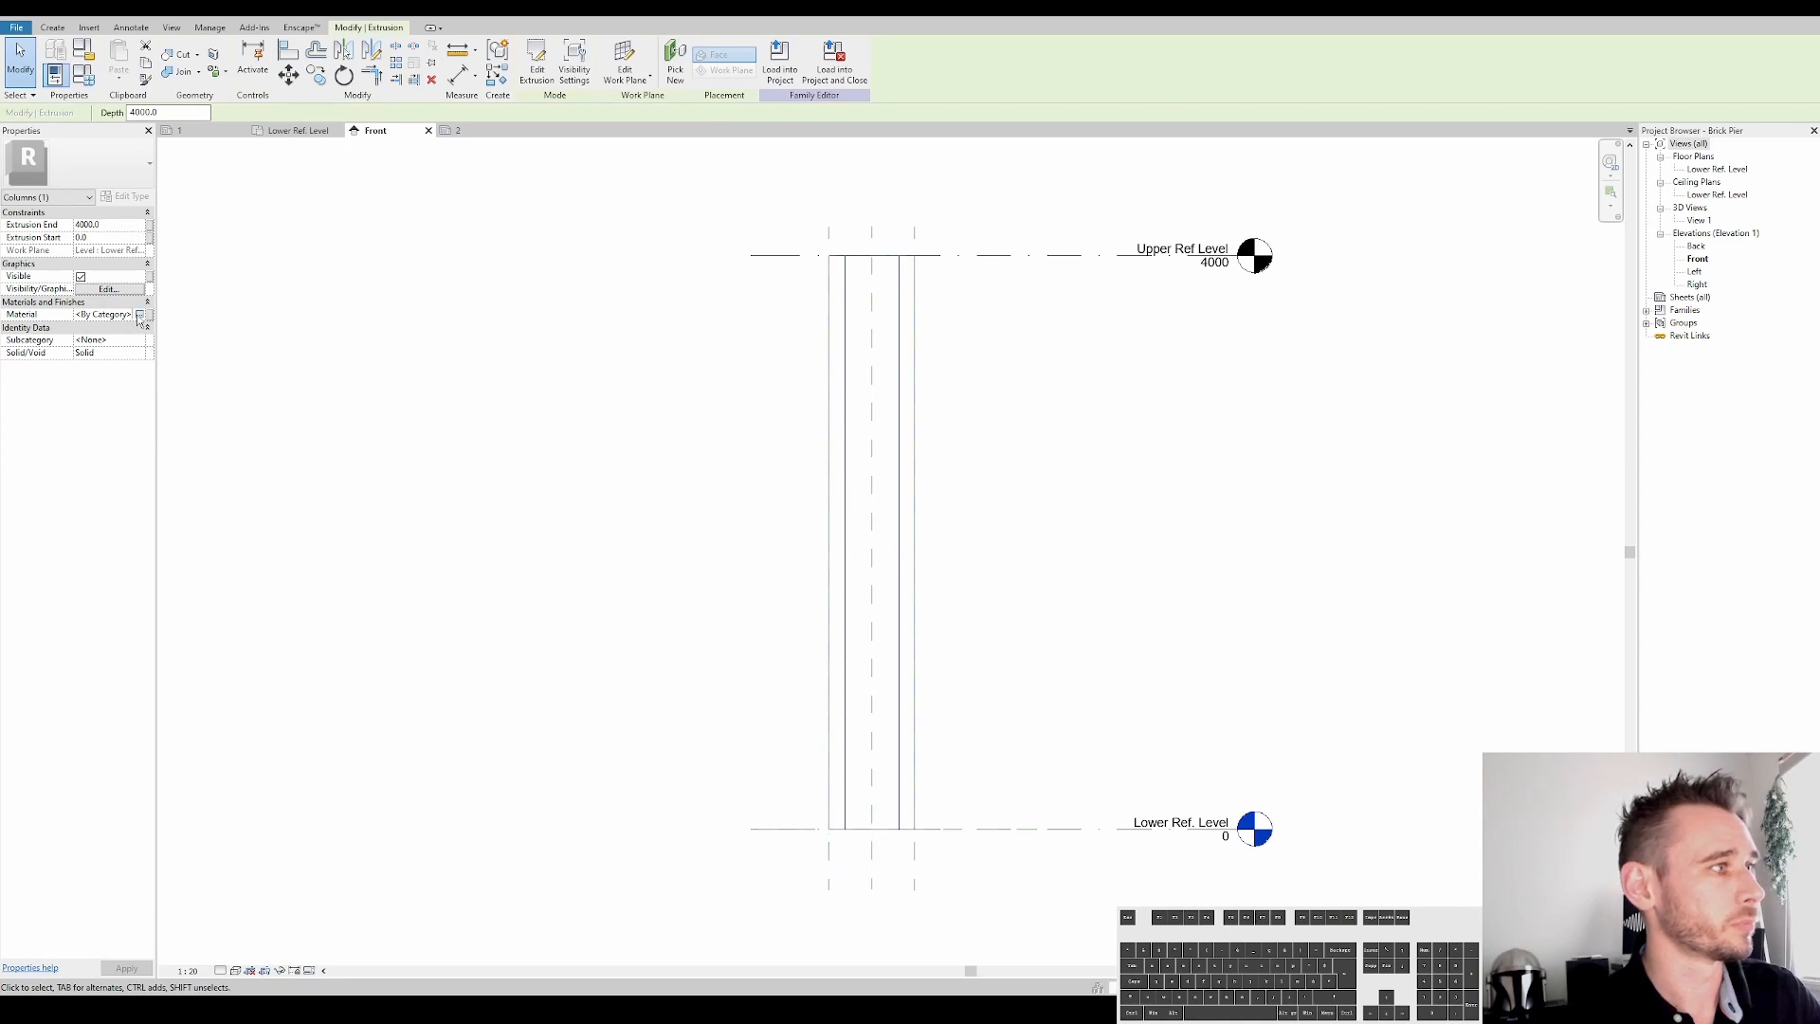
Assign the Brick FBD material to the pier's extrusion
click(140, 314)
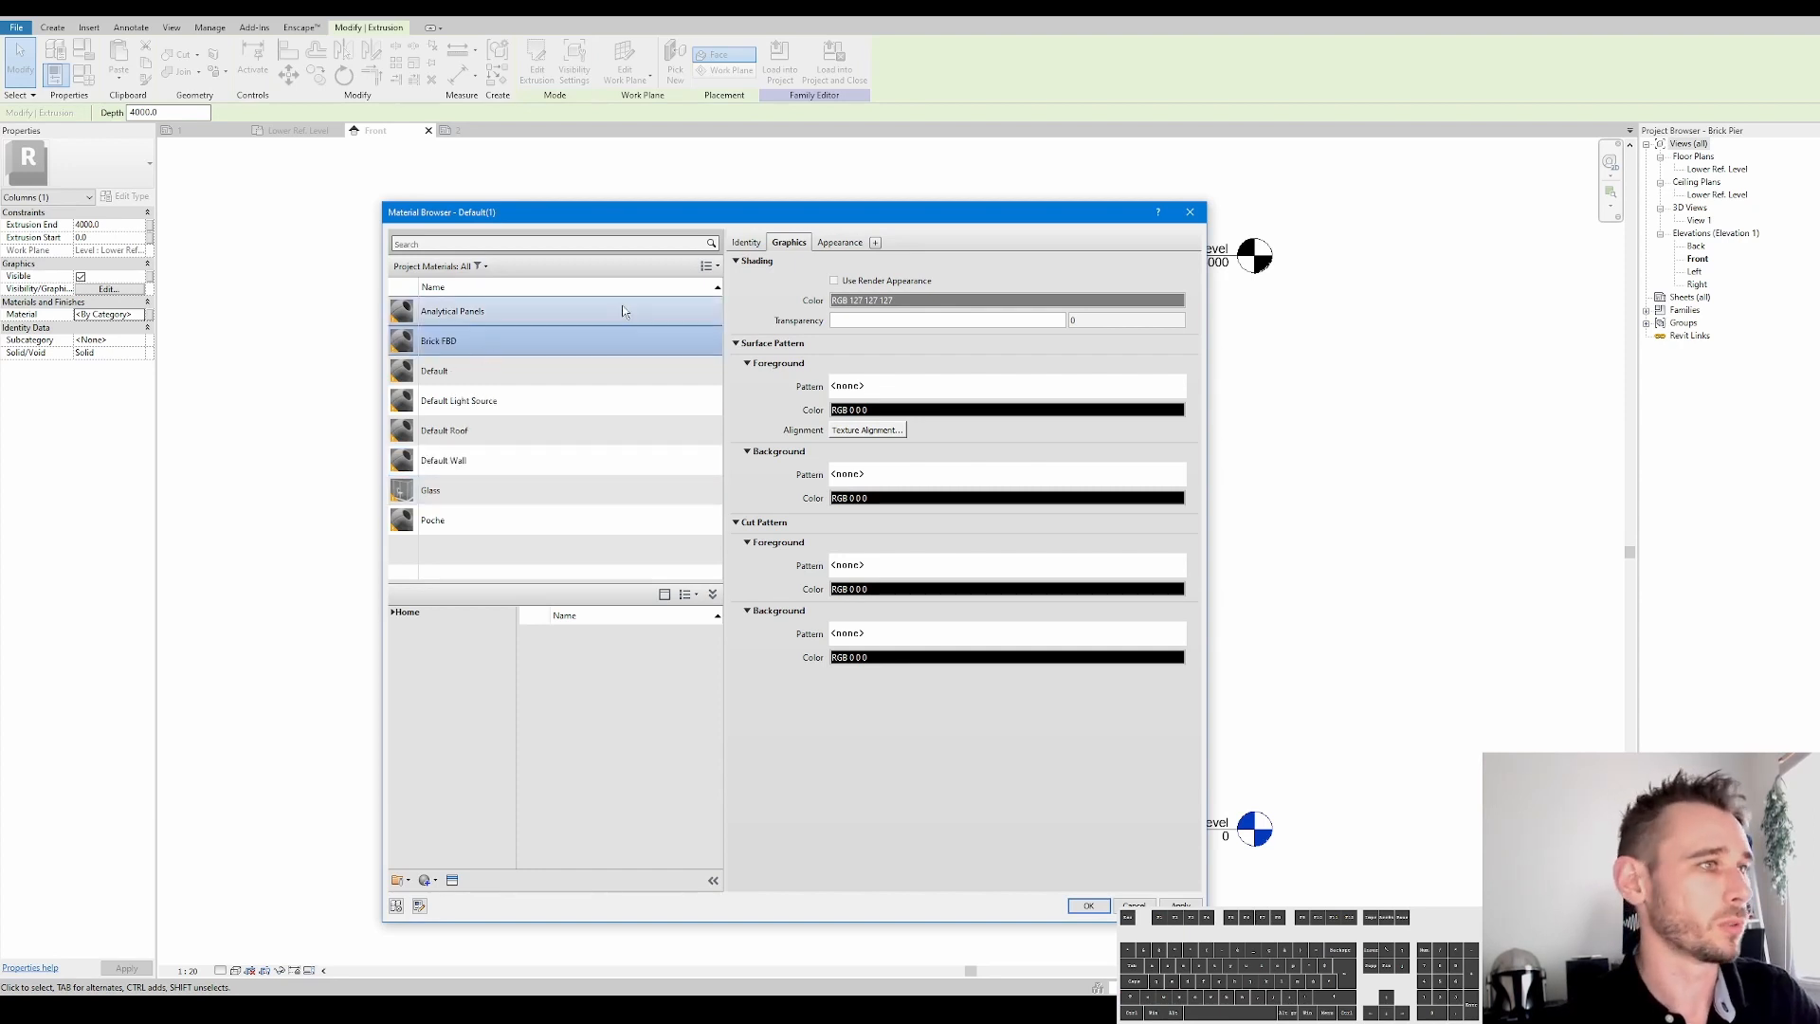
click(838, 242)
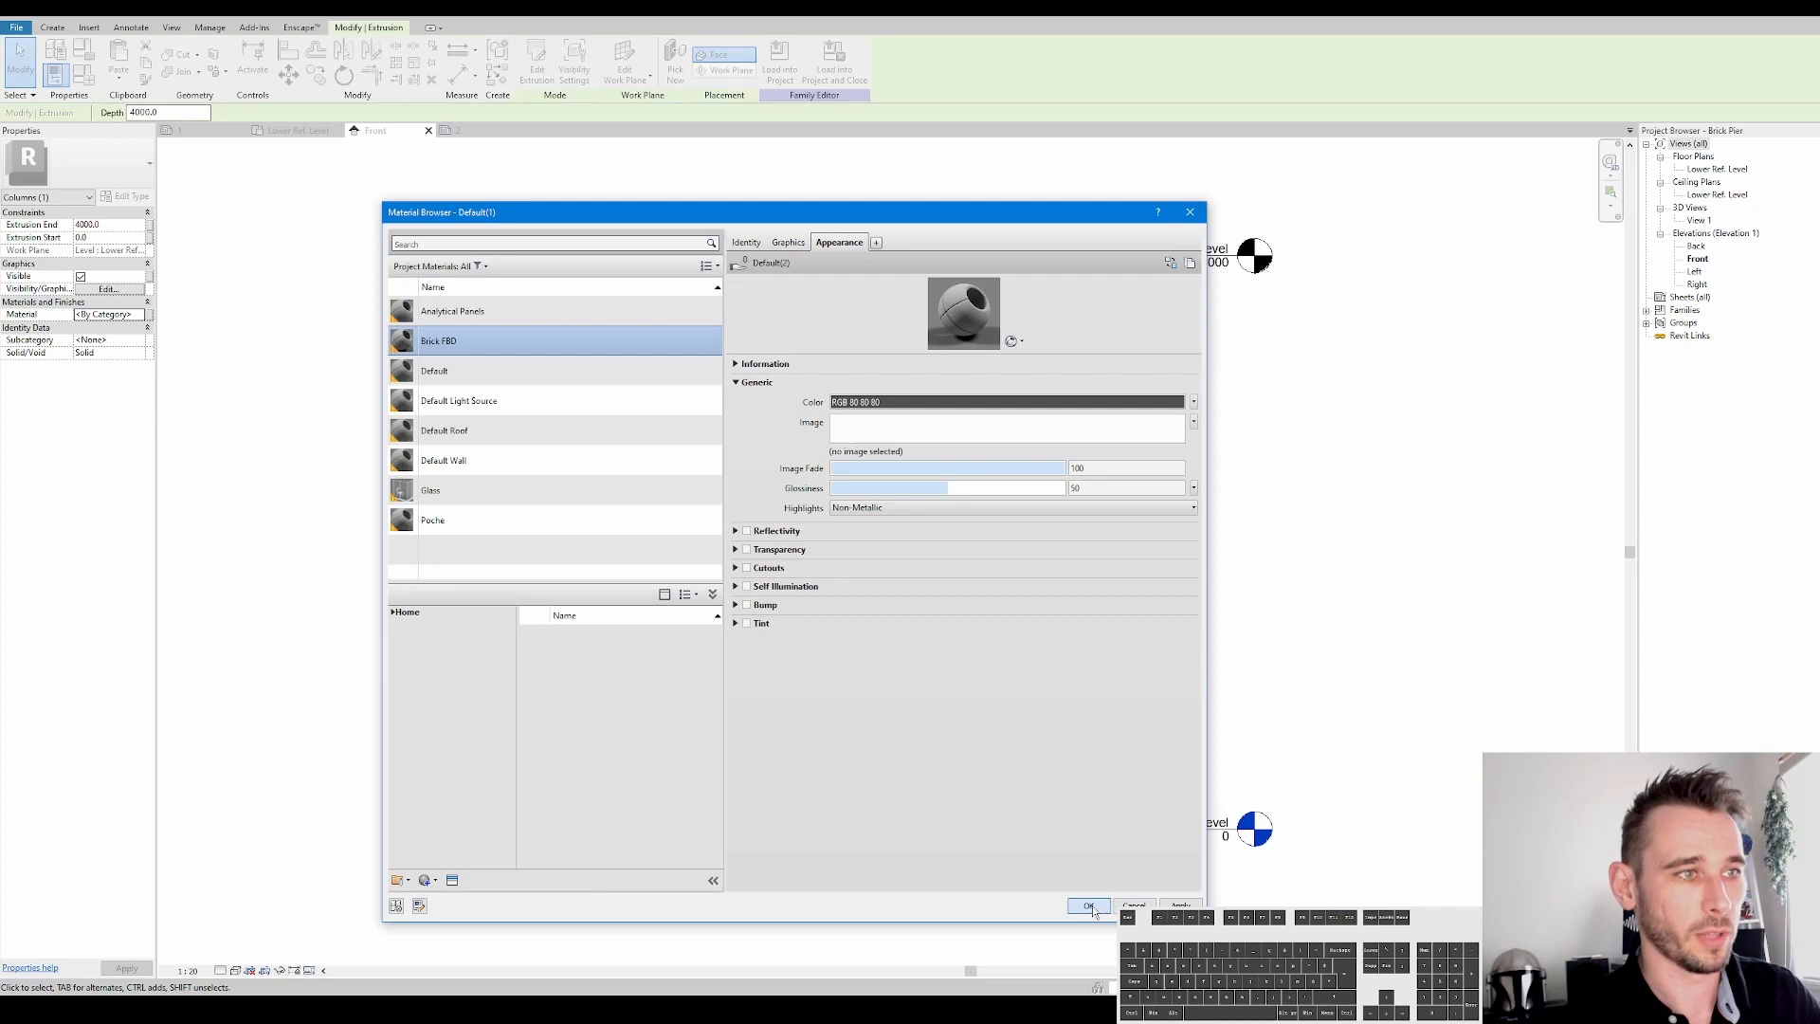
click(1087, 906)
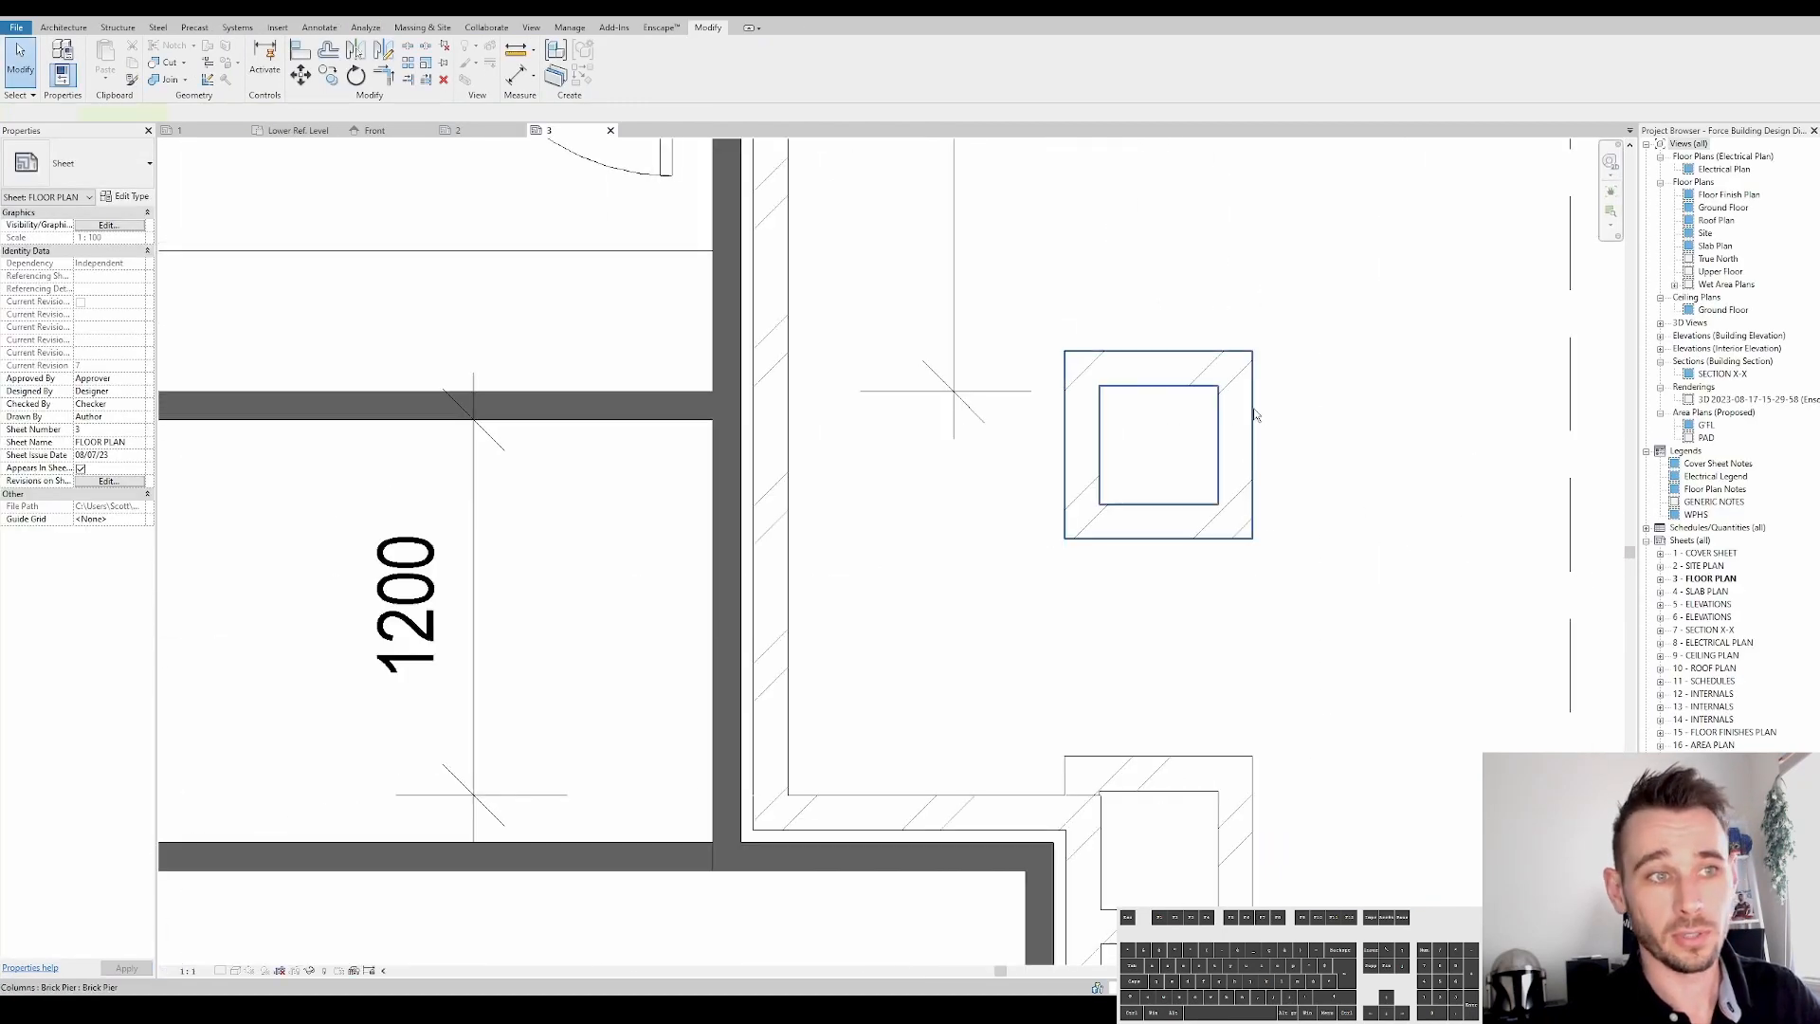
Give the selected Brick Pier type 350 dimensions and apply them
click(1156, 449)
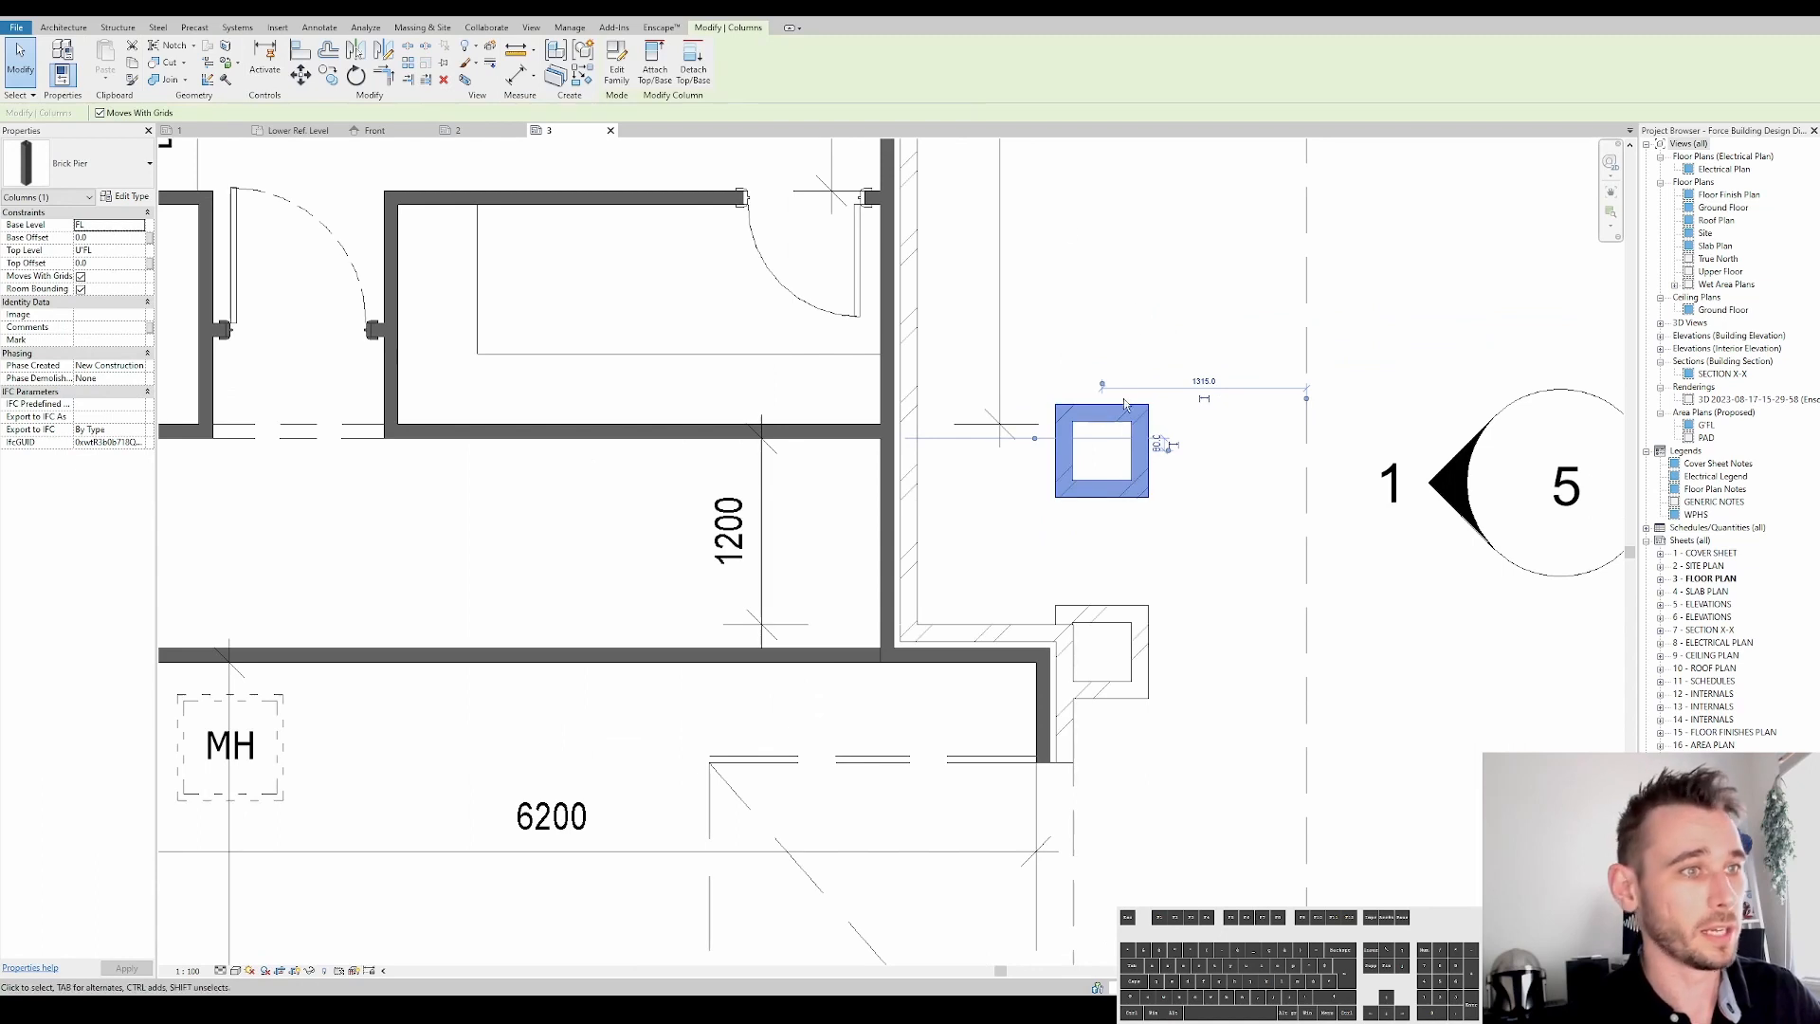
click(128, 195)
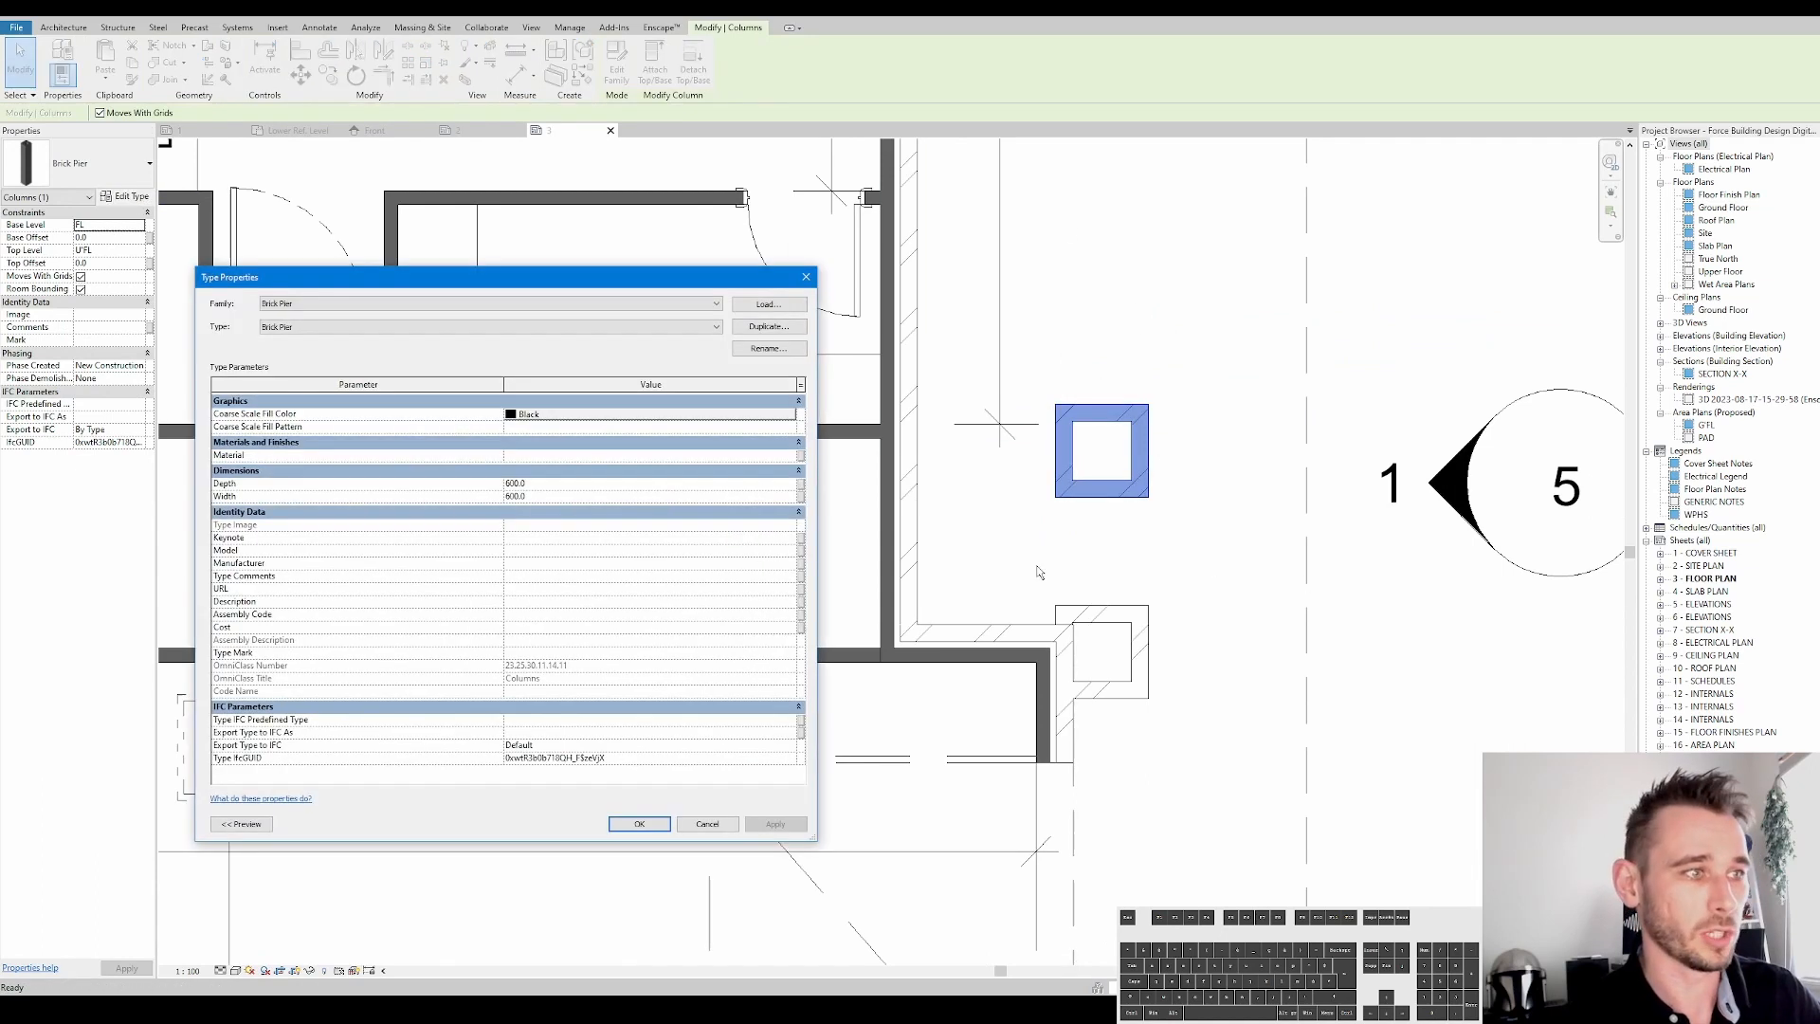
text(350)
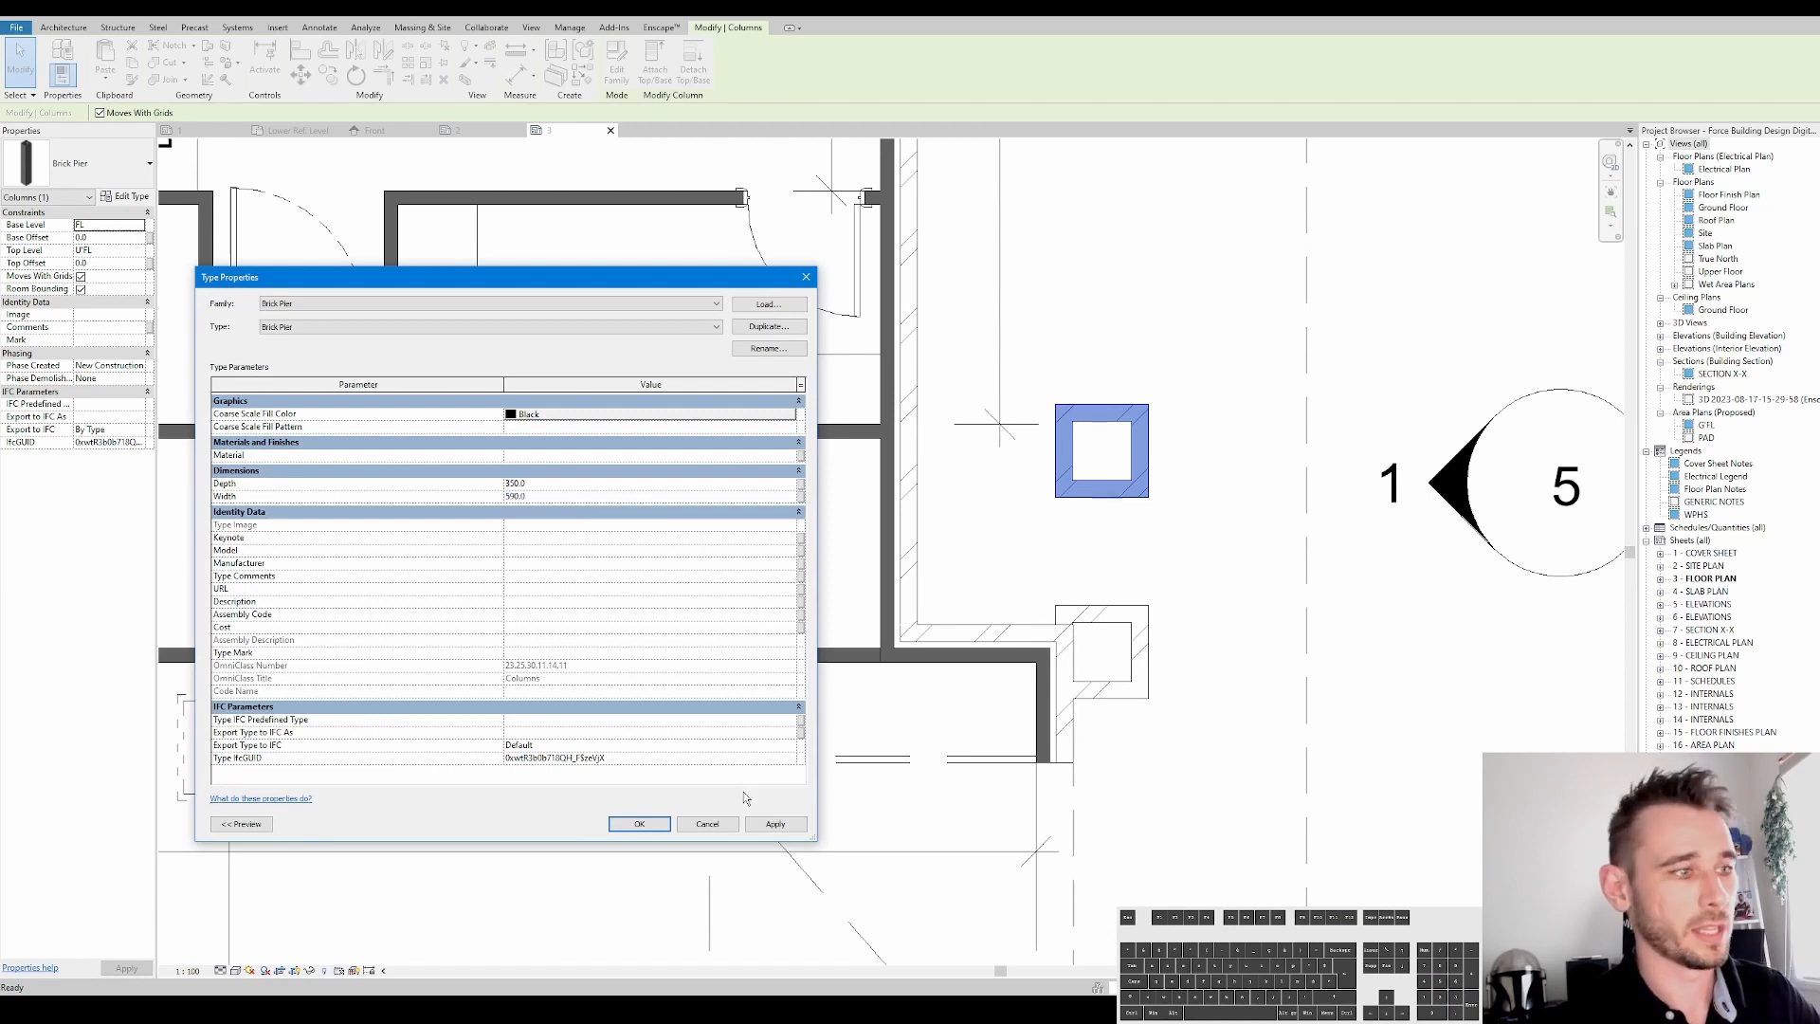
click(638, 823)
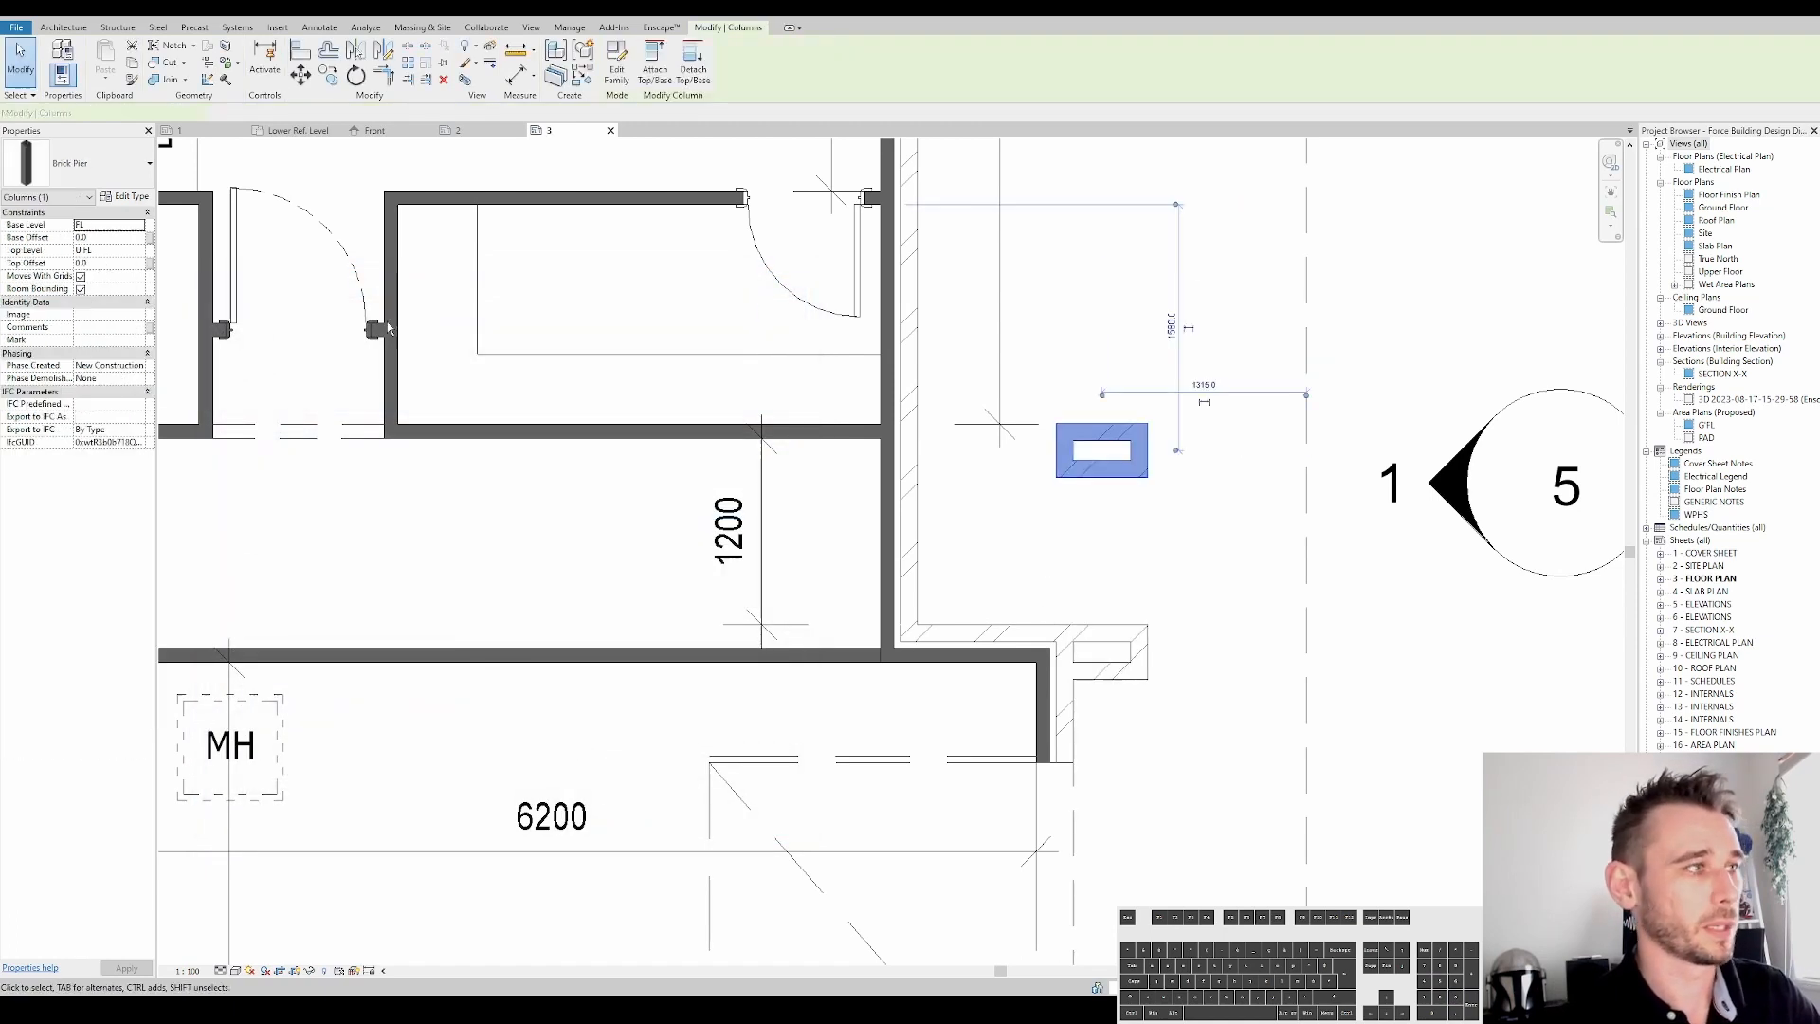
Duplicate the pier type as the 350SQ type
click(129, 196)
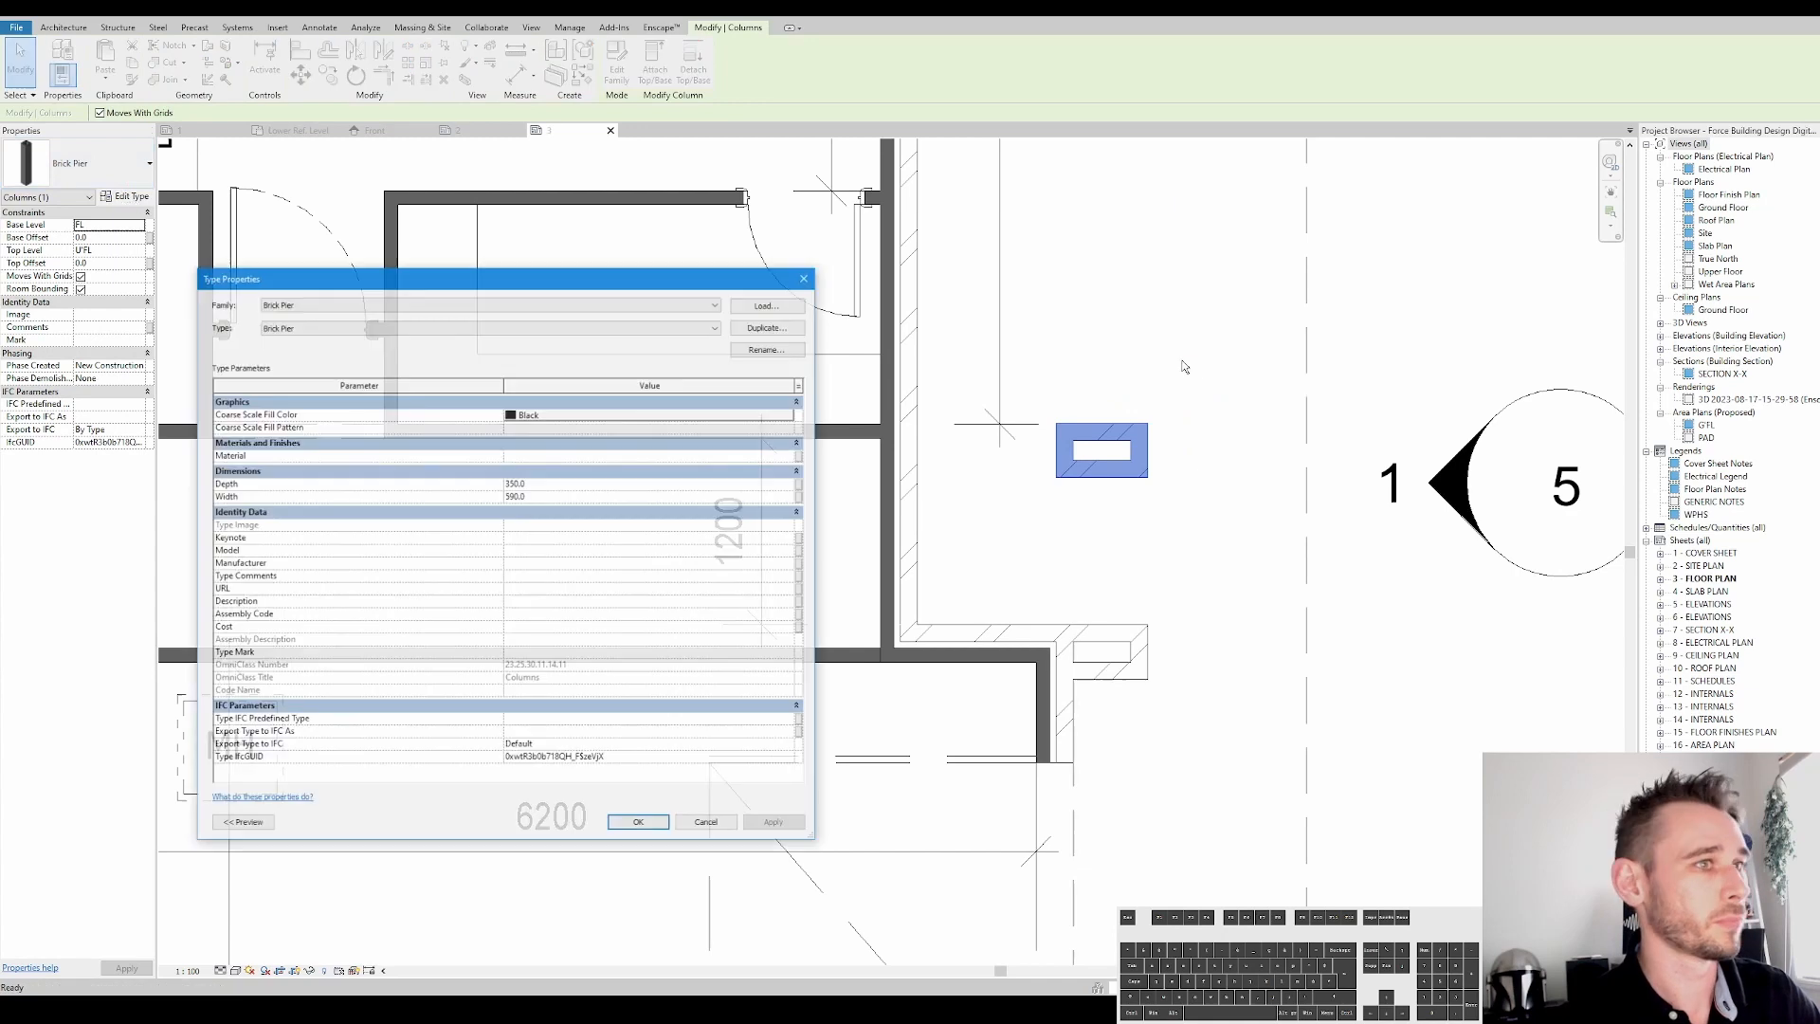
click(766, 326)
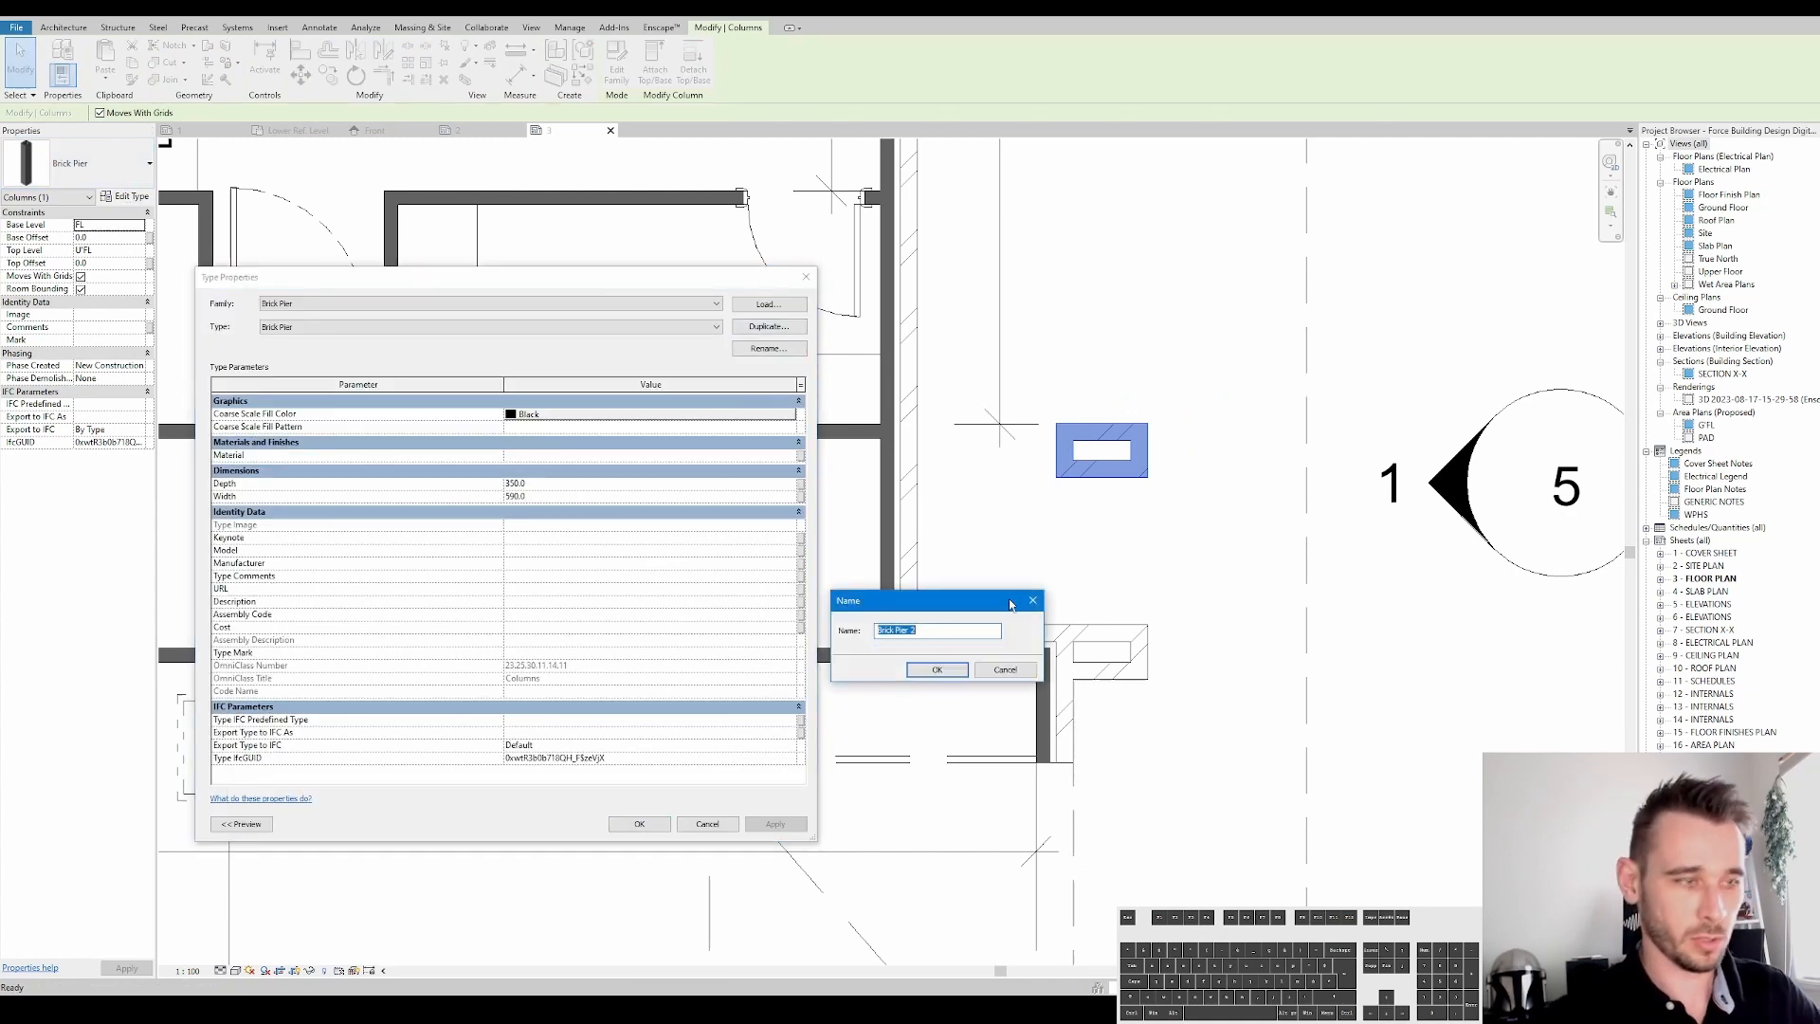
text(350S)
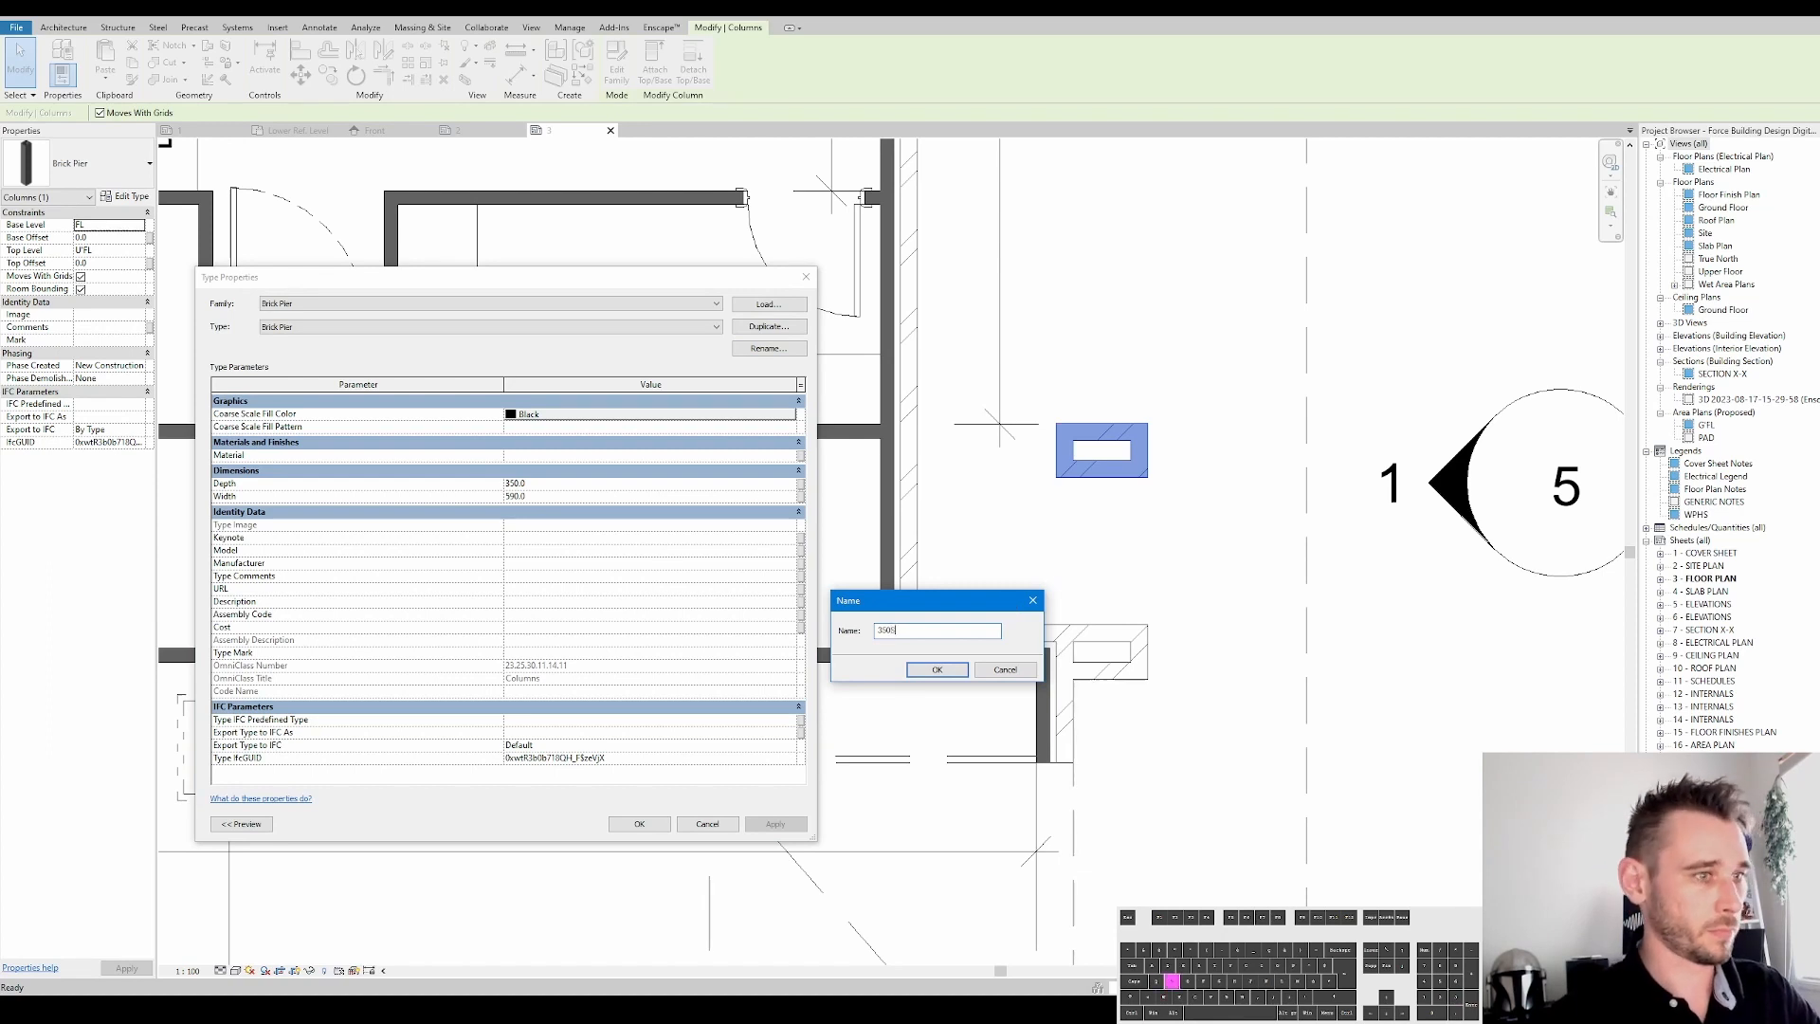
click(936, 670)
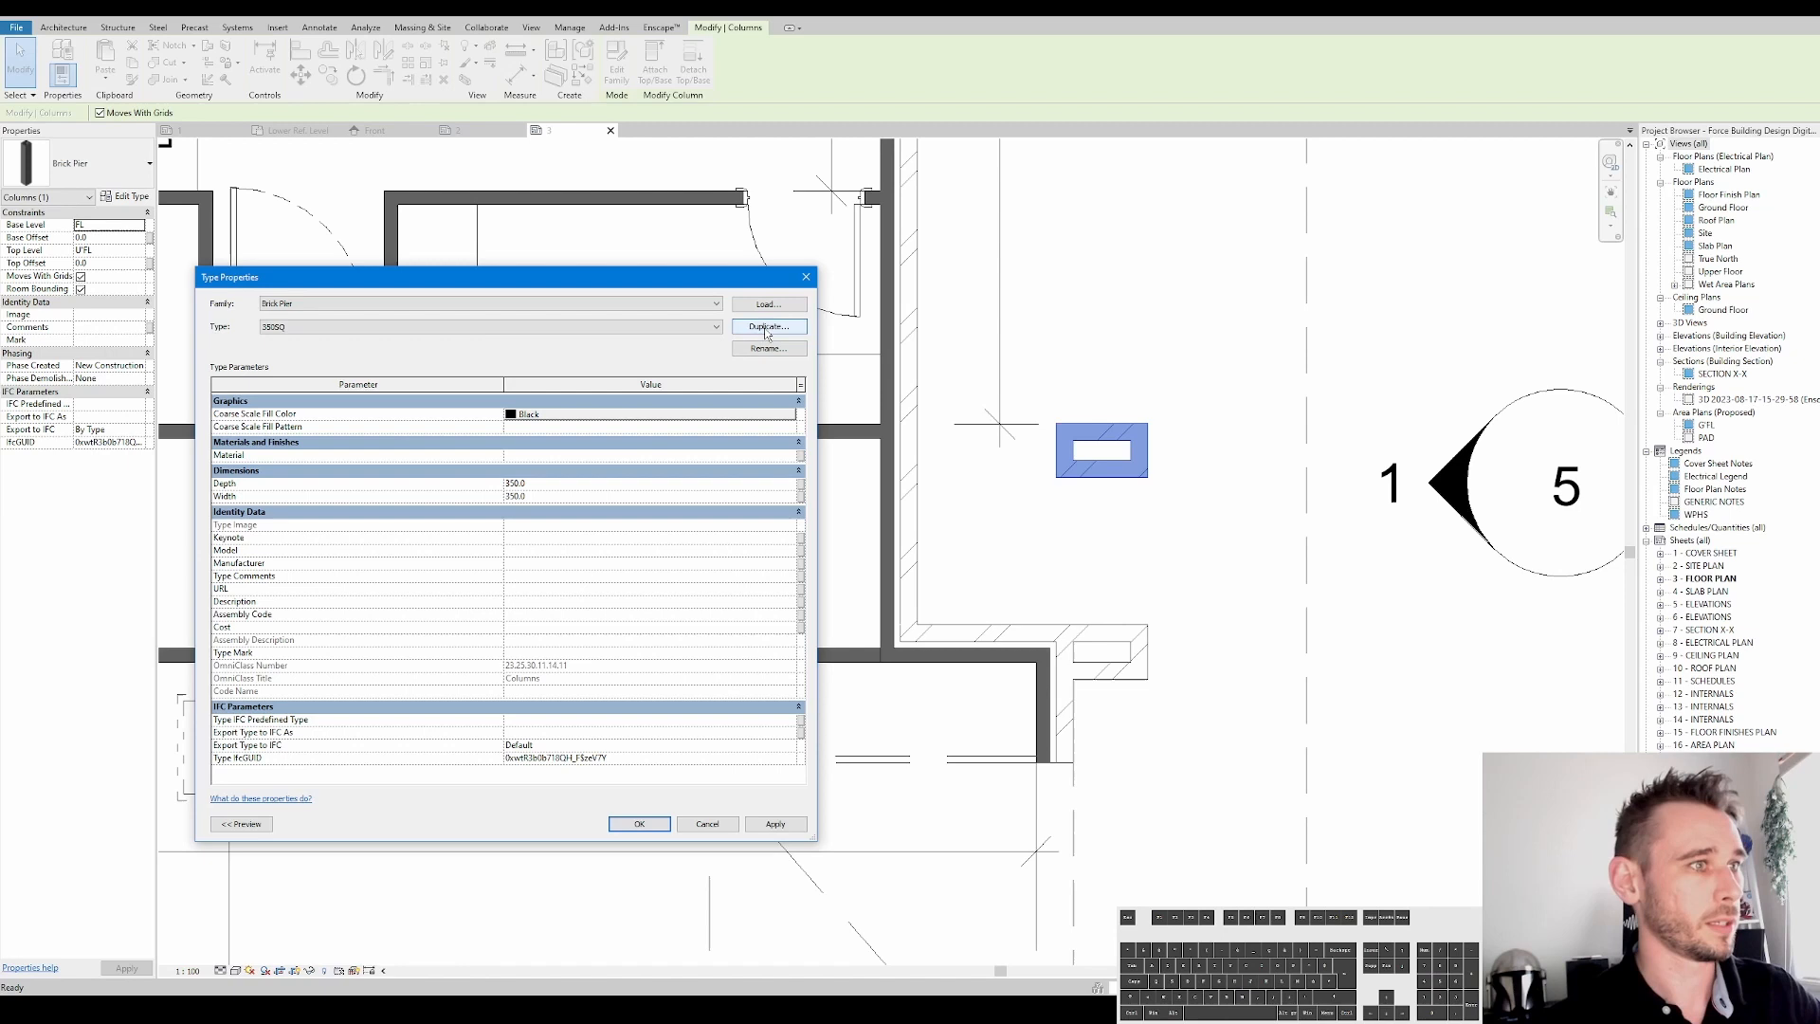
Add 350x470 and 350x590 pier types with matching Depth values
click(766, 326)
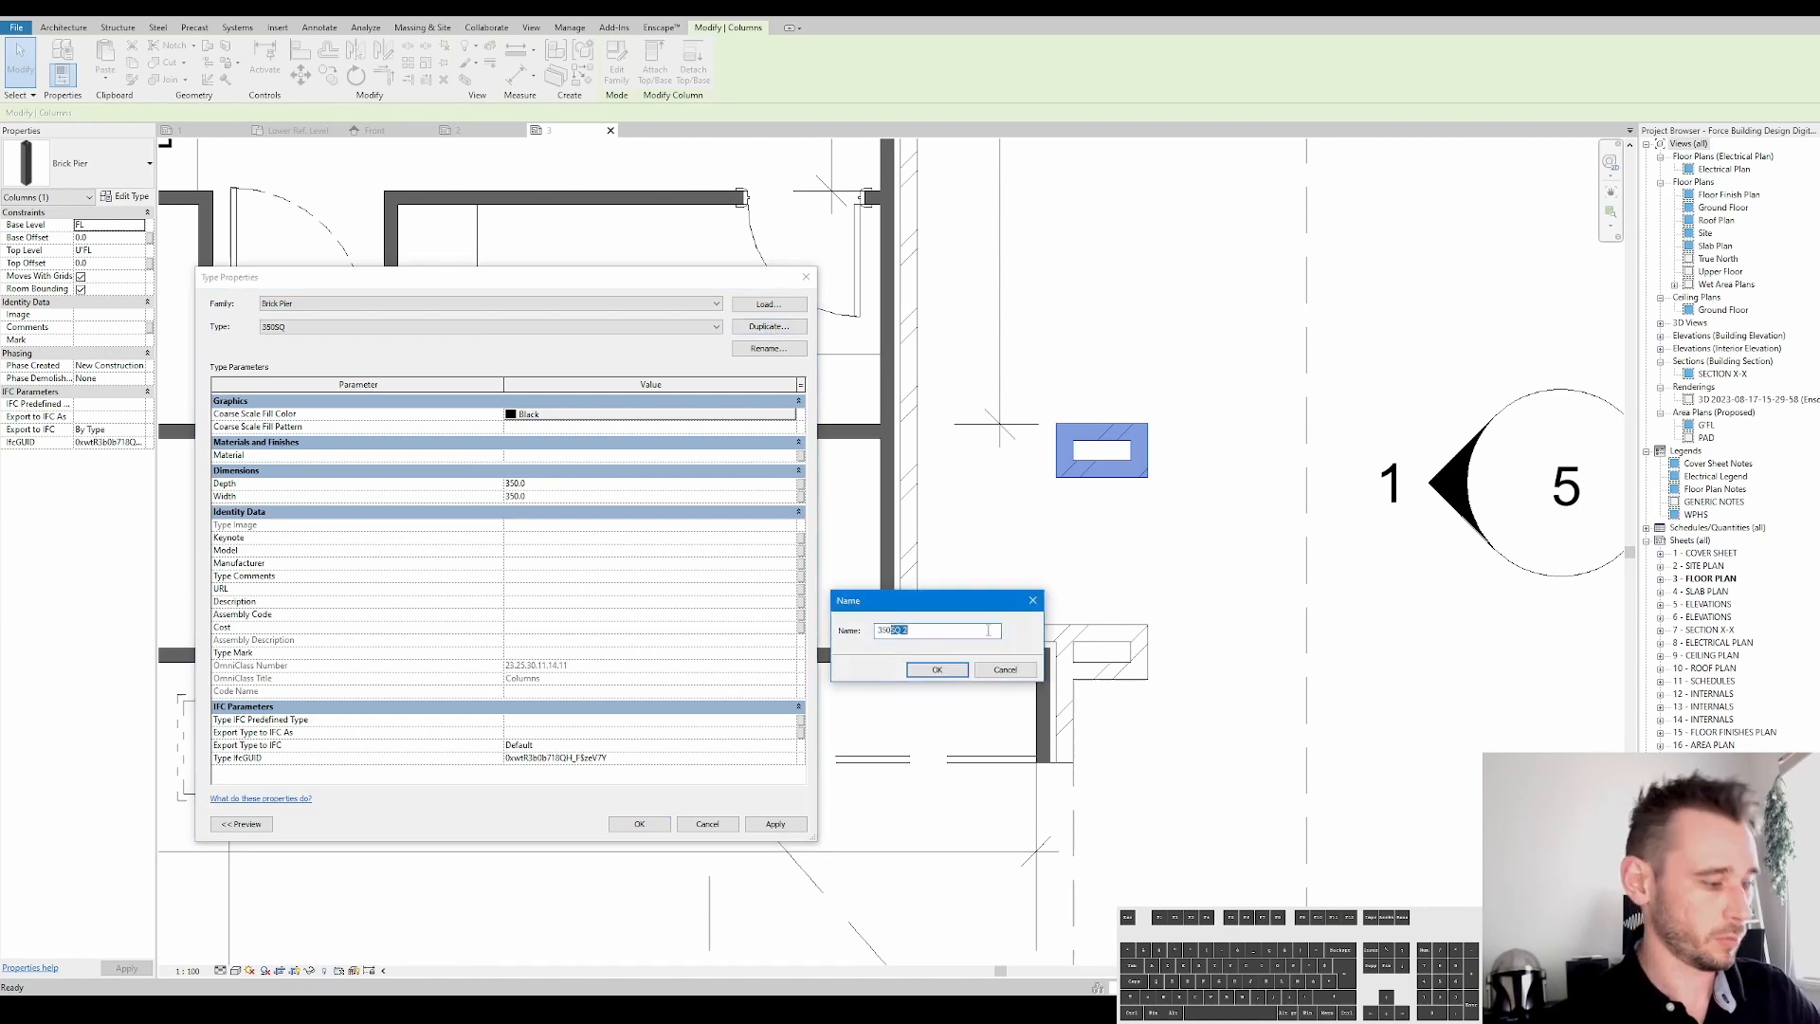
click(936, 670)
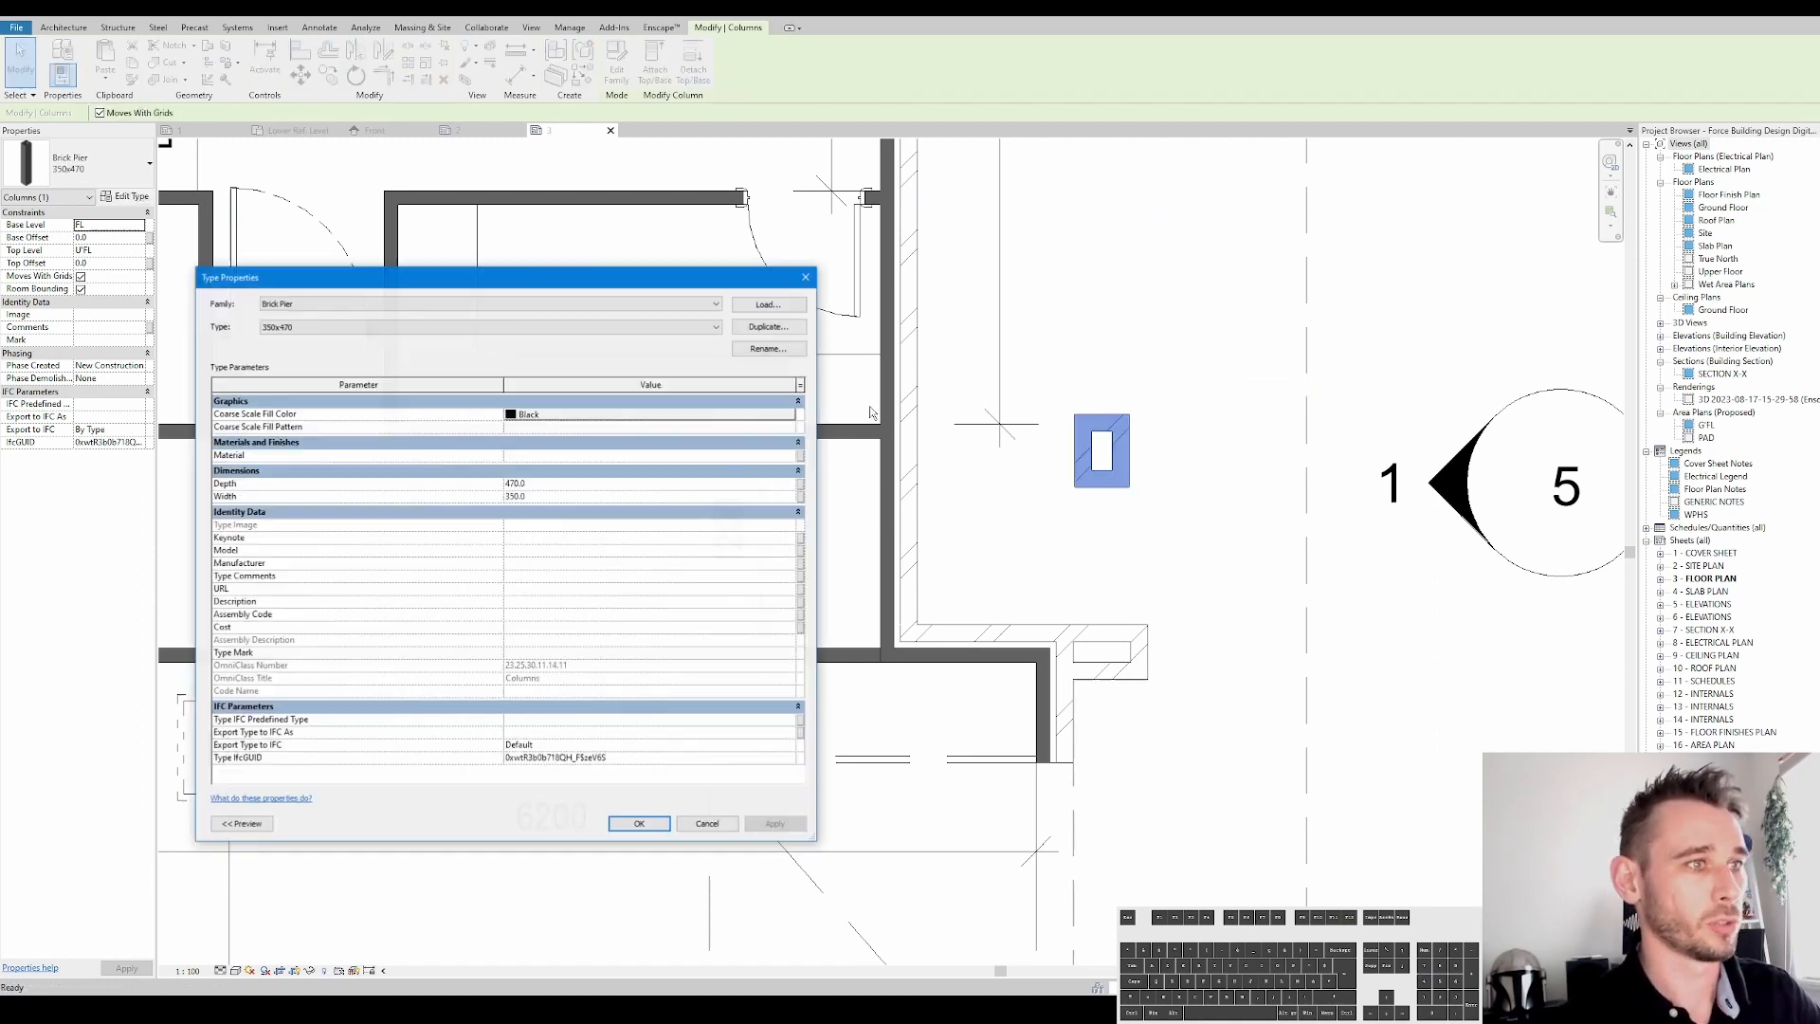
click(766, 326)
text(35)
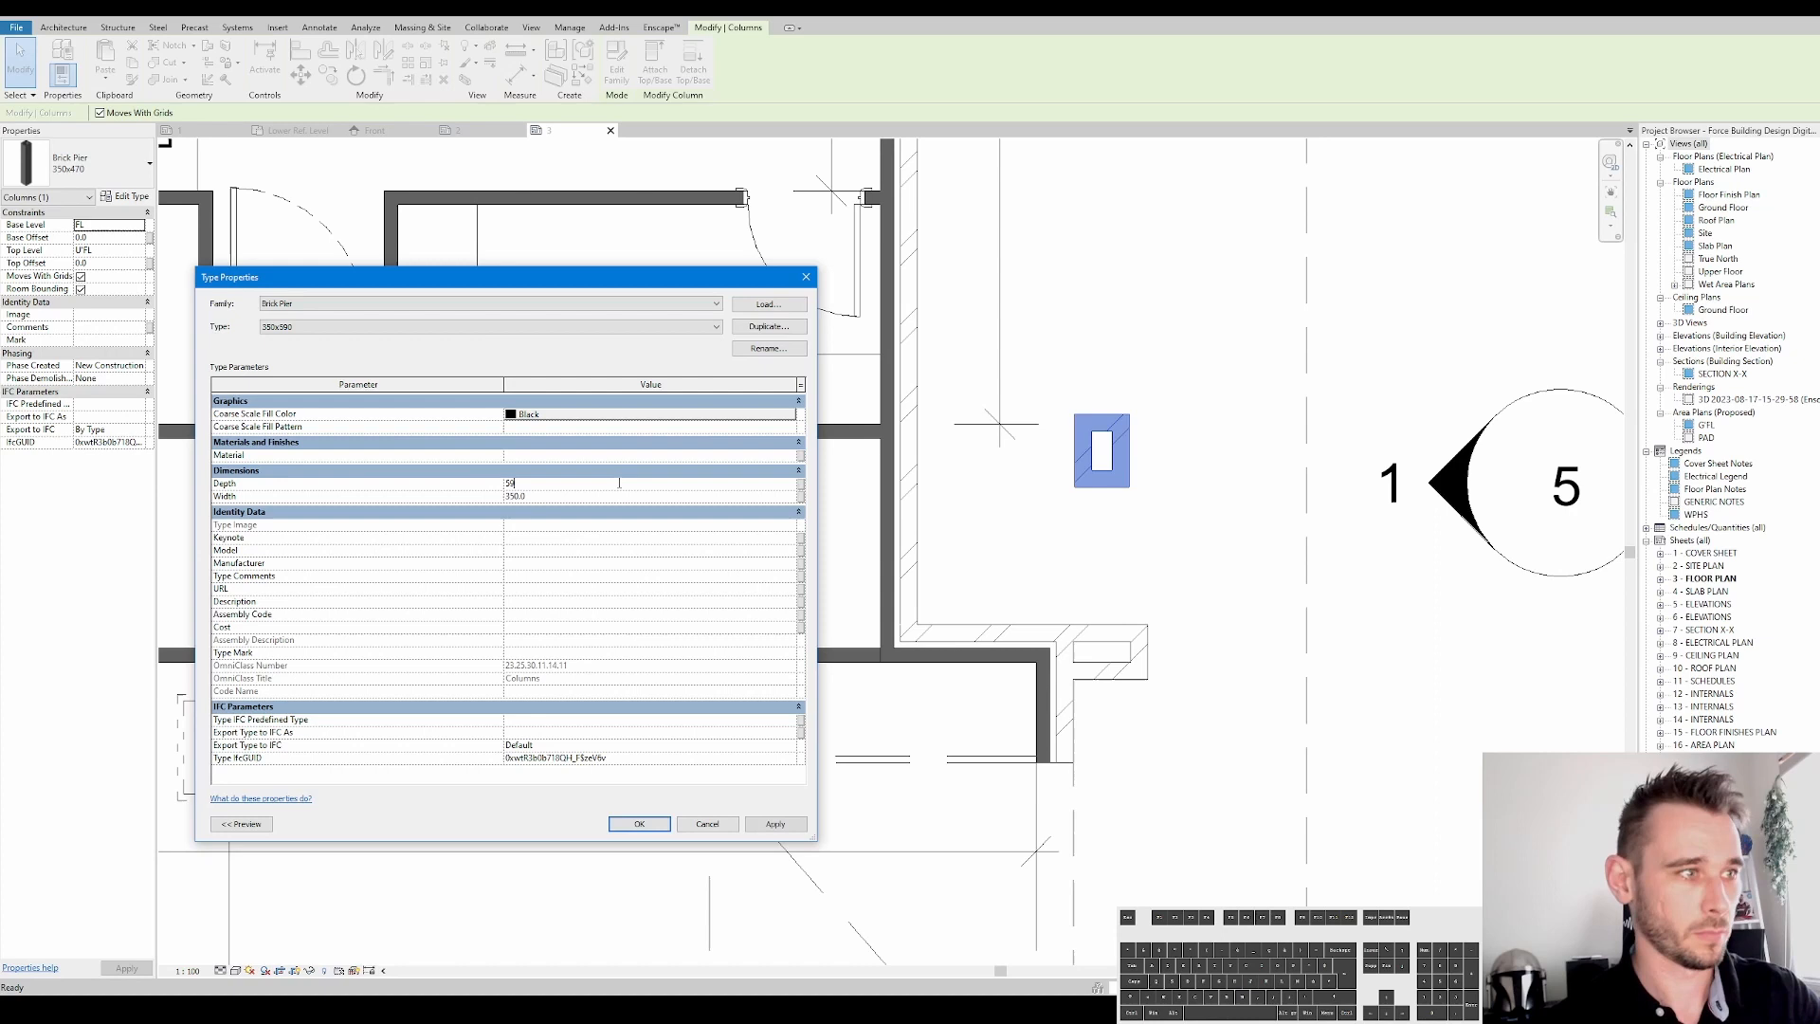
click(638, 822)
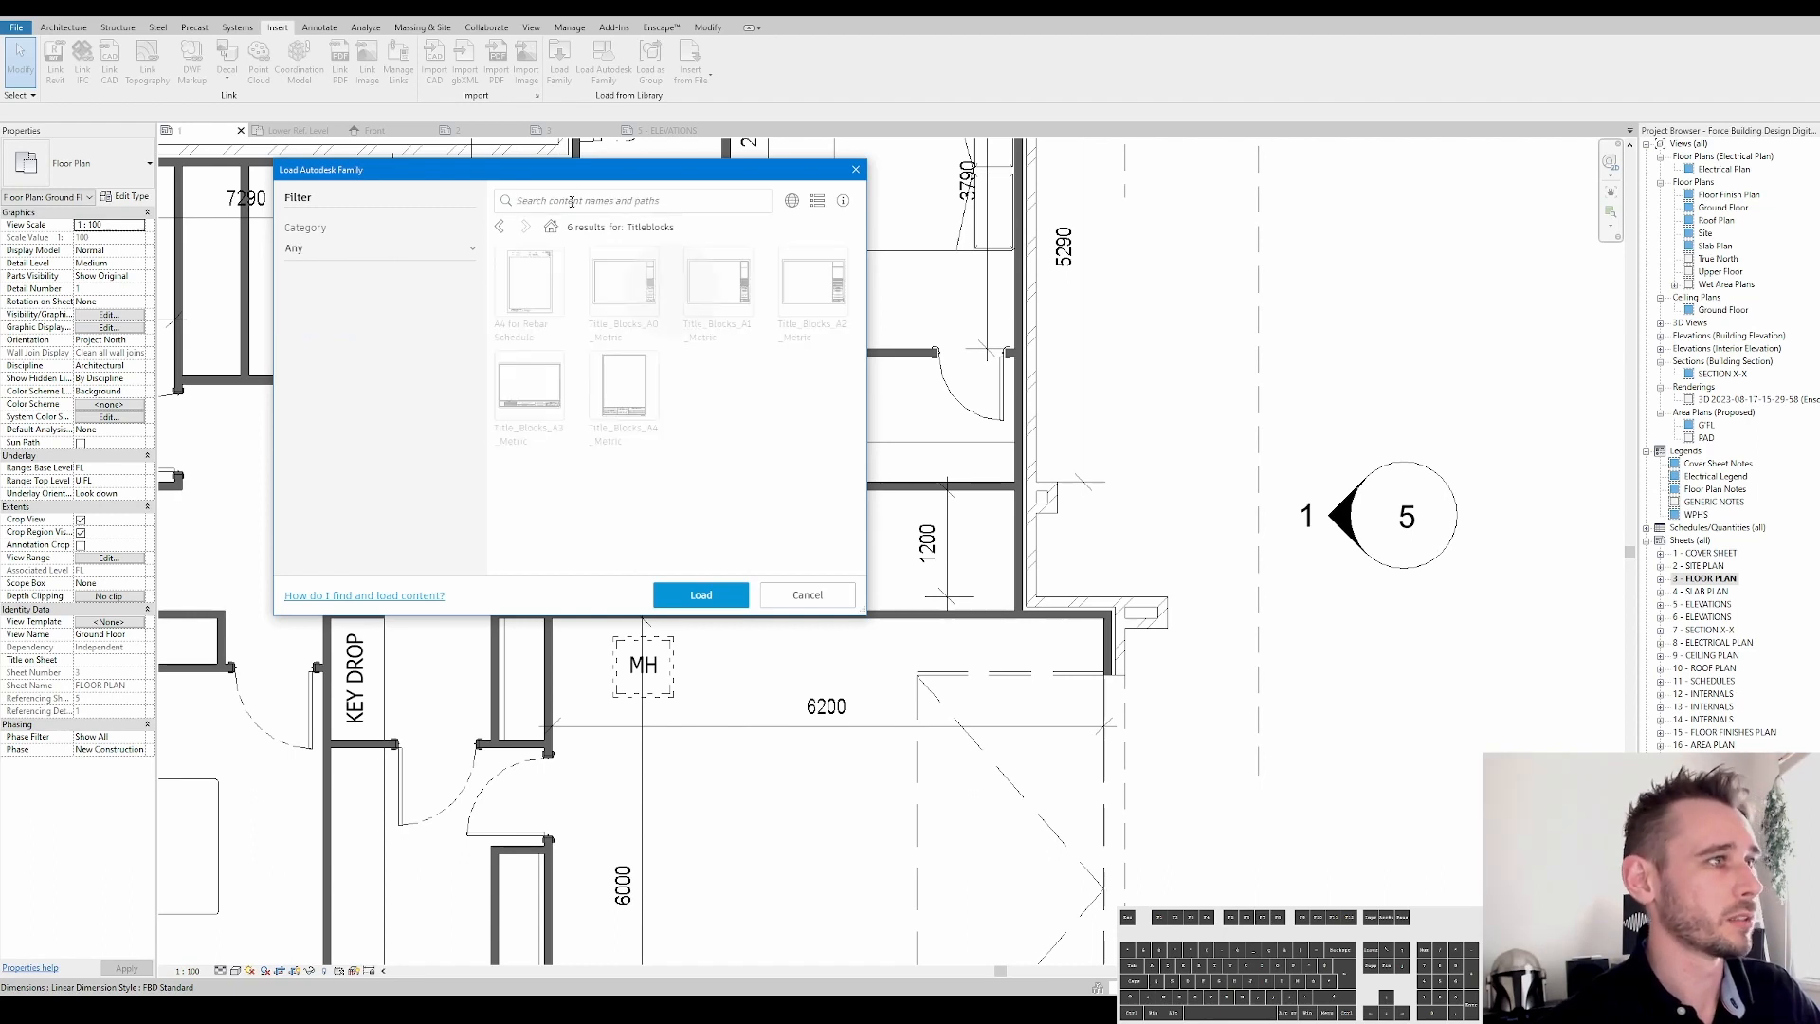
Search the Autodesk library for BRICK, browse the 84 results, and cancel
text(BRICK)
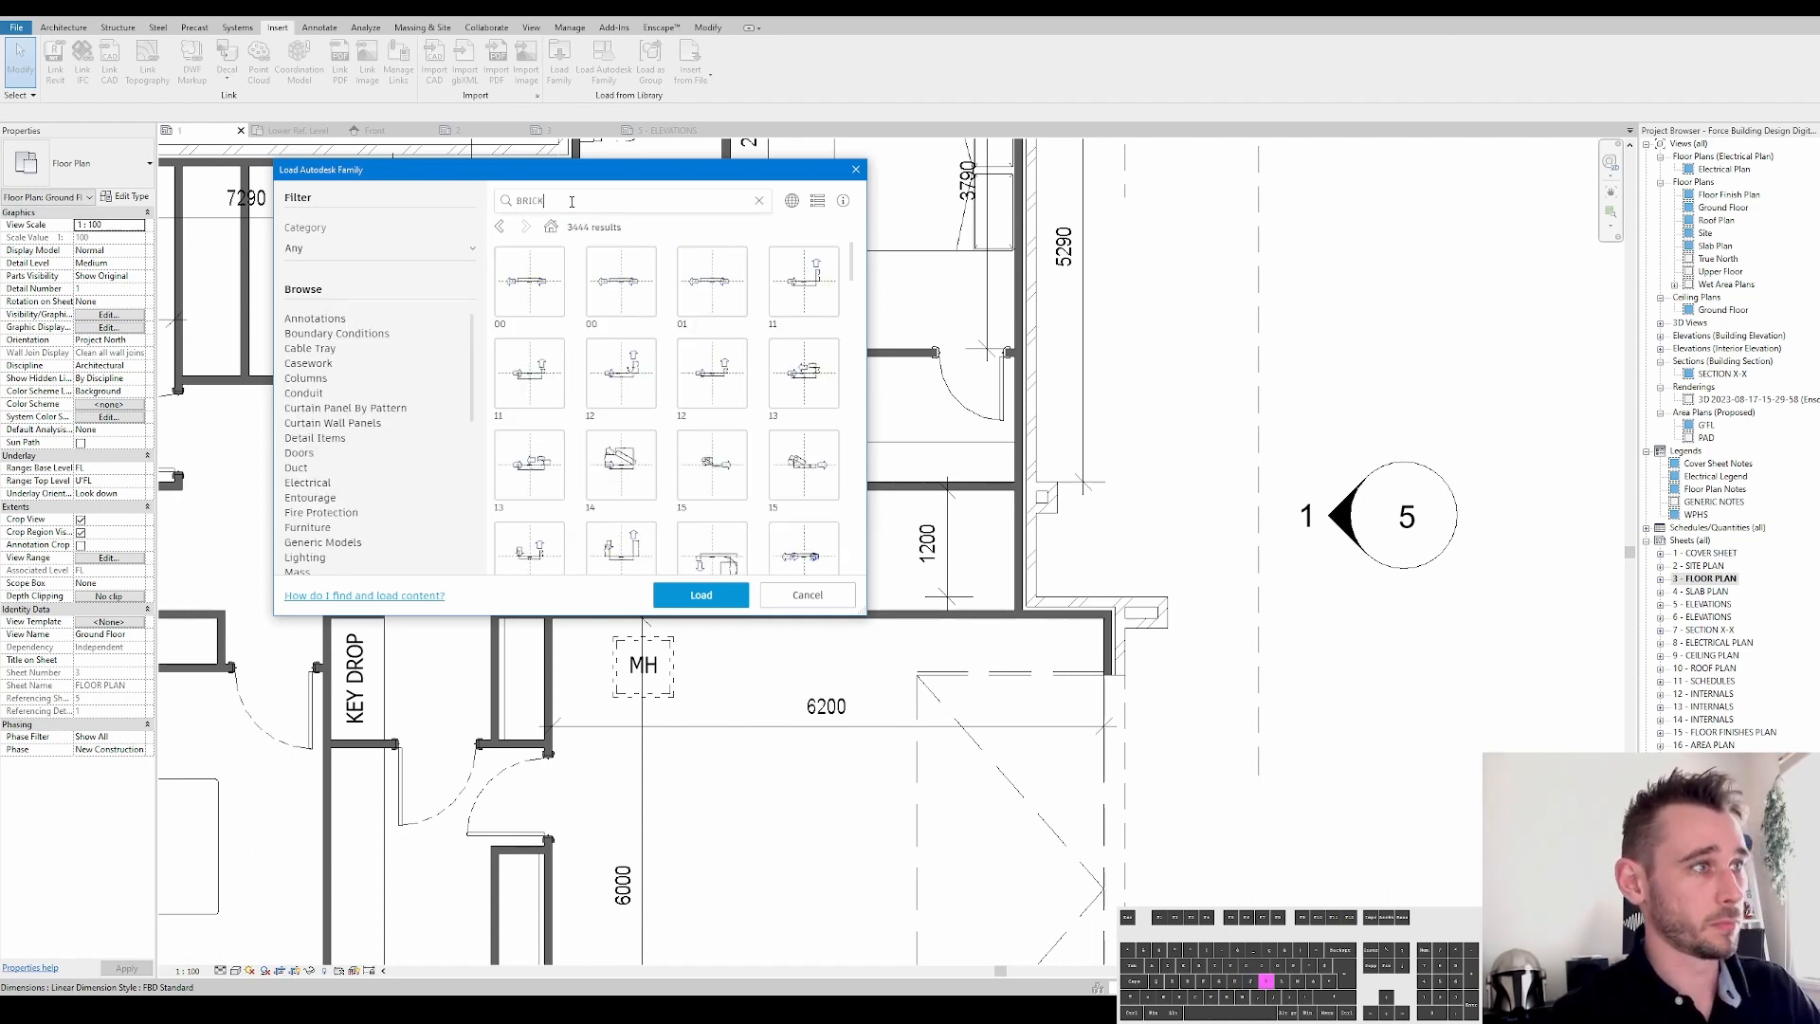
key(enter)
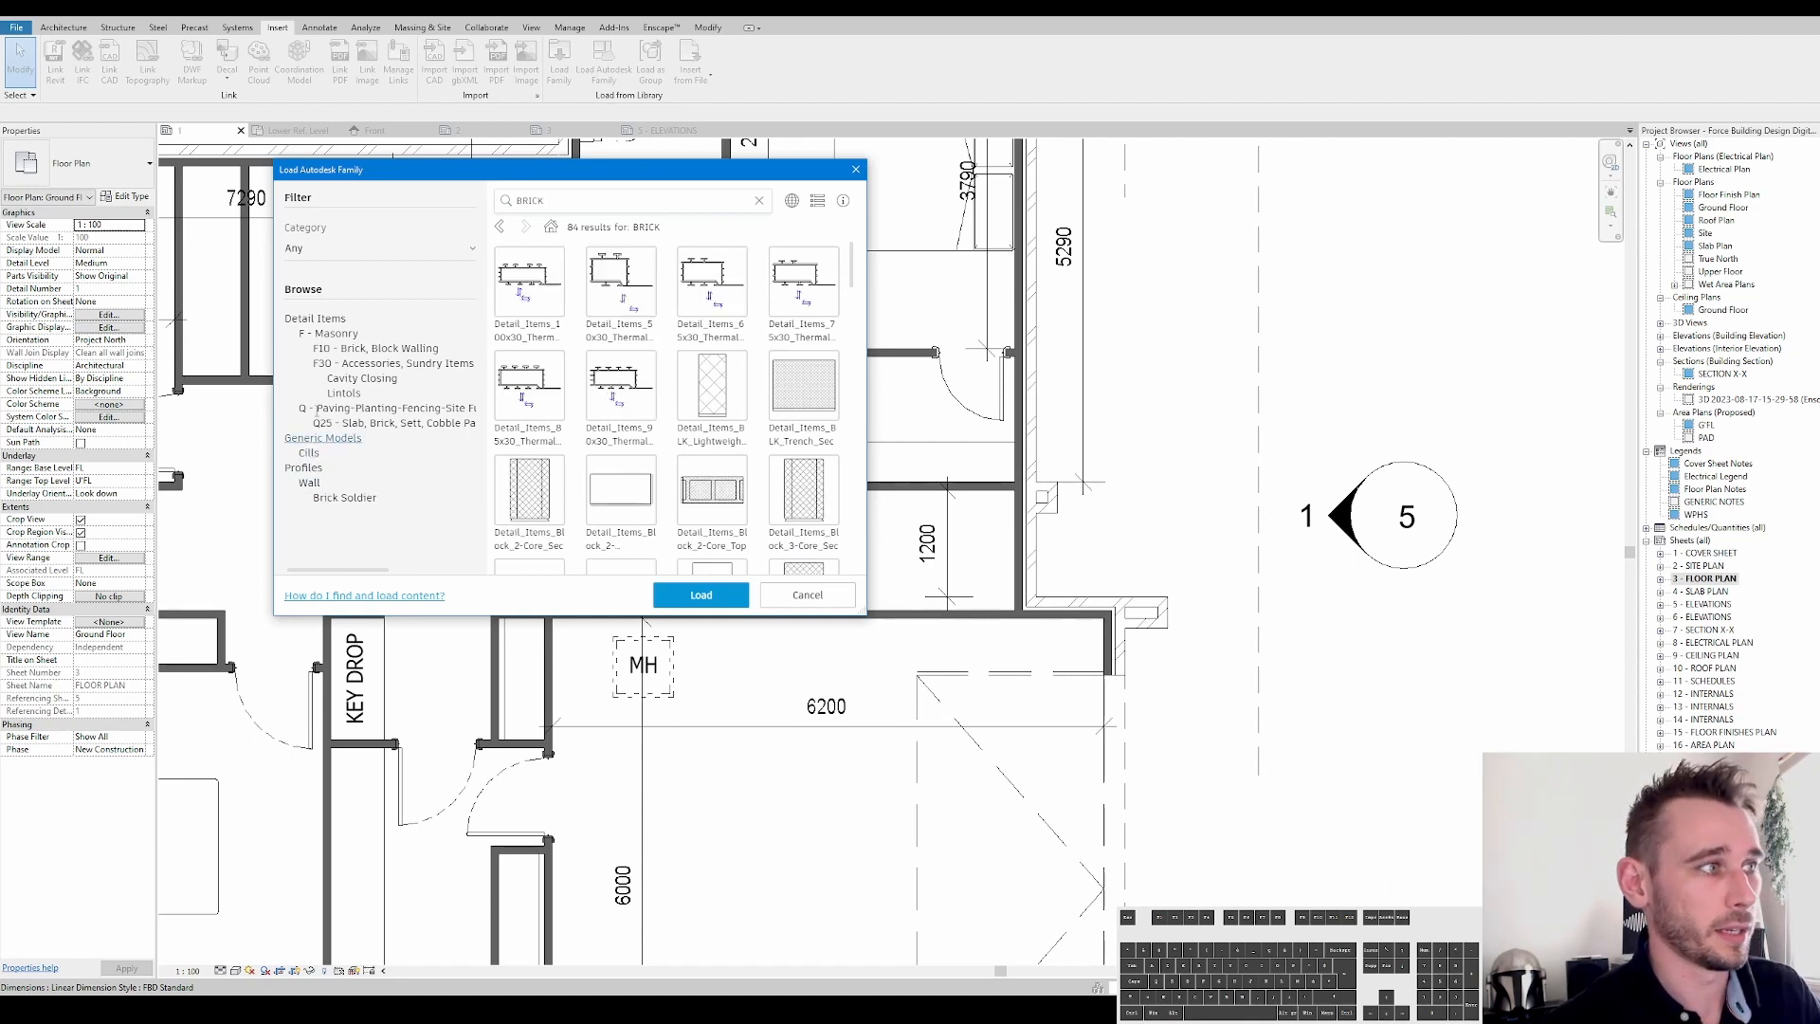
click(345, 496)
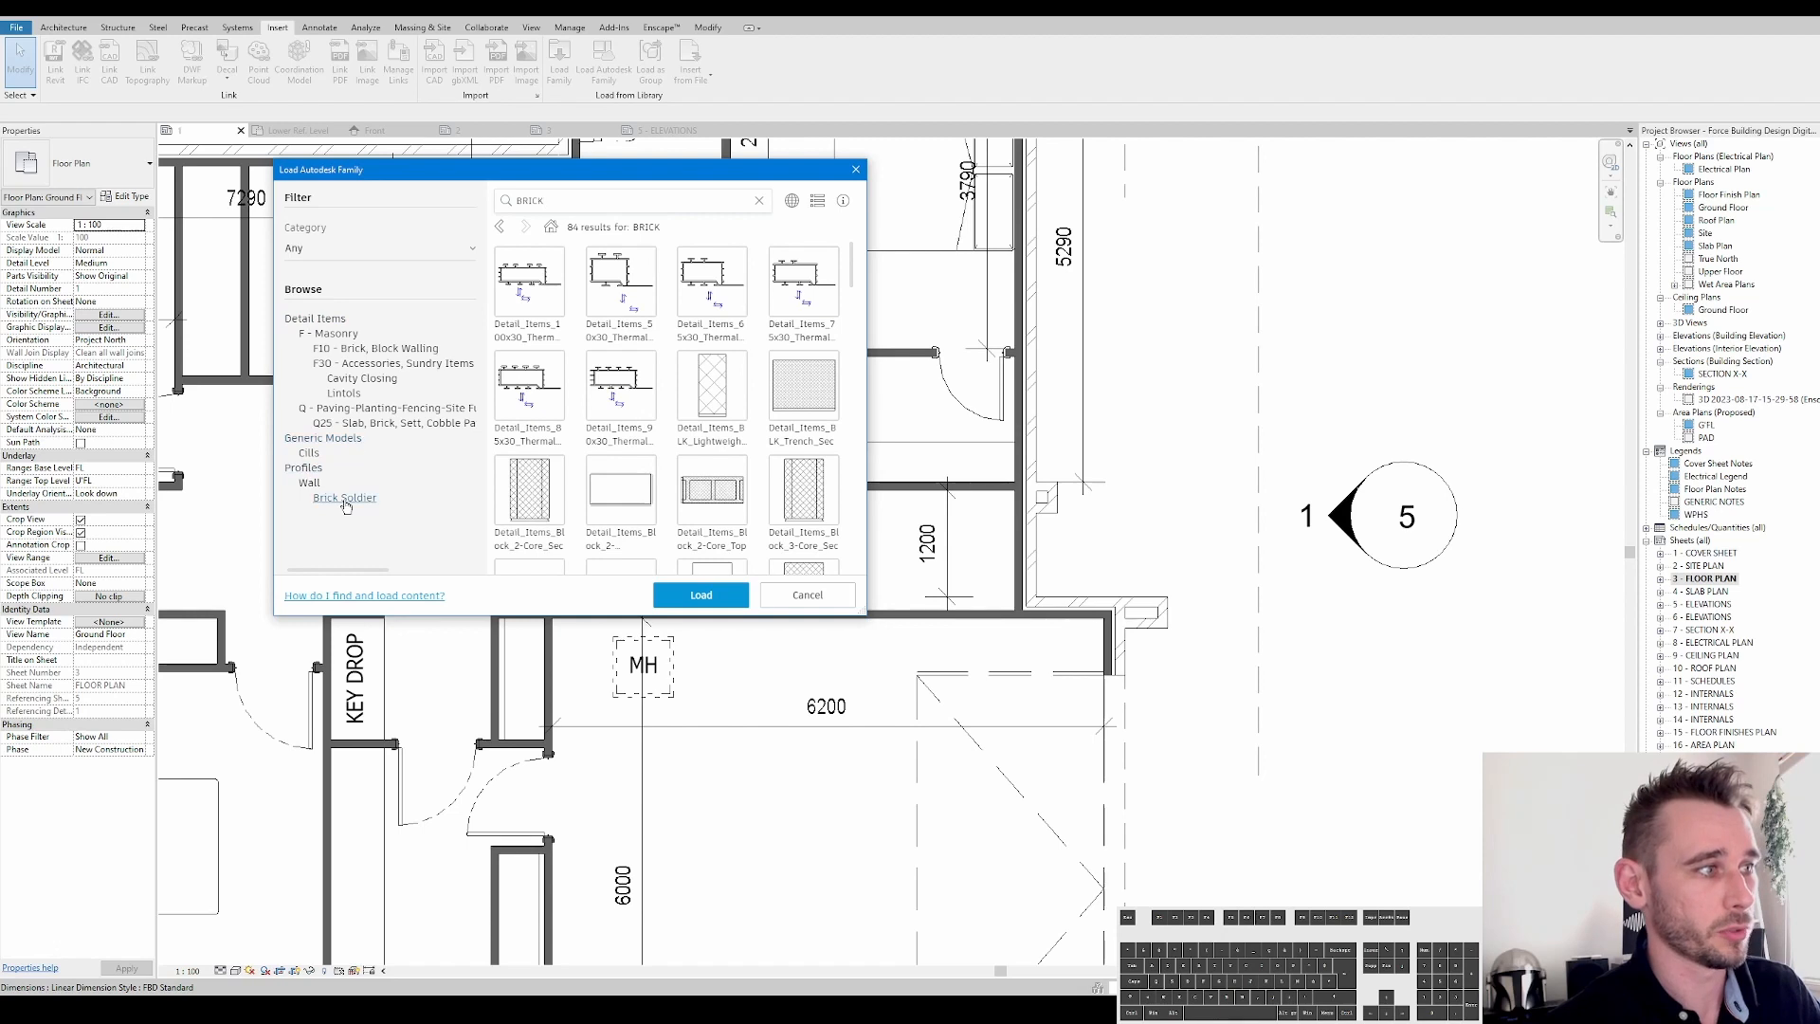
click(806, 594)
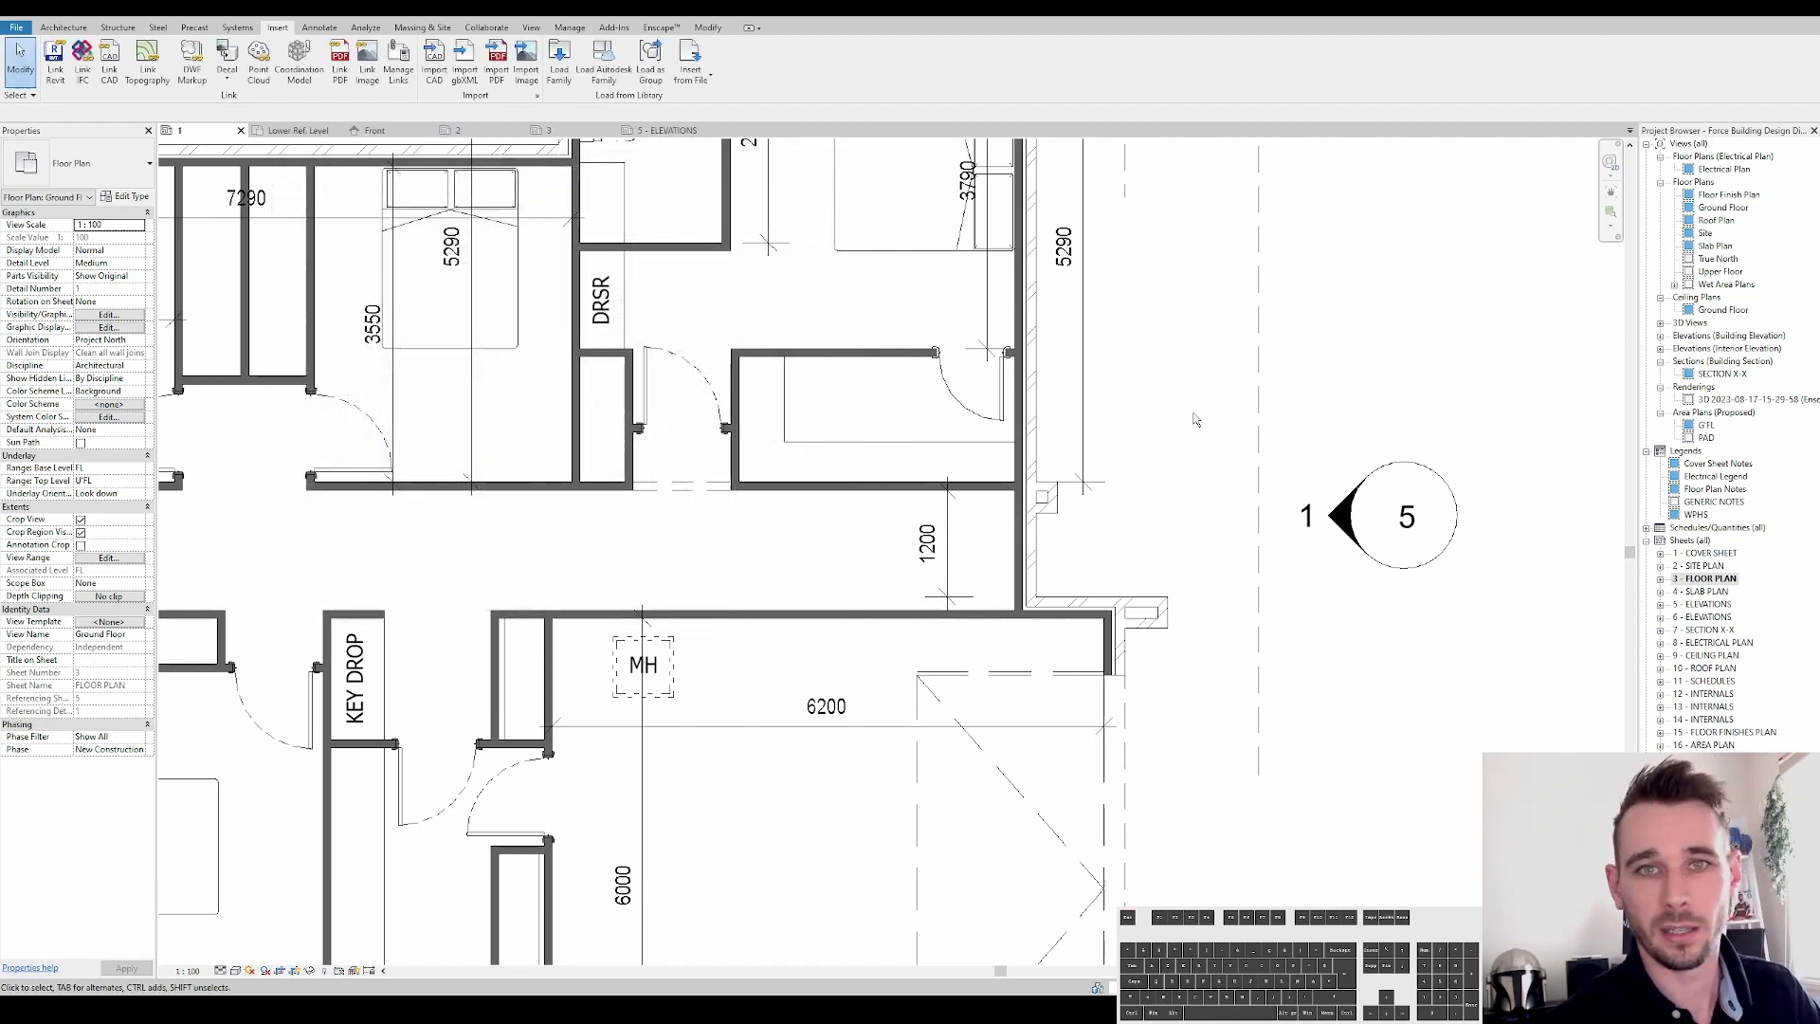